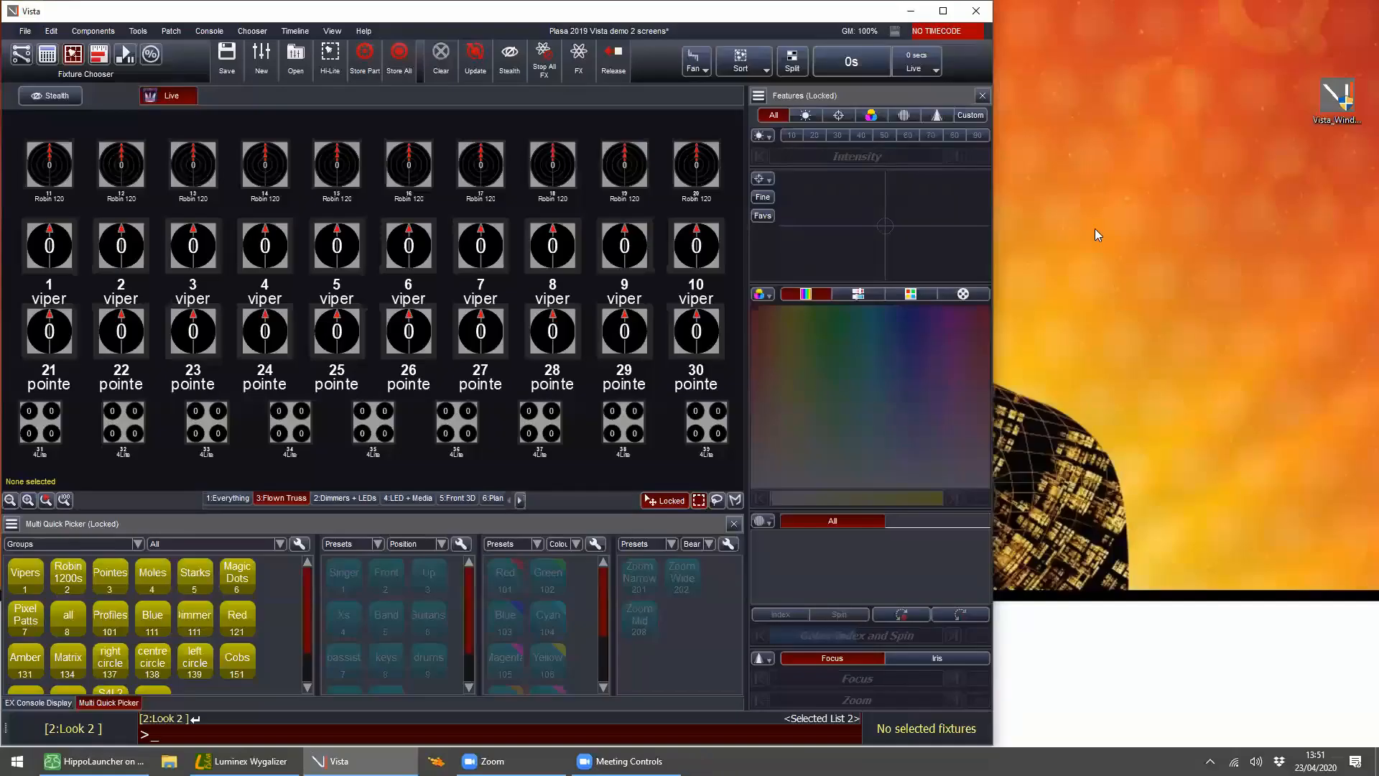
mouse_move(791, 281)
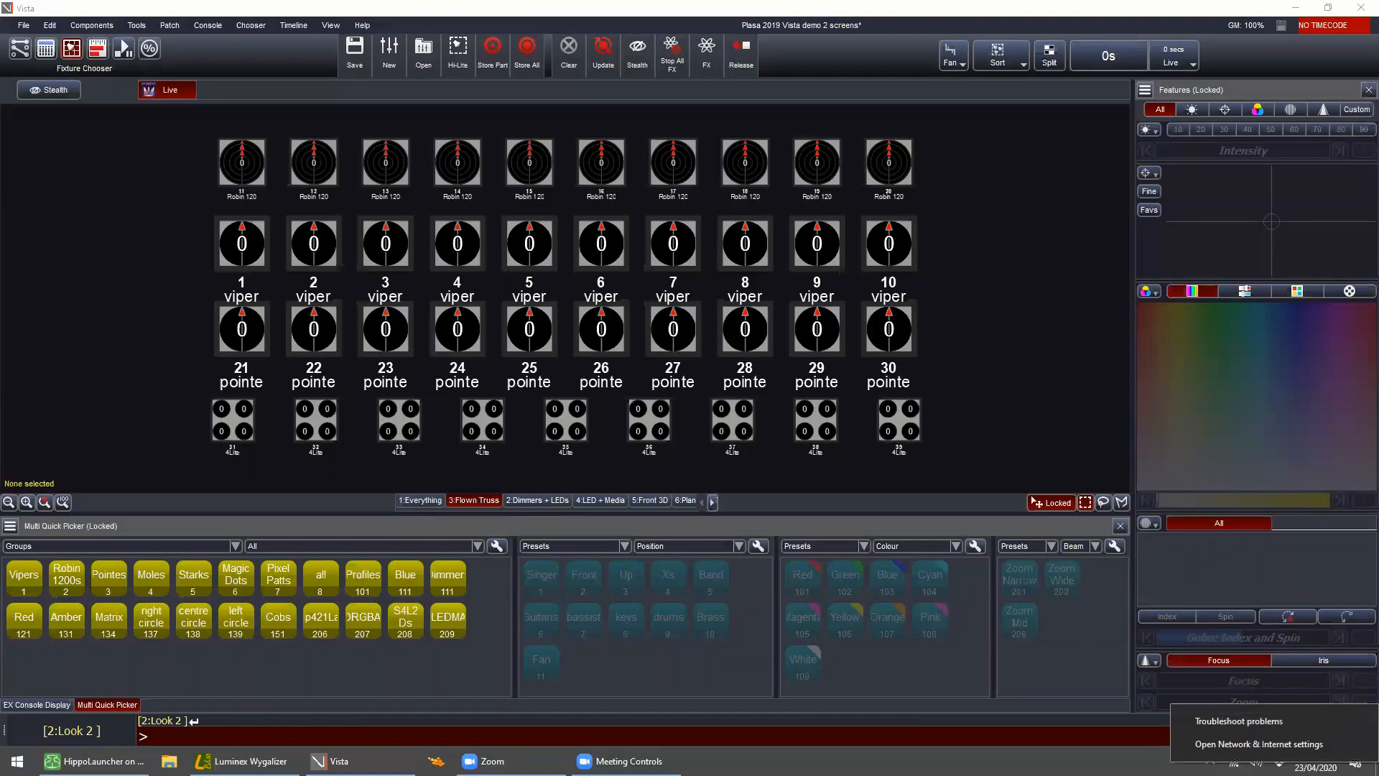
mouse_move(1264, 744)
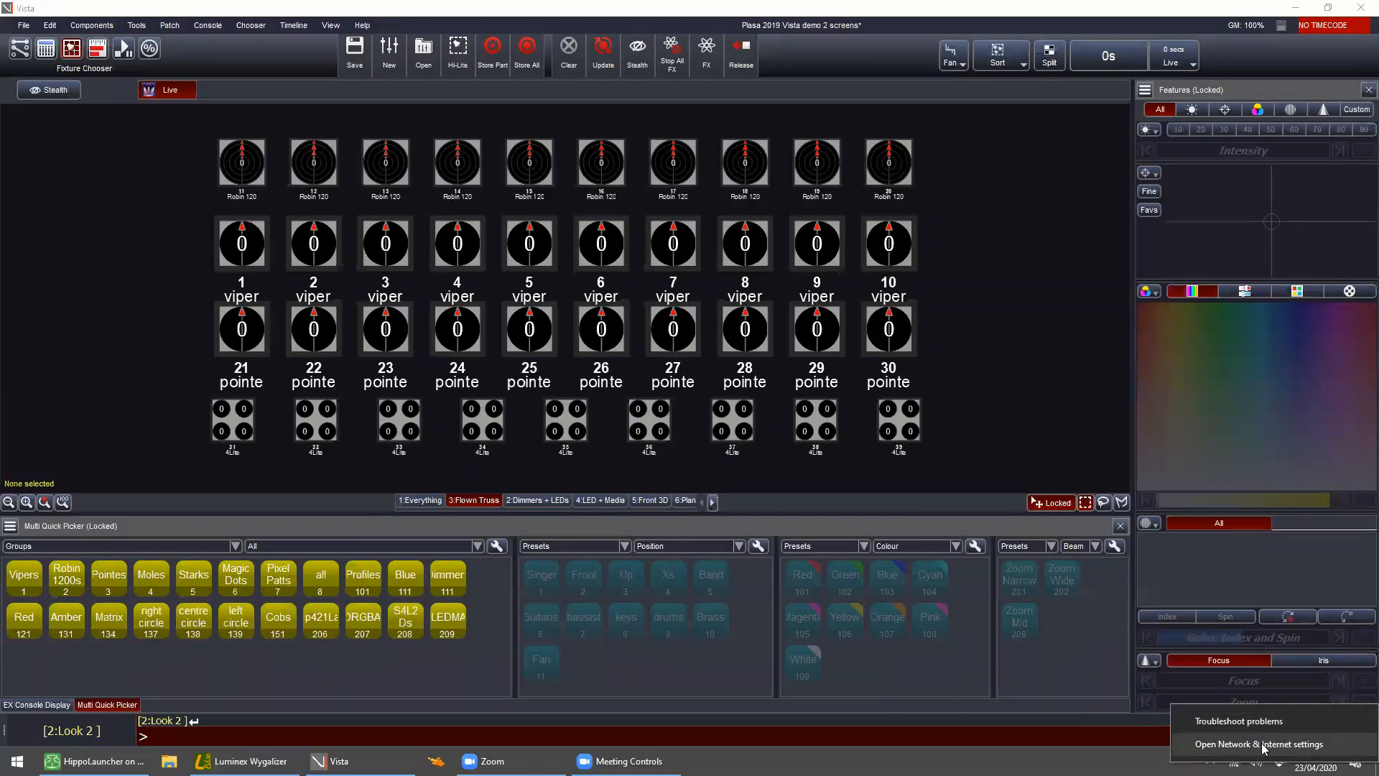
Step: Show the Network Connections list of adapters from the Network & Internet settings
click(1258, 744)
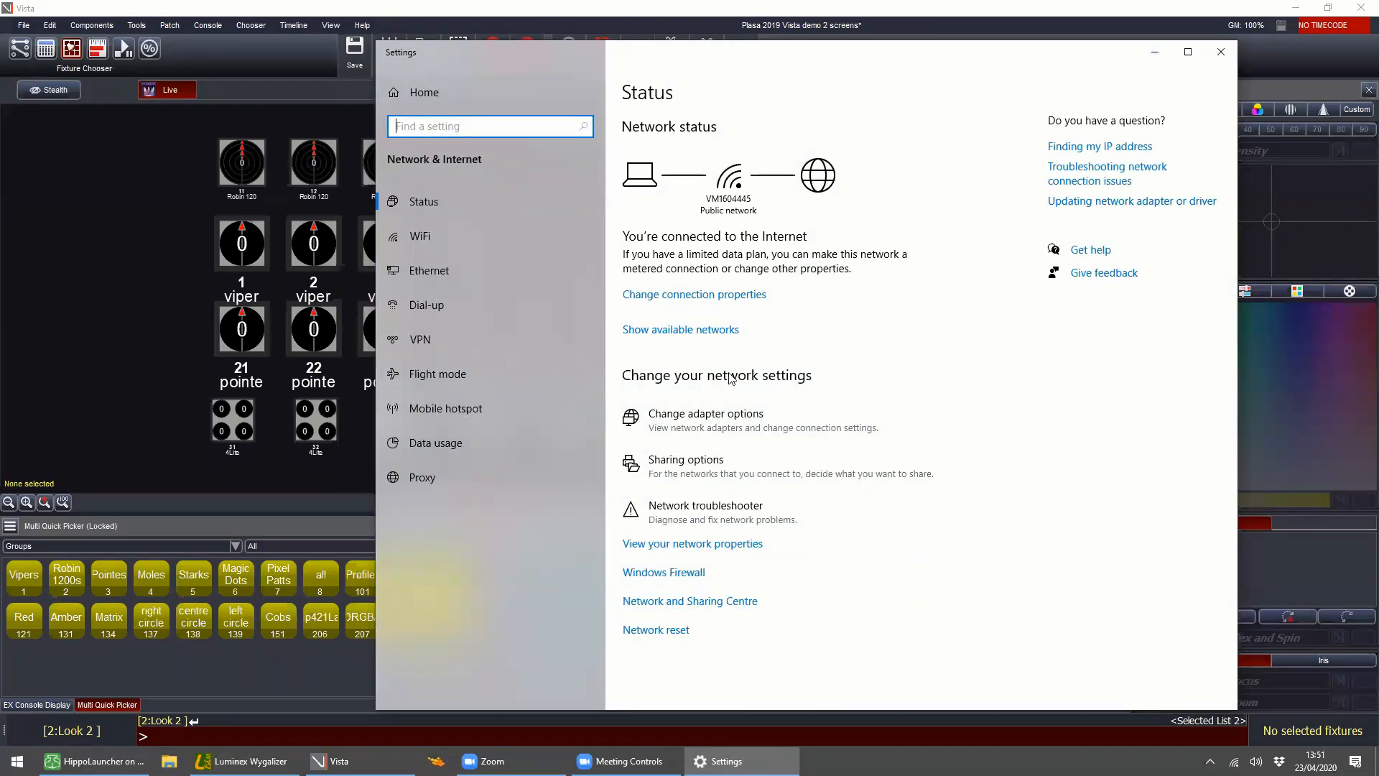
mouse_move(767, 431)
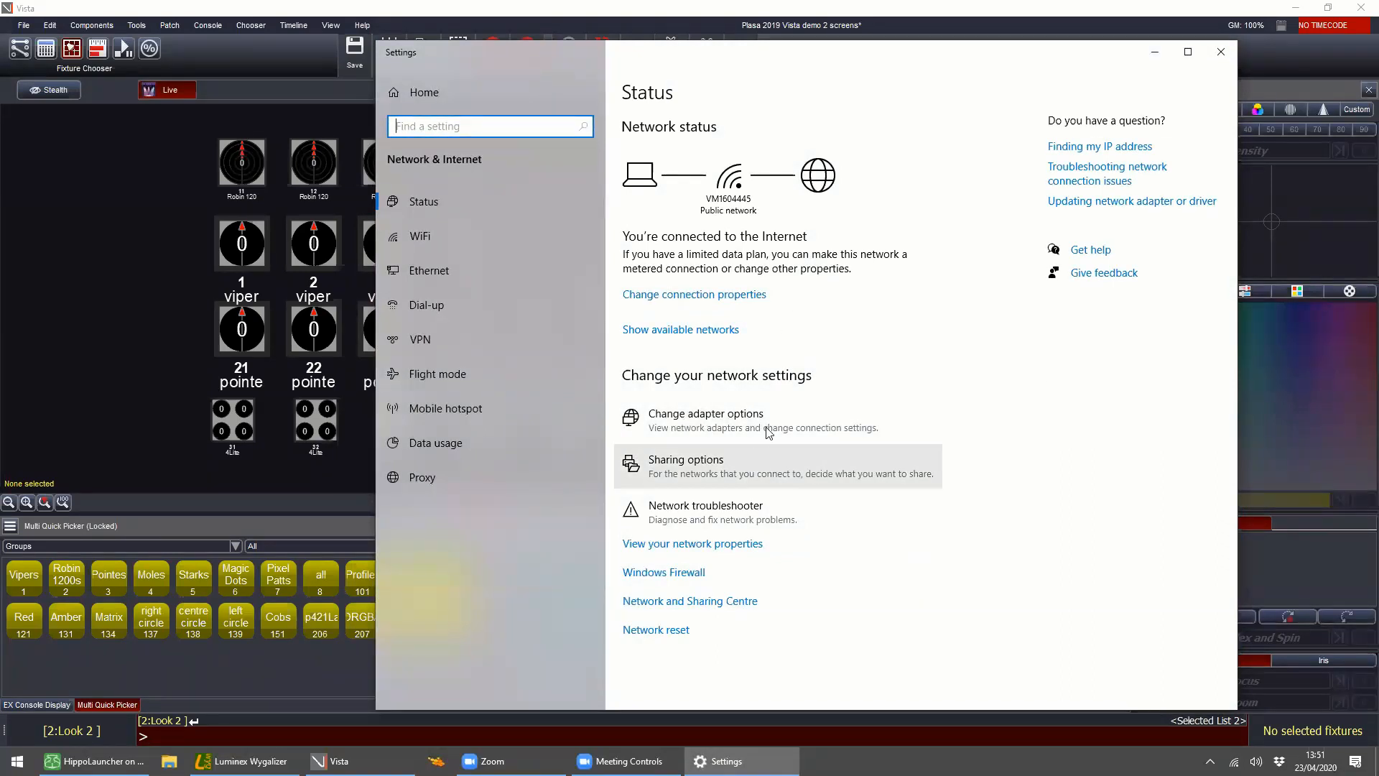
mouse_move(666, 416)
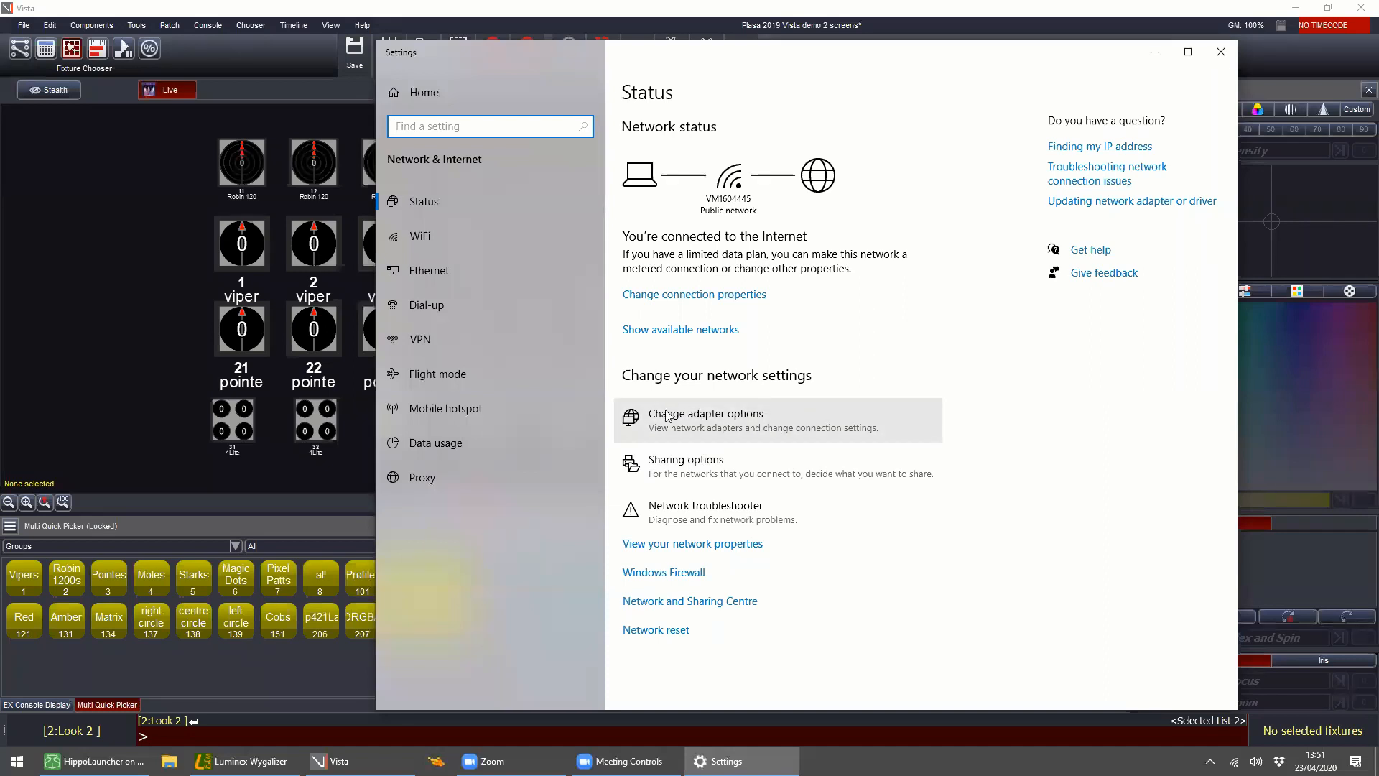
mouse_move(762, 430)
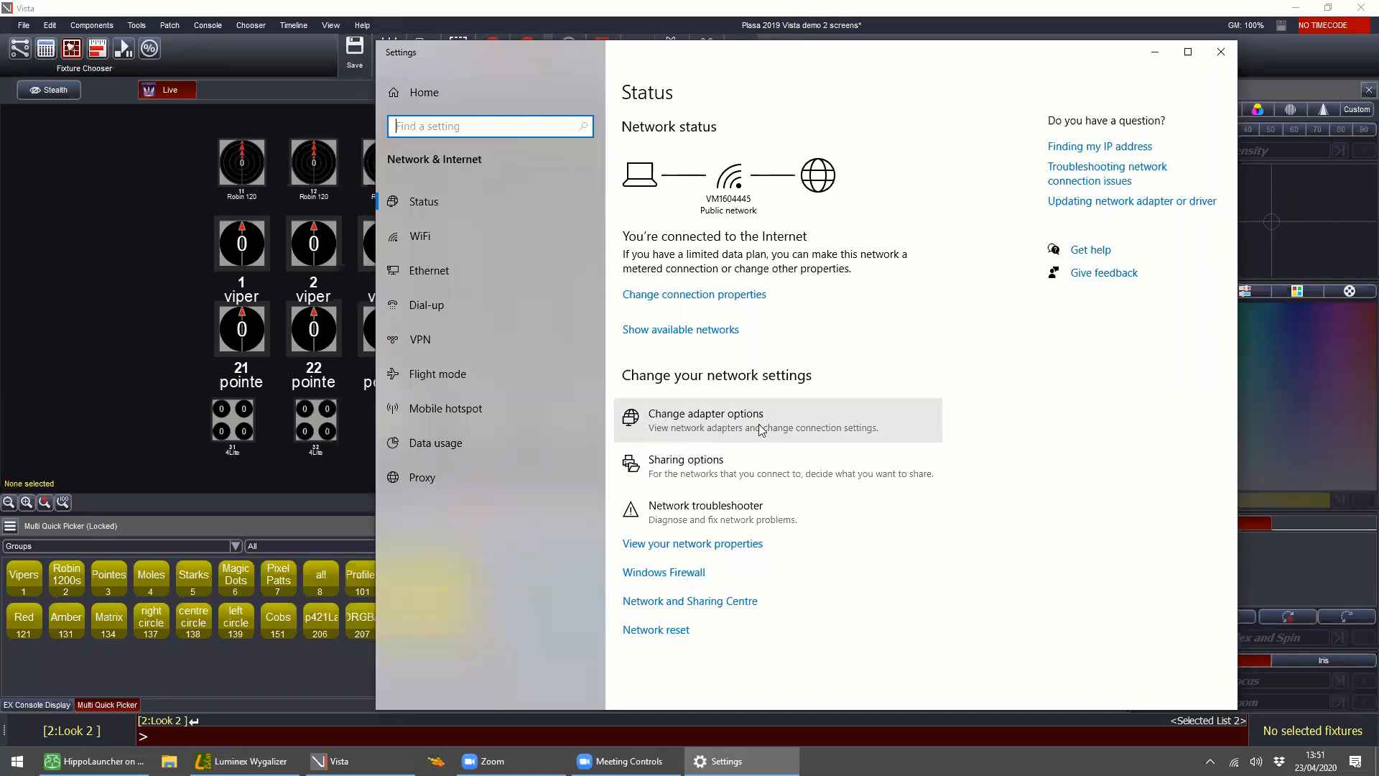
click(705, 419)
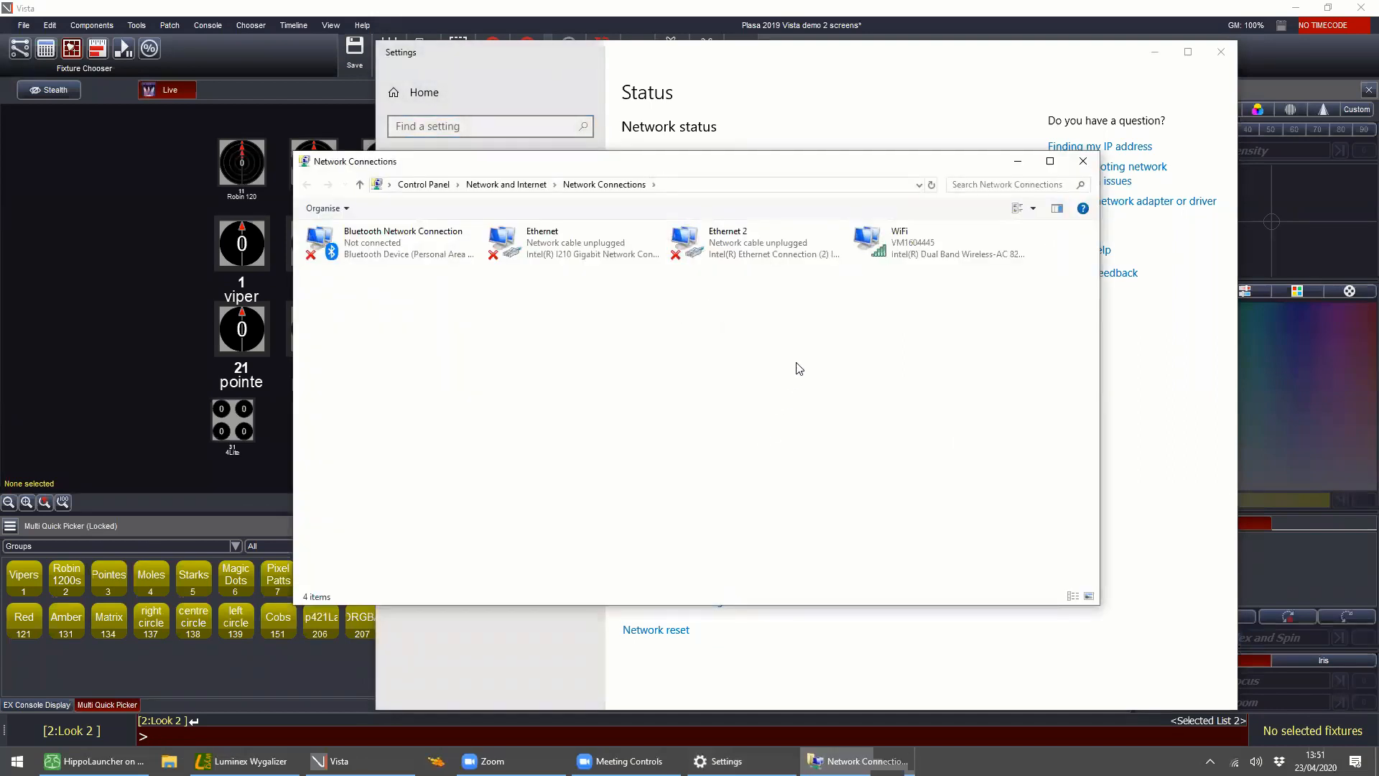
mouse_move(793, 391)
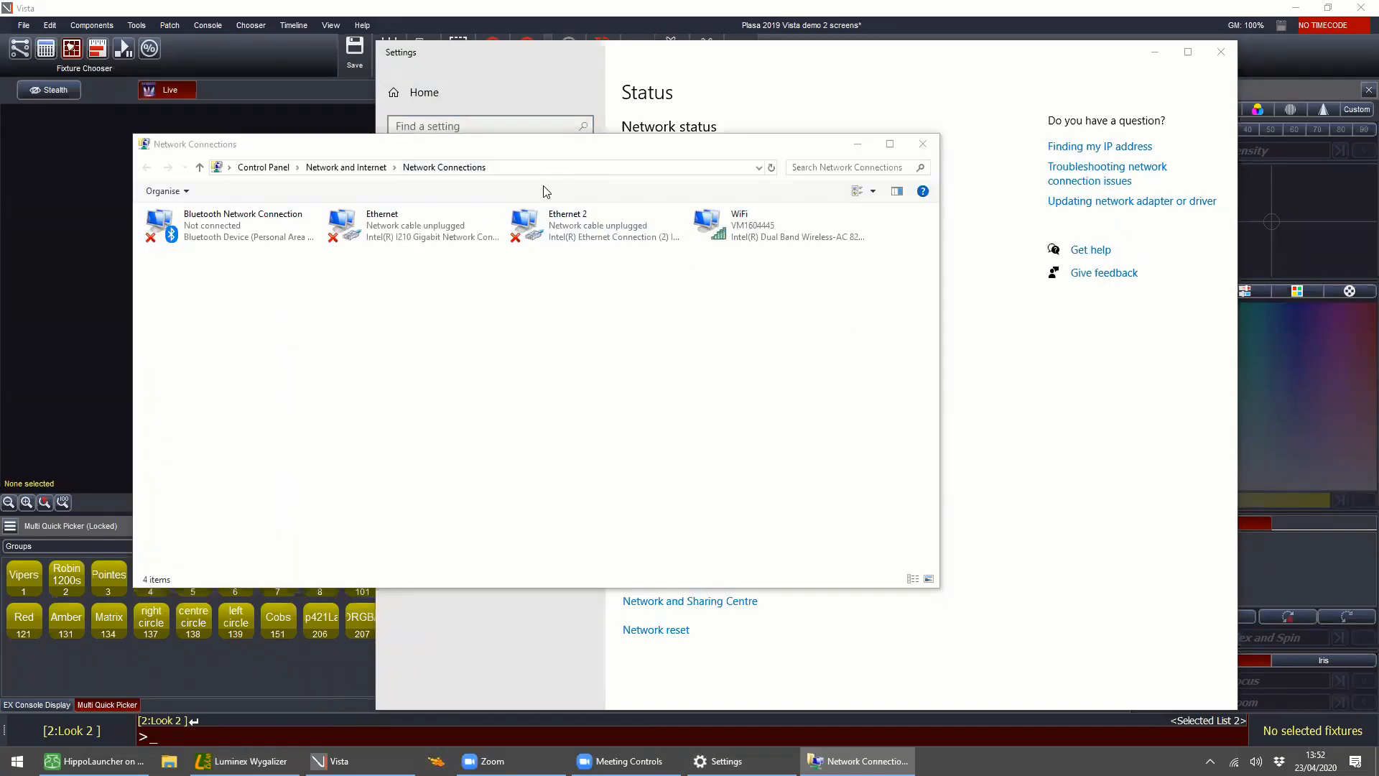
mouse_move(839, 265)
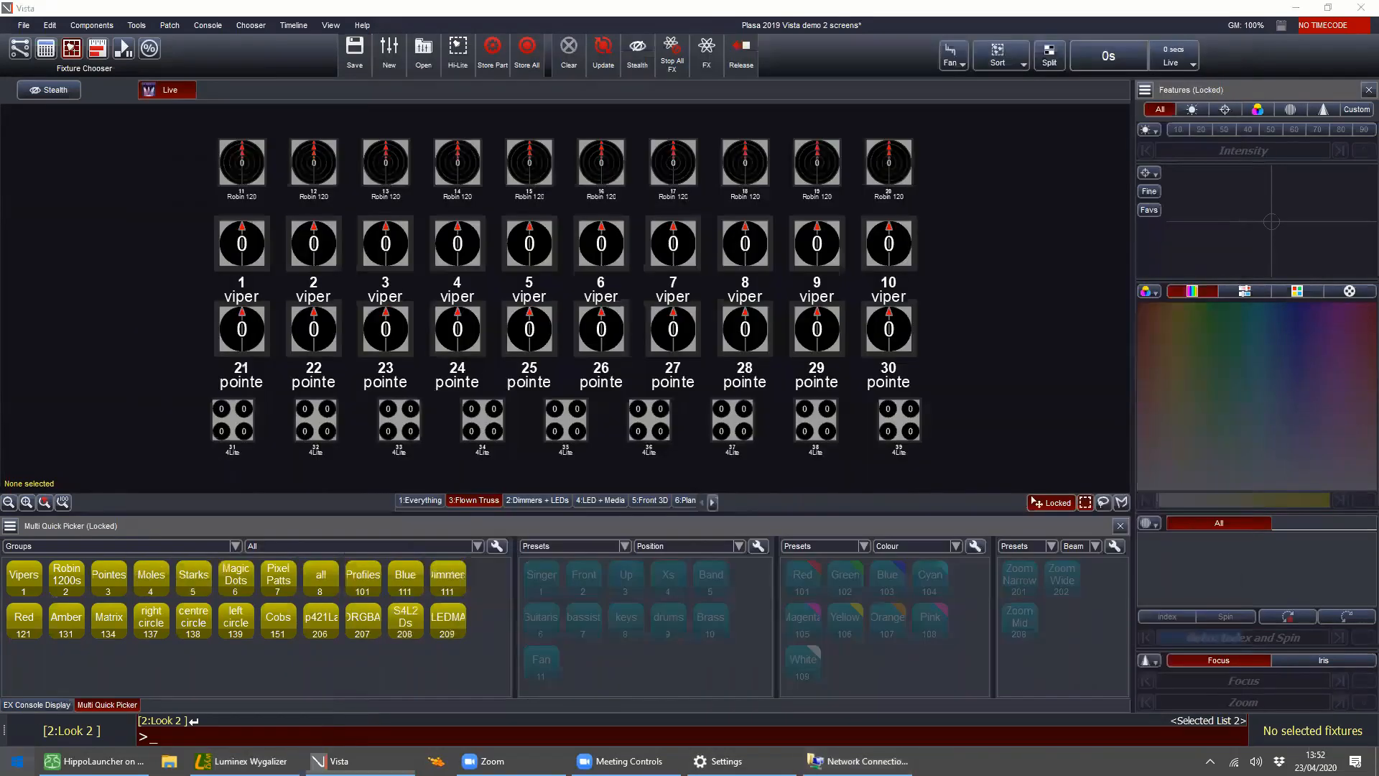
Step: Start hdwwiz and choose a manual install from the Network adapters hardware type
click(8, 758)
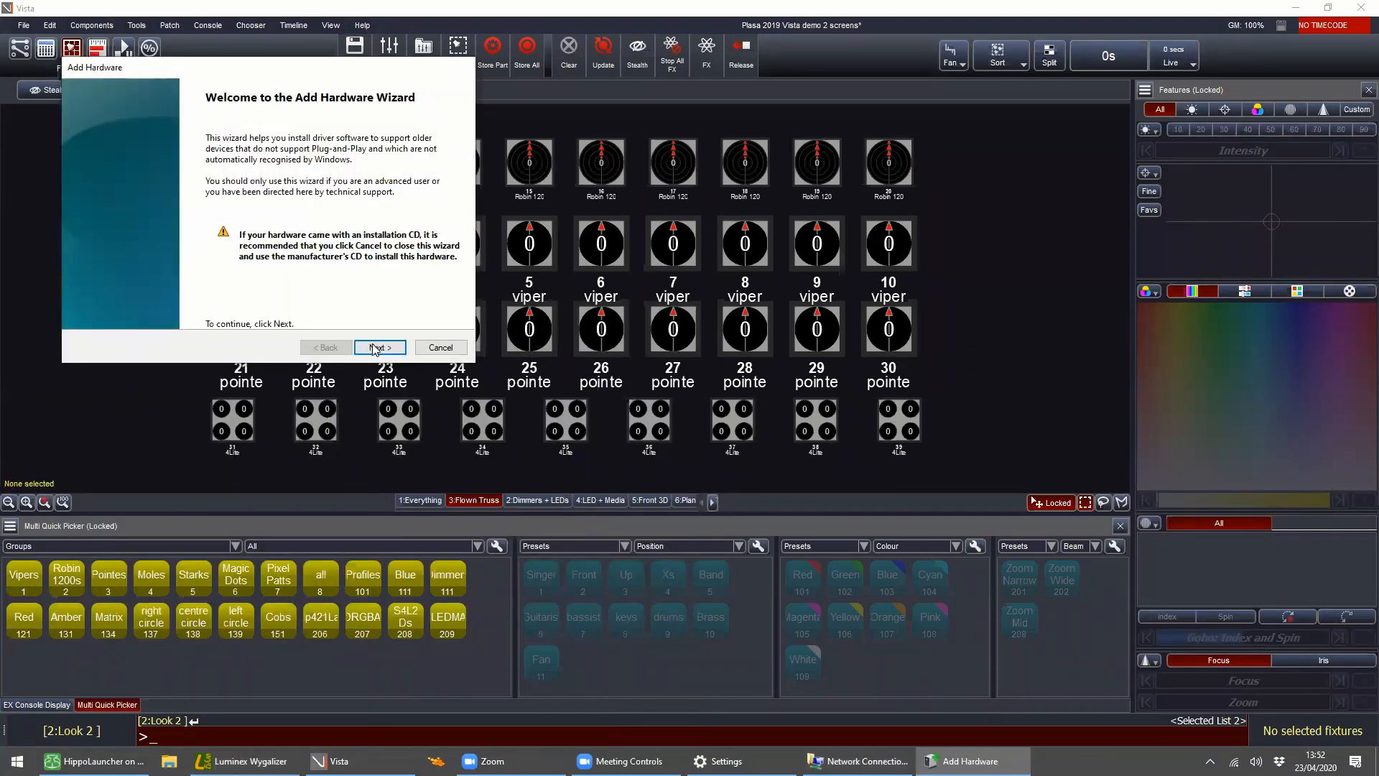
click(380, 346)
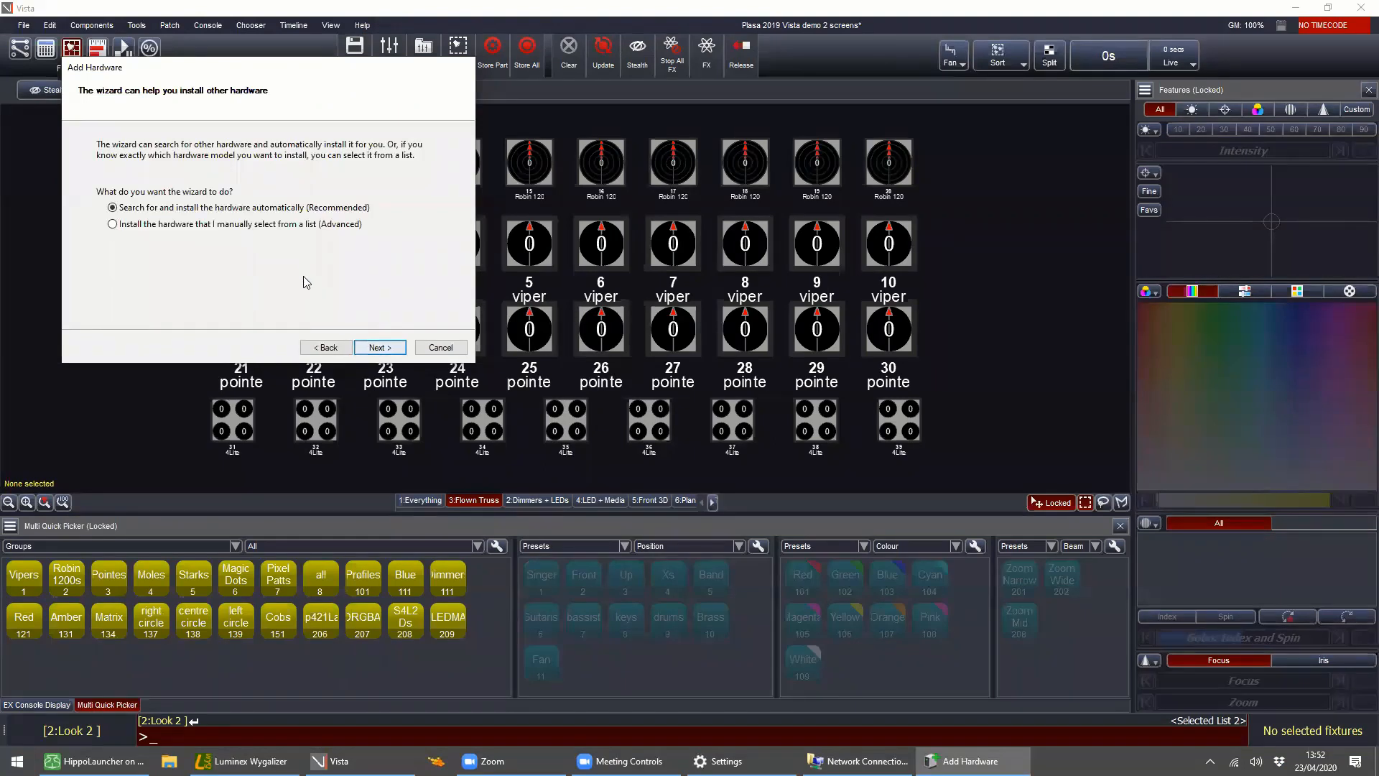
click(112, 223)
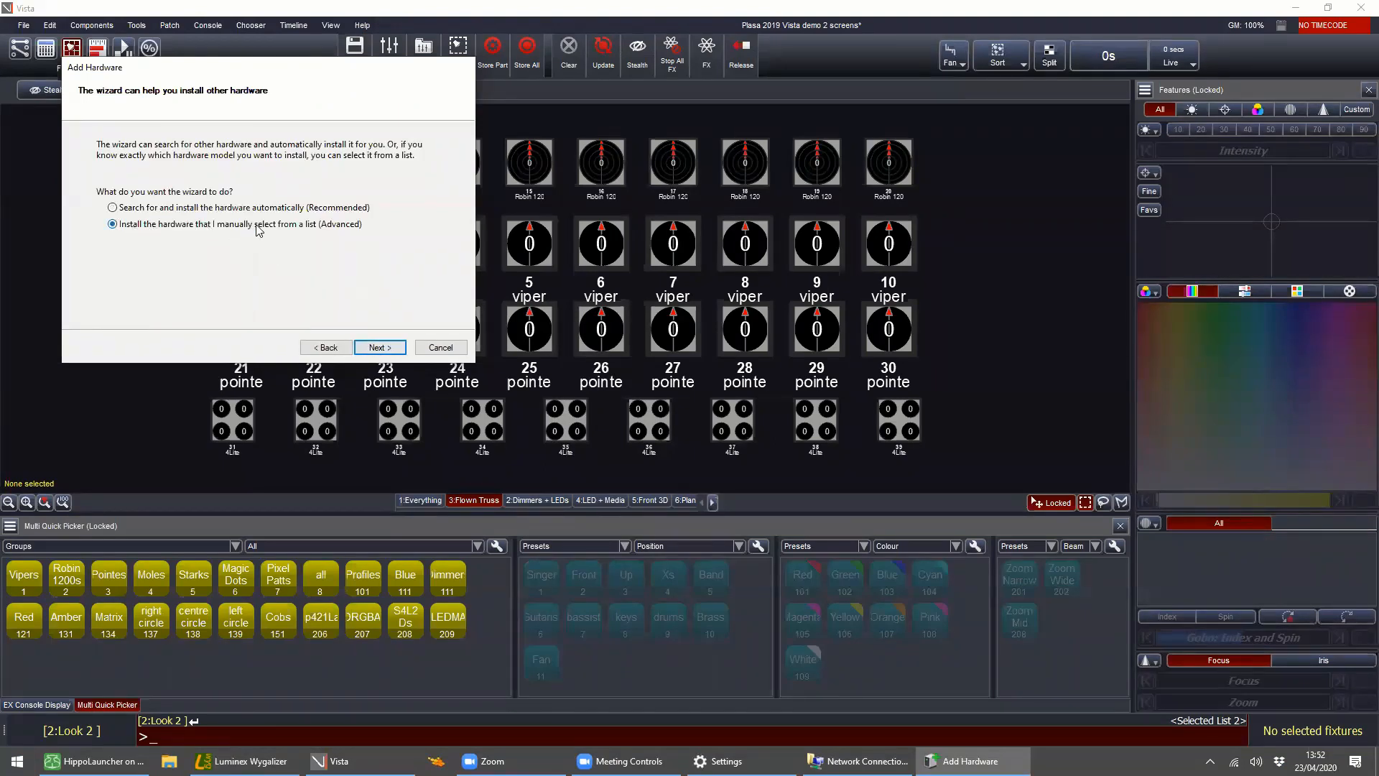
click(379, 346)
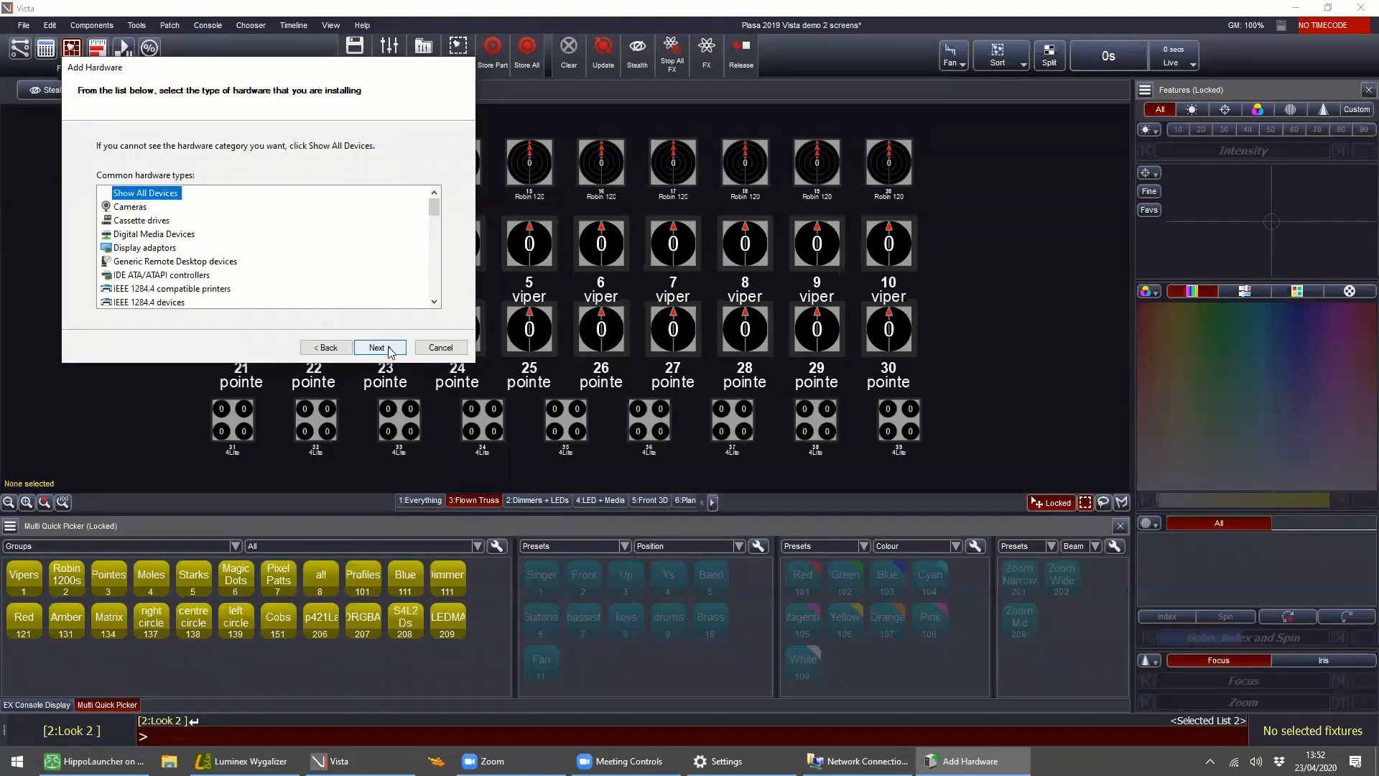
scroll(down, 3)
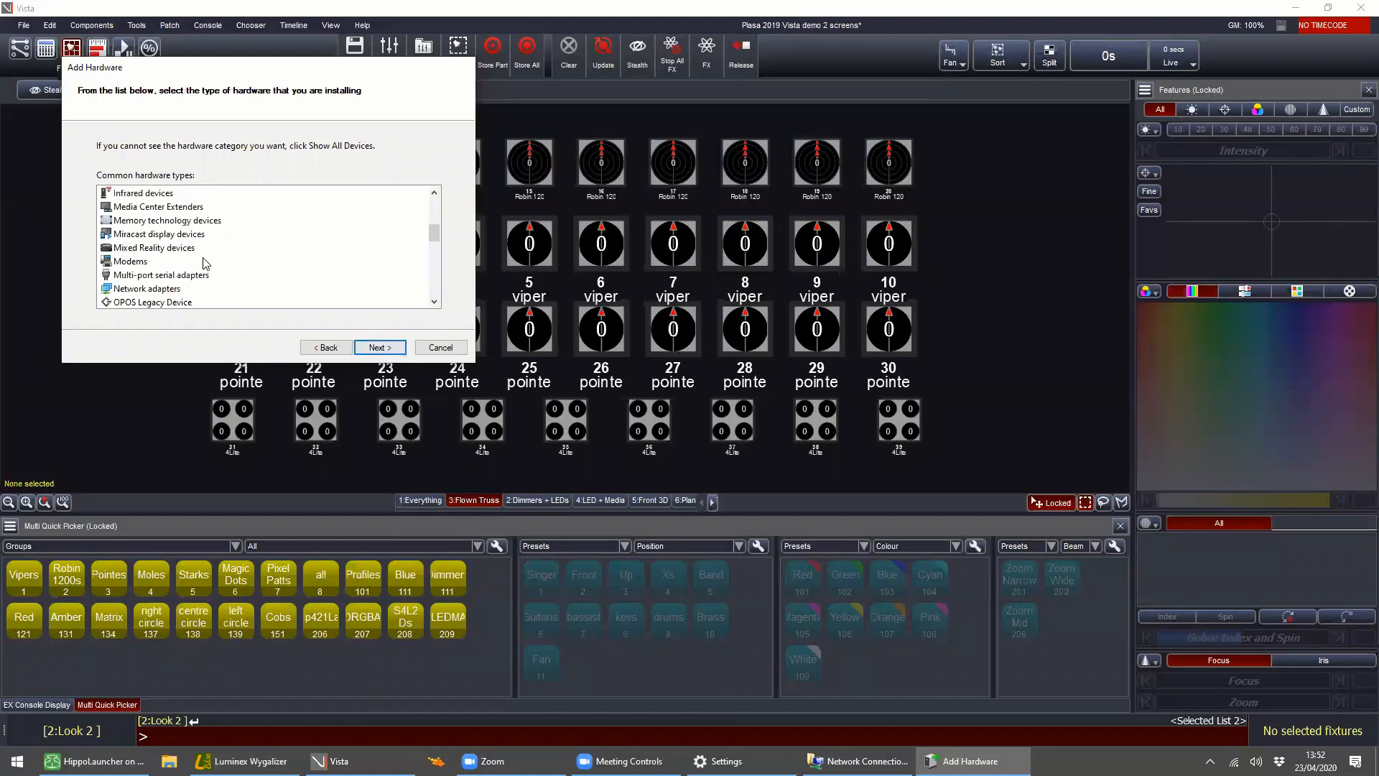
click(146, 288)
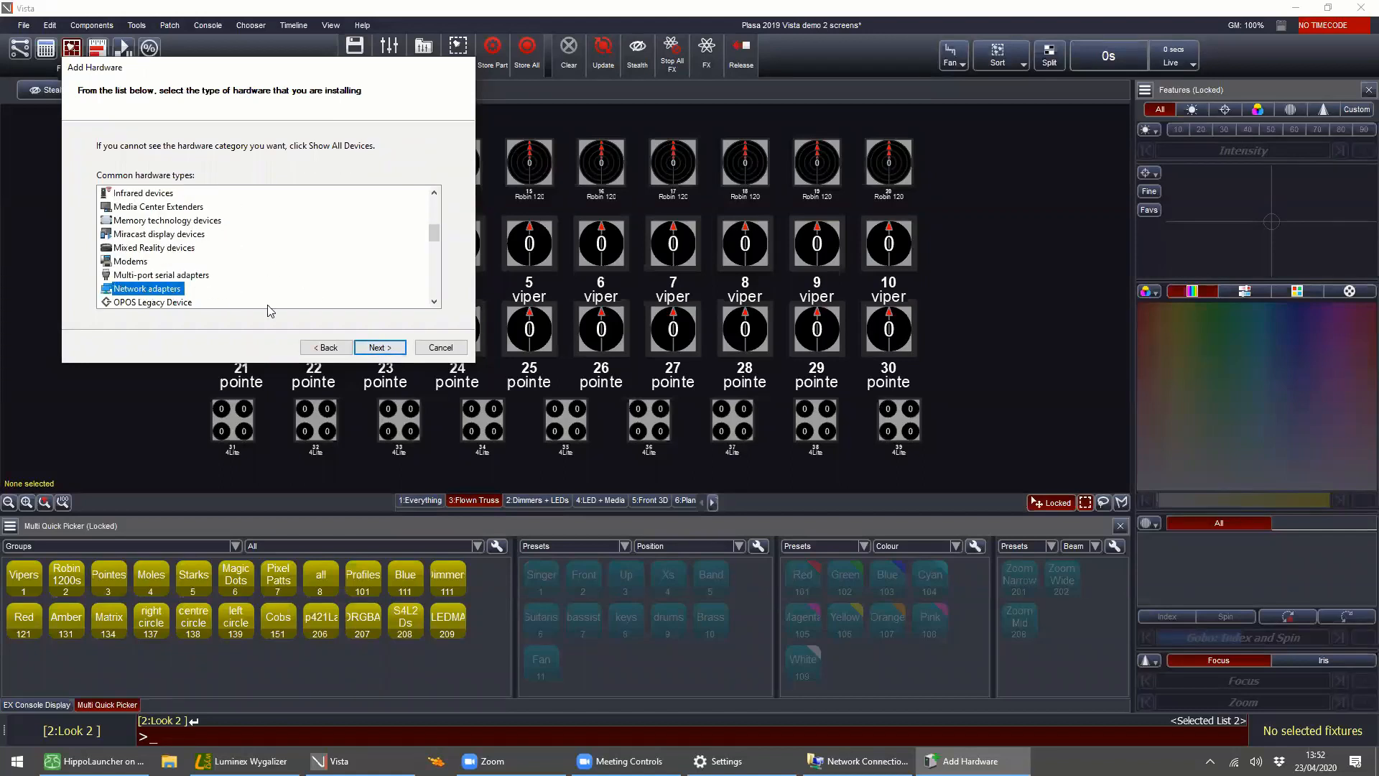
click(380, 346)
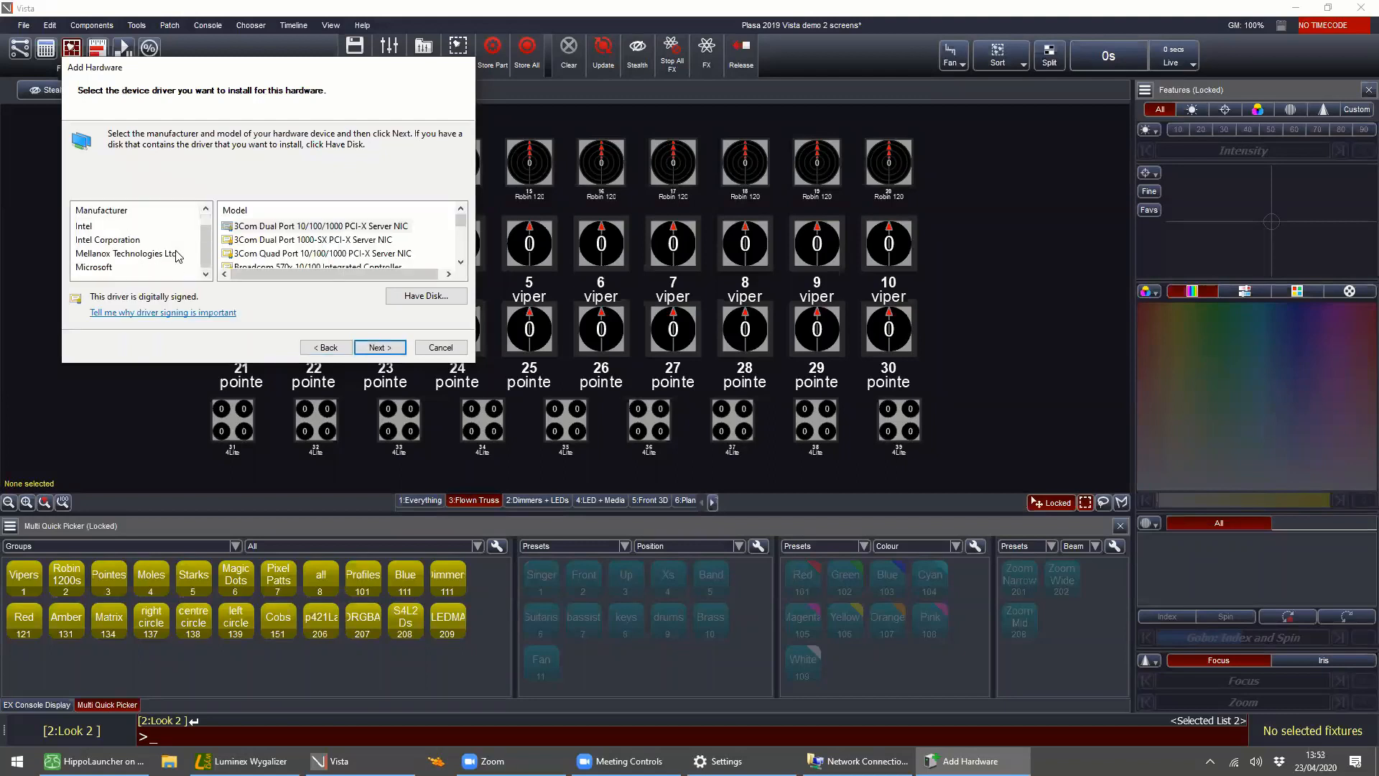
Step: Select Microsoft KM-TEST Loopback Adapter and complete its installation
click(95, 267)
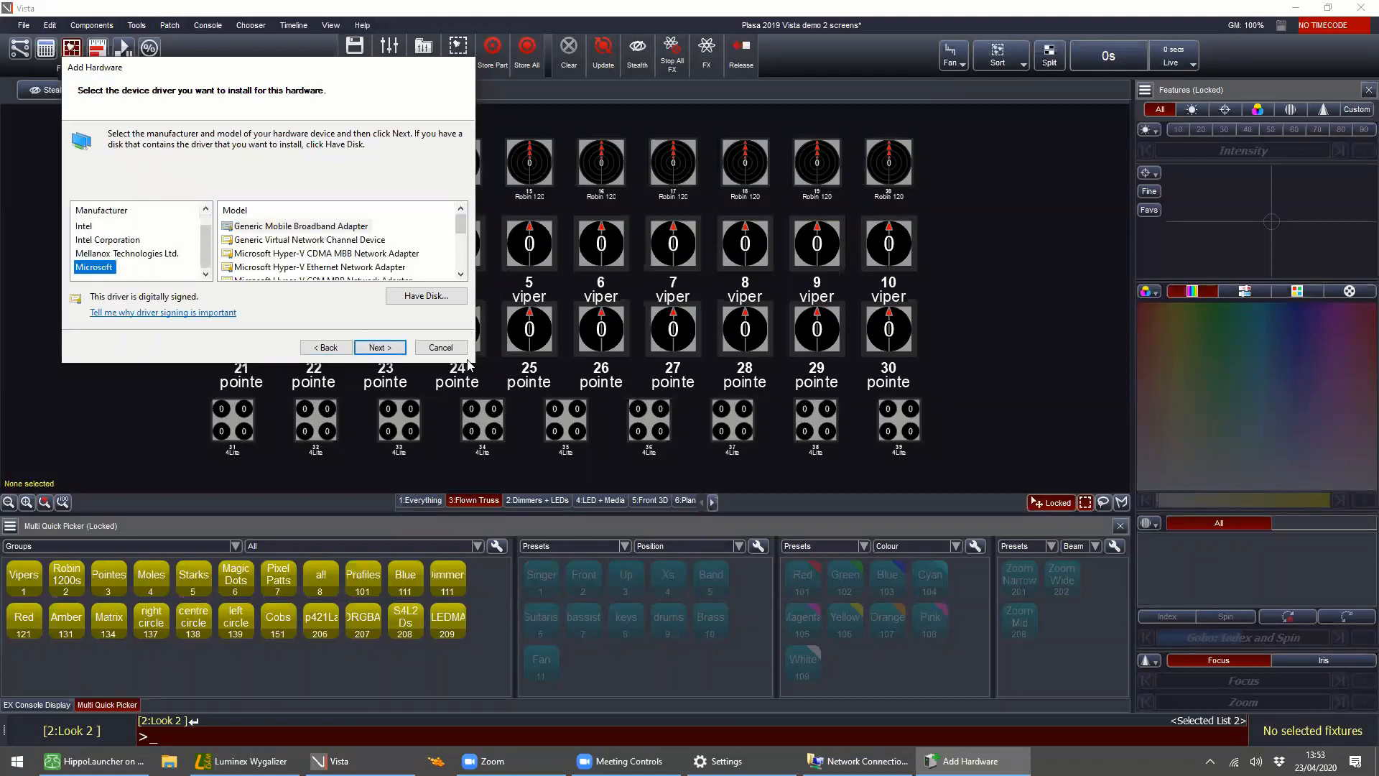
scroll(down, 3)
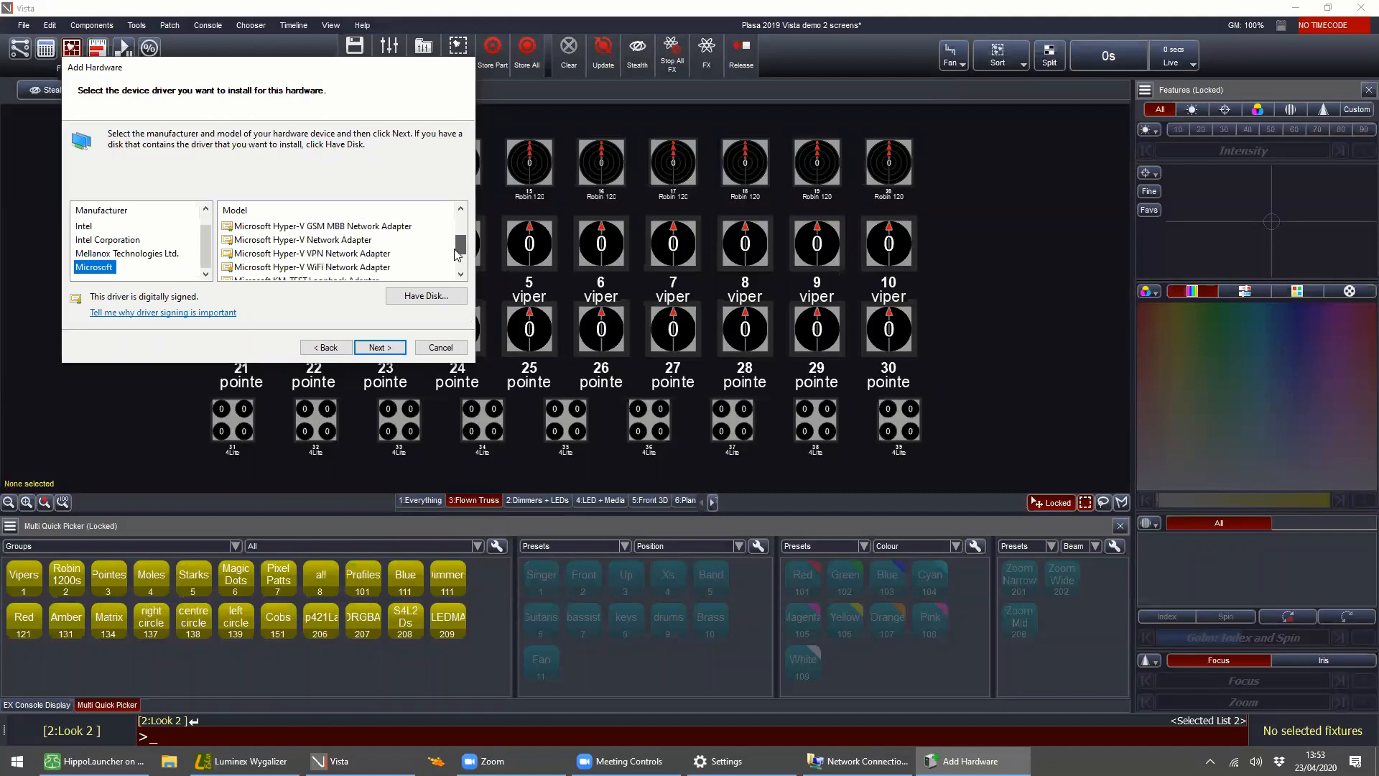
scroll(down, 3)
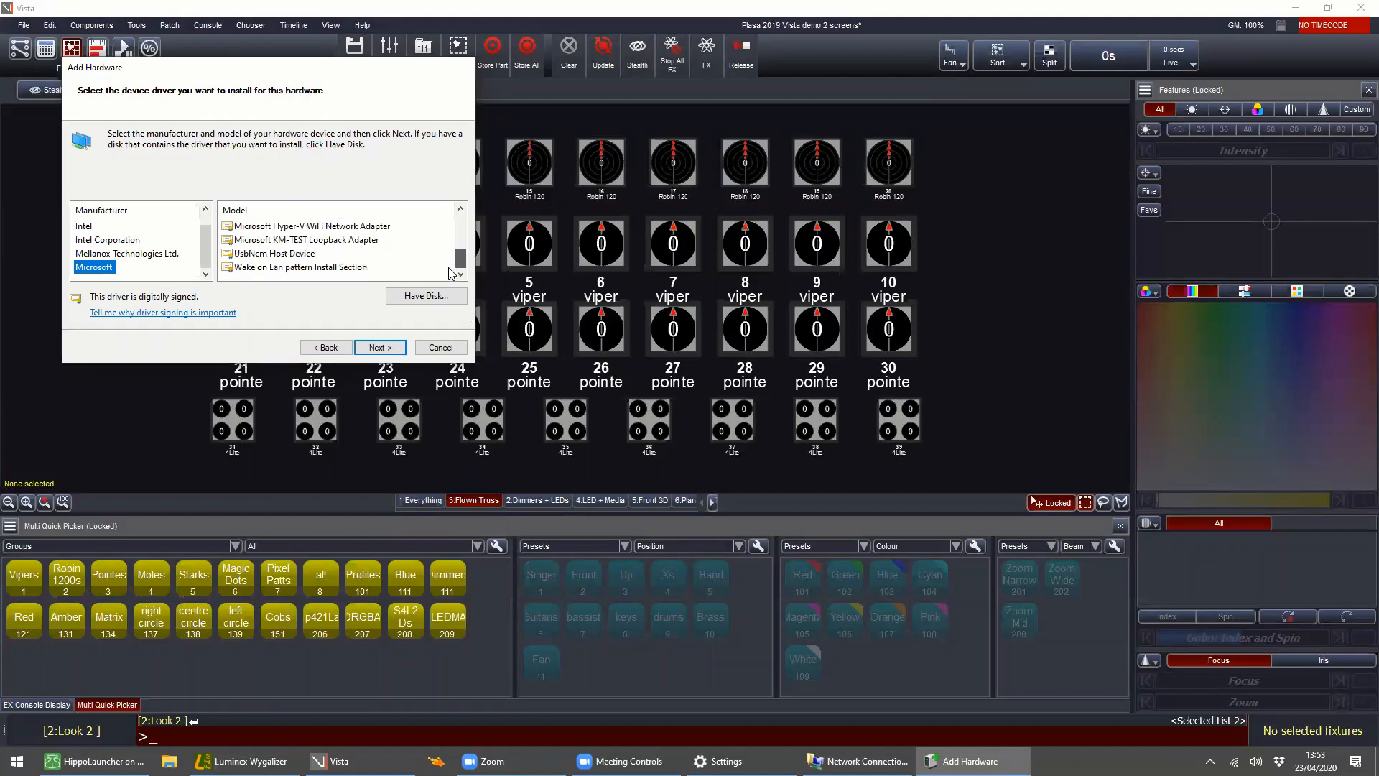
click(306, 238)
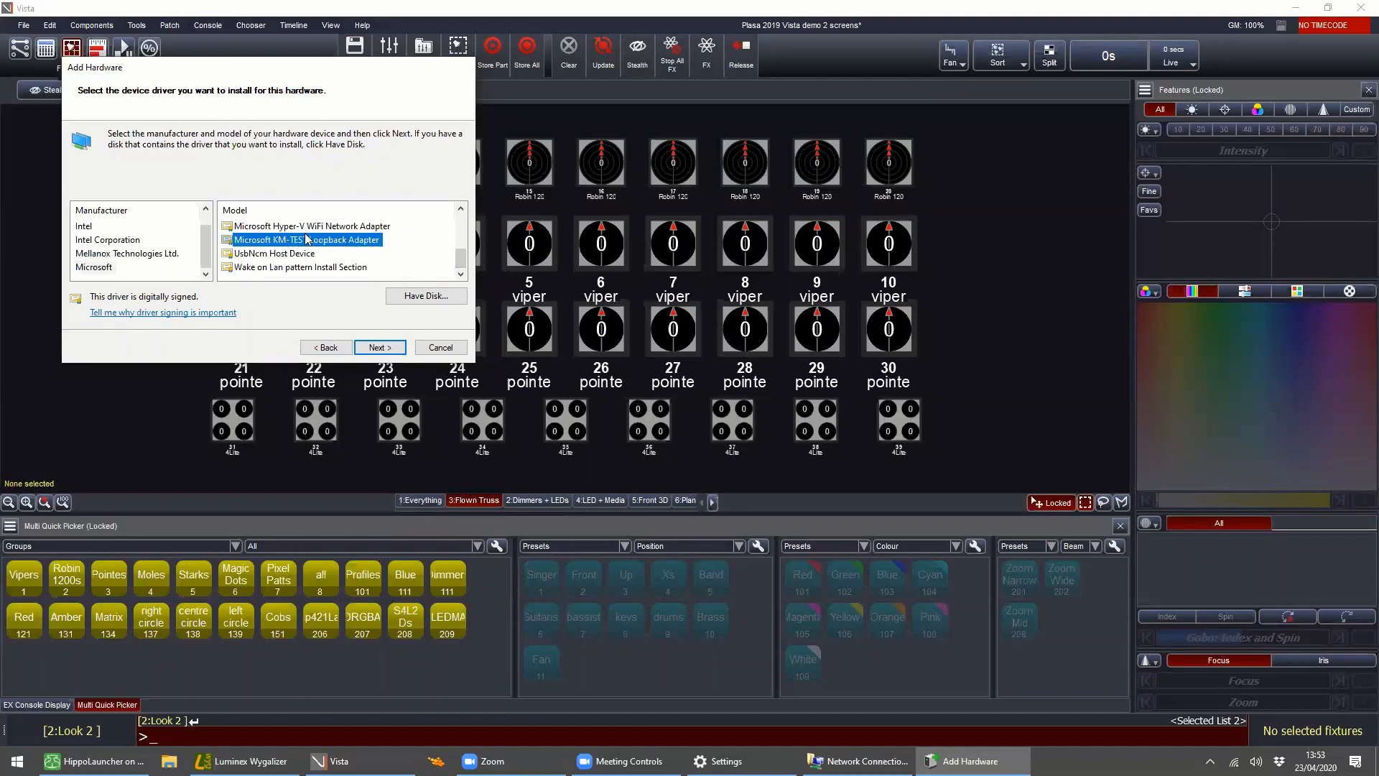
click(379, 346)
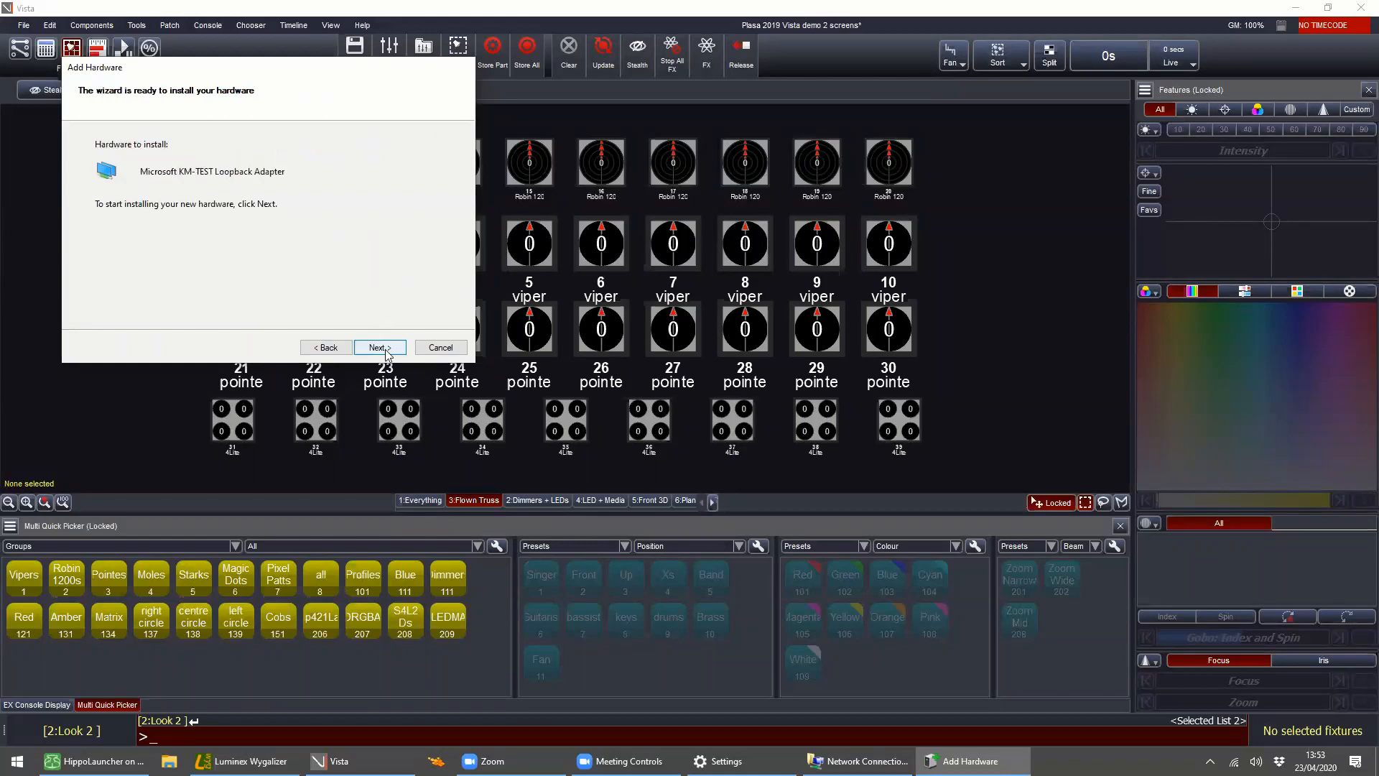
click(379, 346)
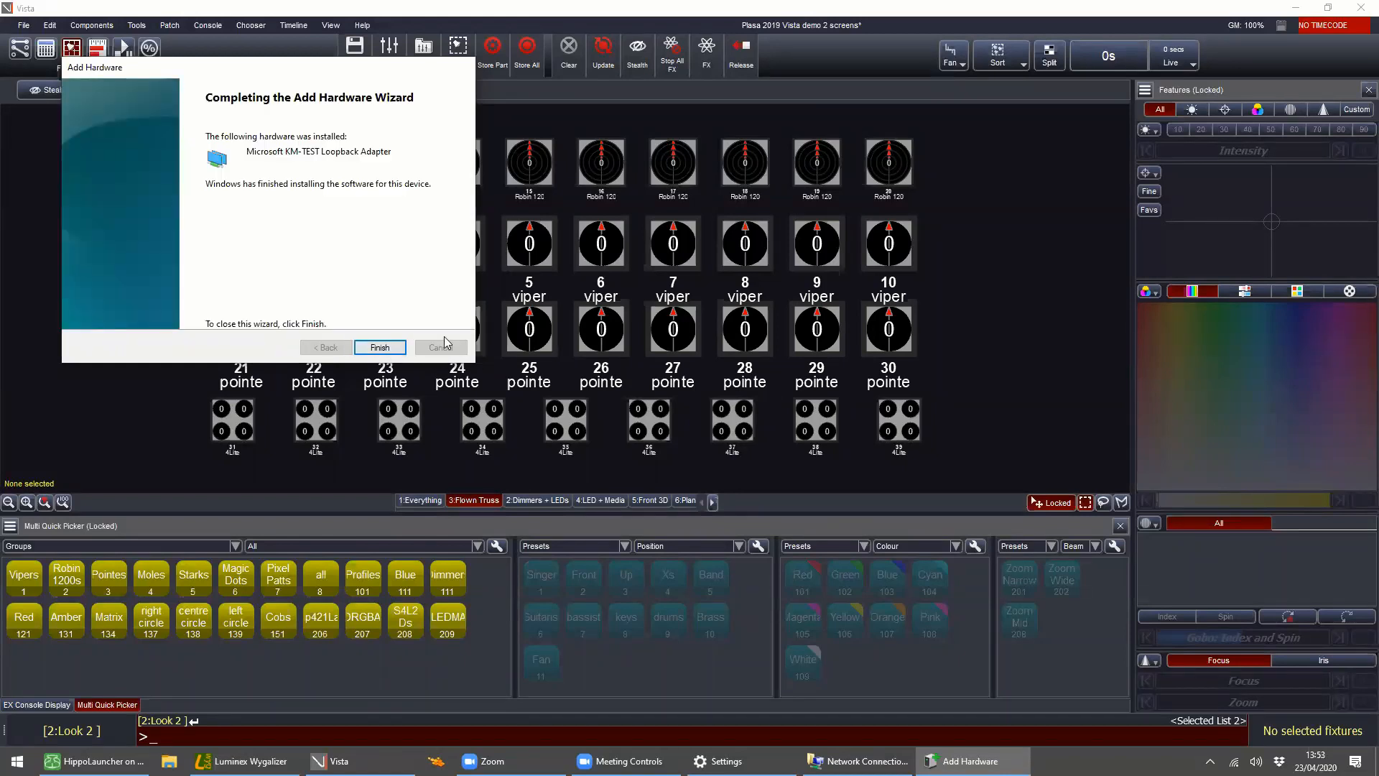
Step: Finish the wizard and view Ethernet 3's status details with its 169.254 autoconfiguration address
click(379, 346)
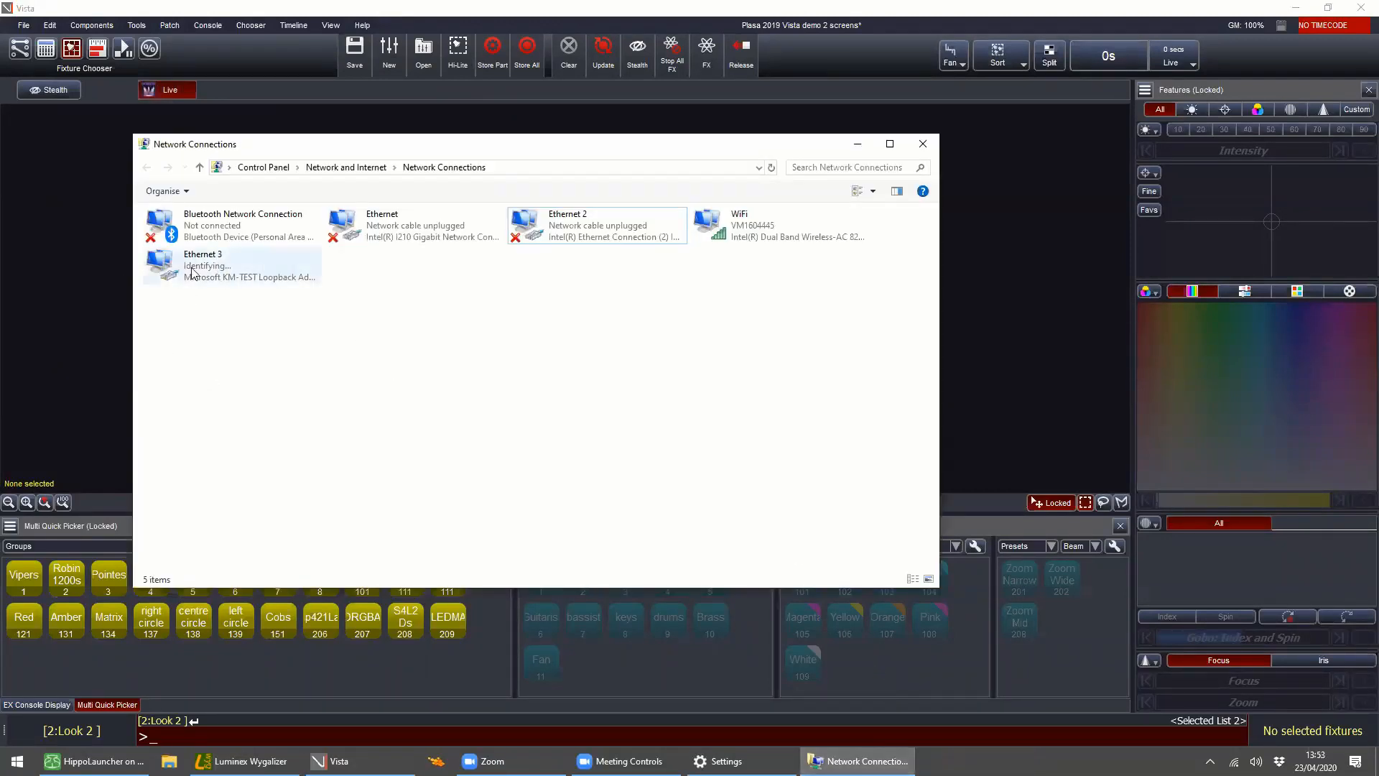
mouse_move(251, 267)
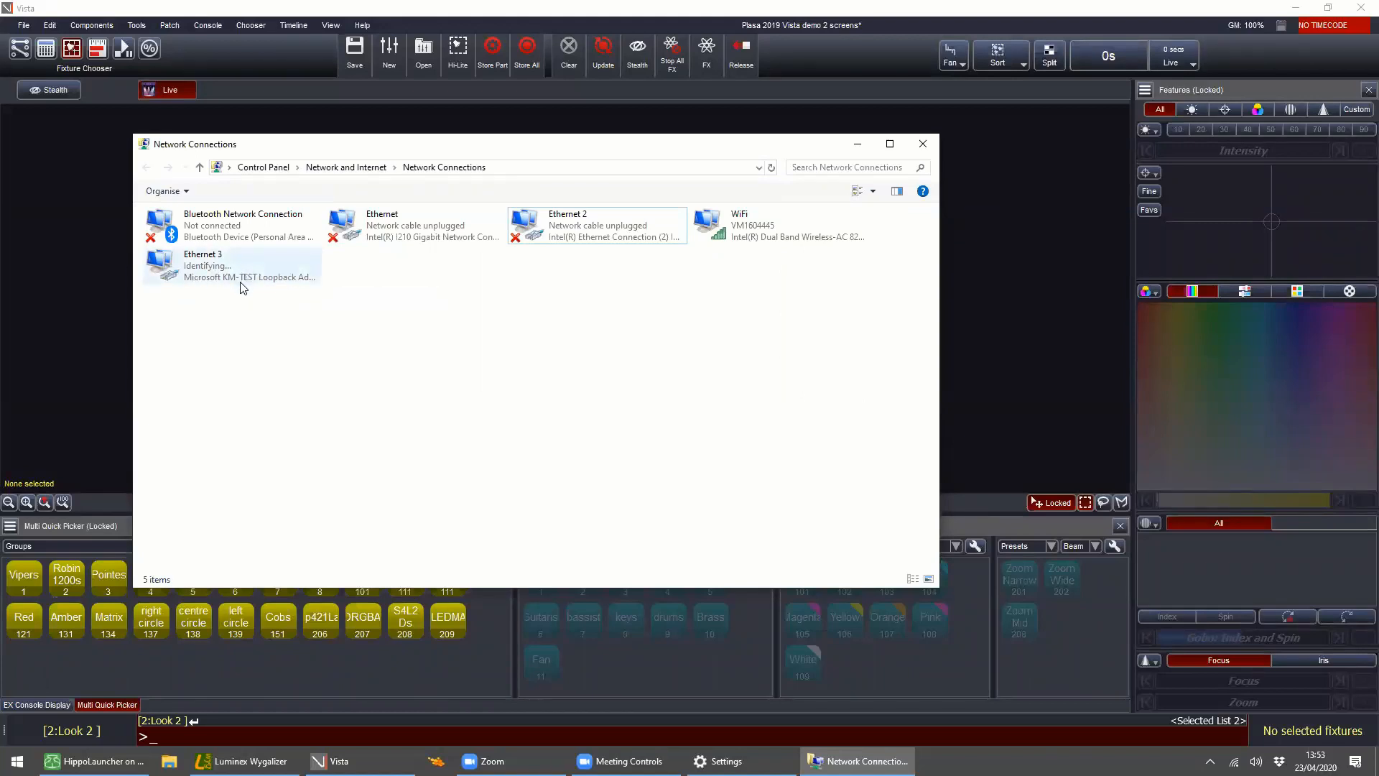
click(223, 266)
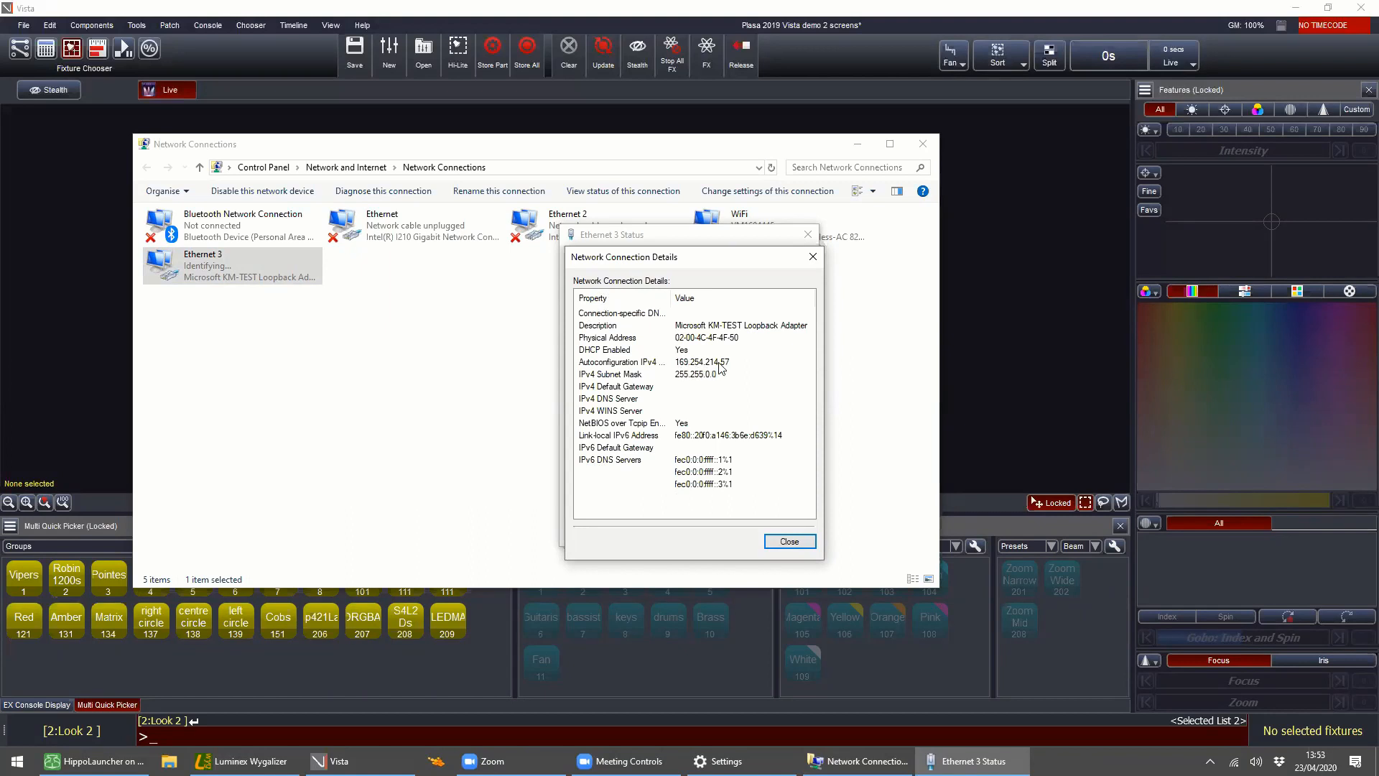
mouse_move(715, 370)
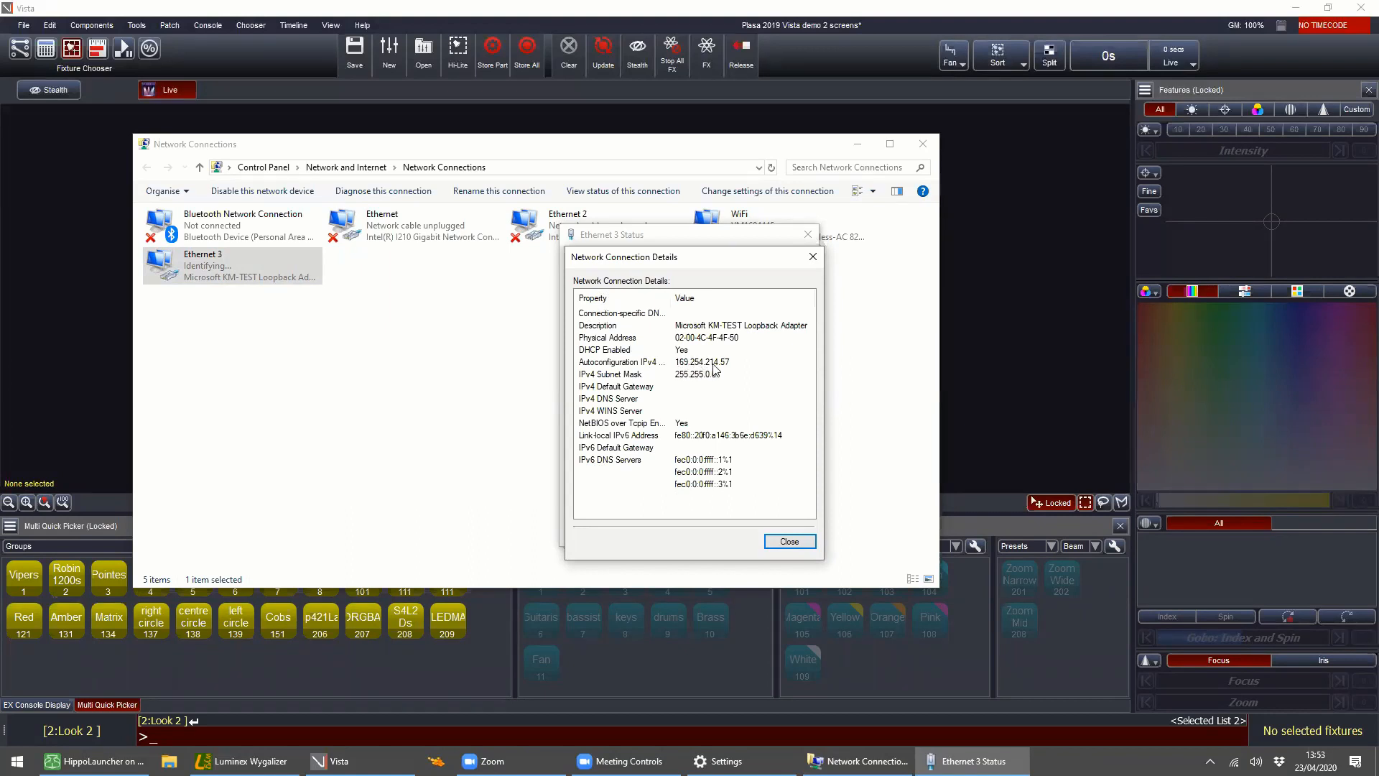
mouse_move(700, 374)
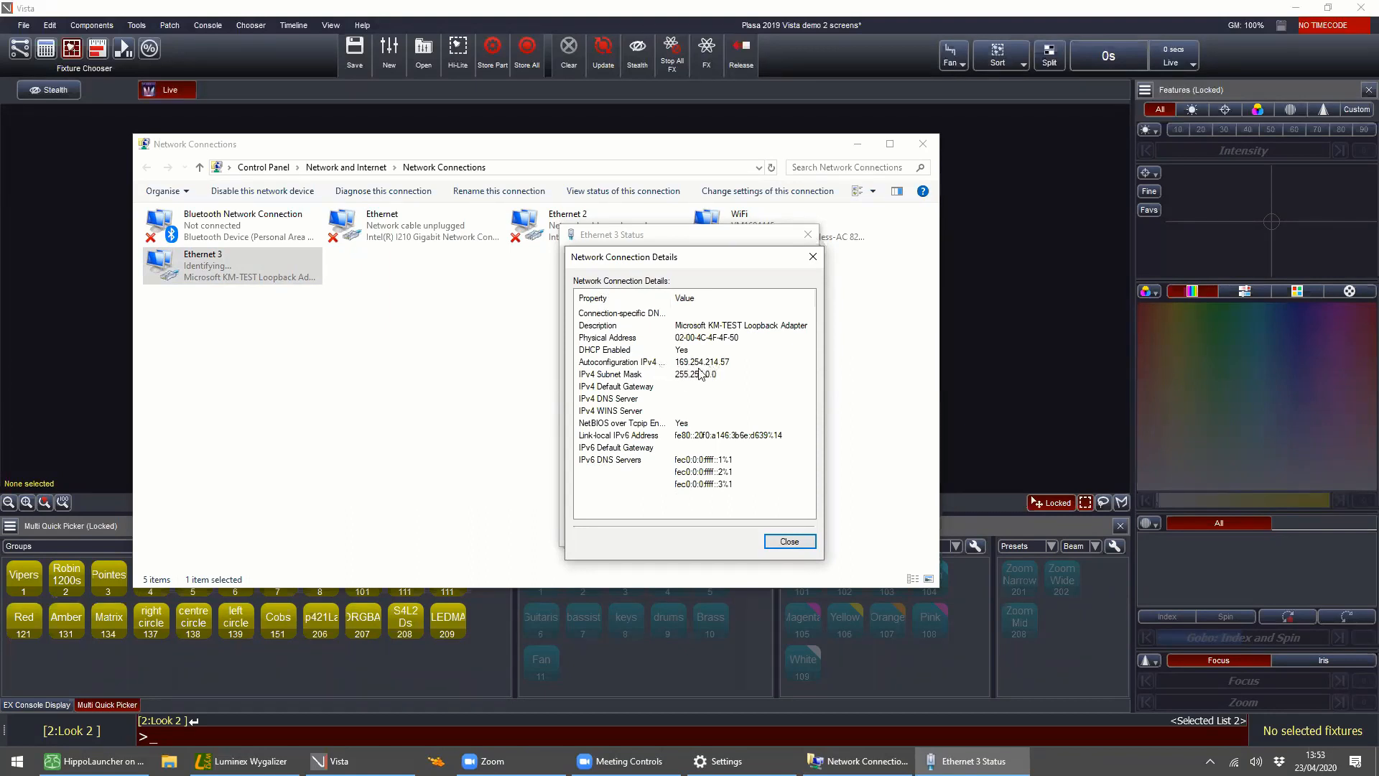
mouse_move(811, 258)
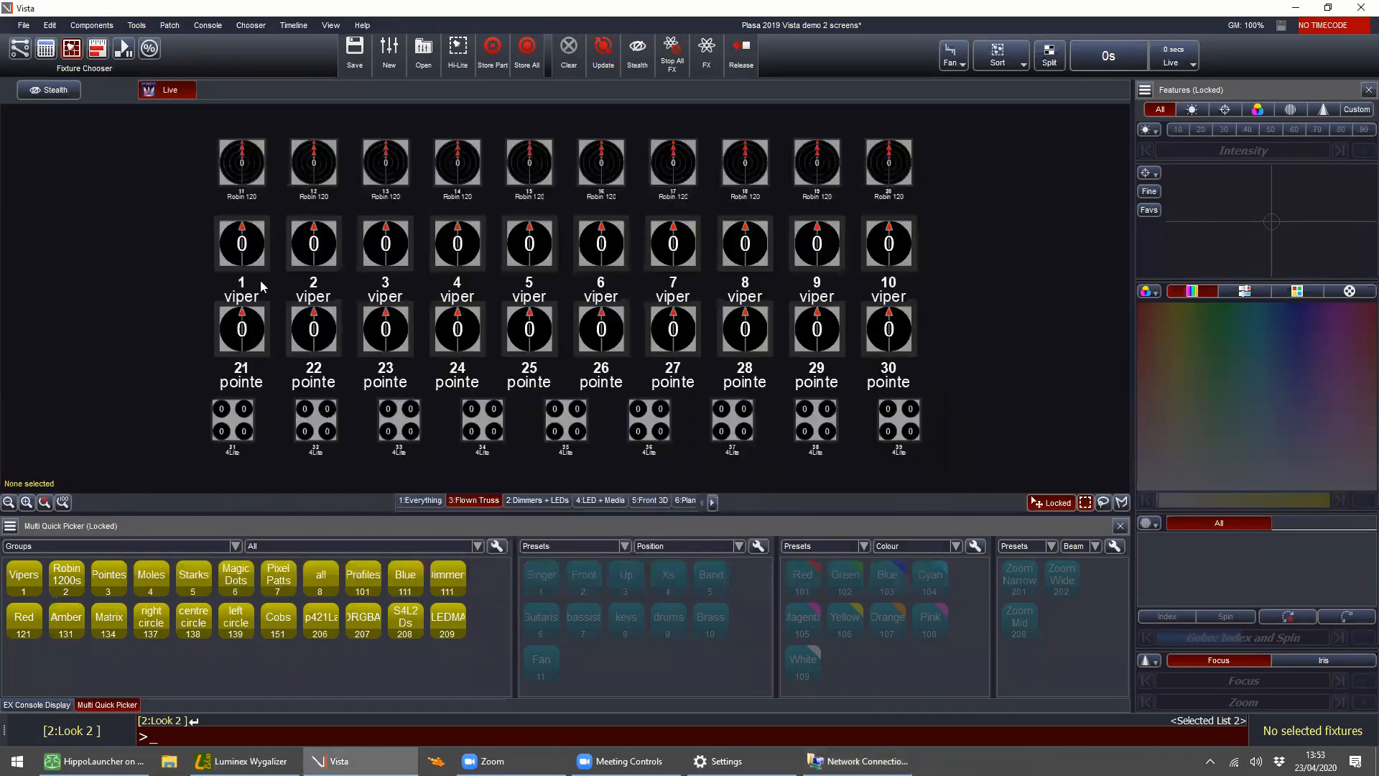
Step: Select the Vipers and bring up the Network page of Vista's User Preferences
click(23, 577)
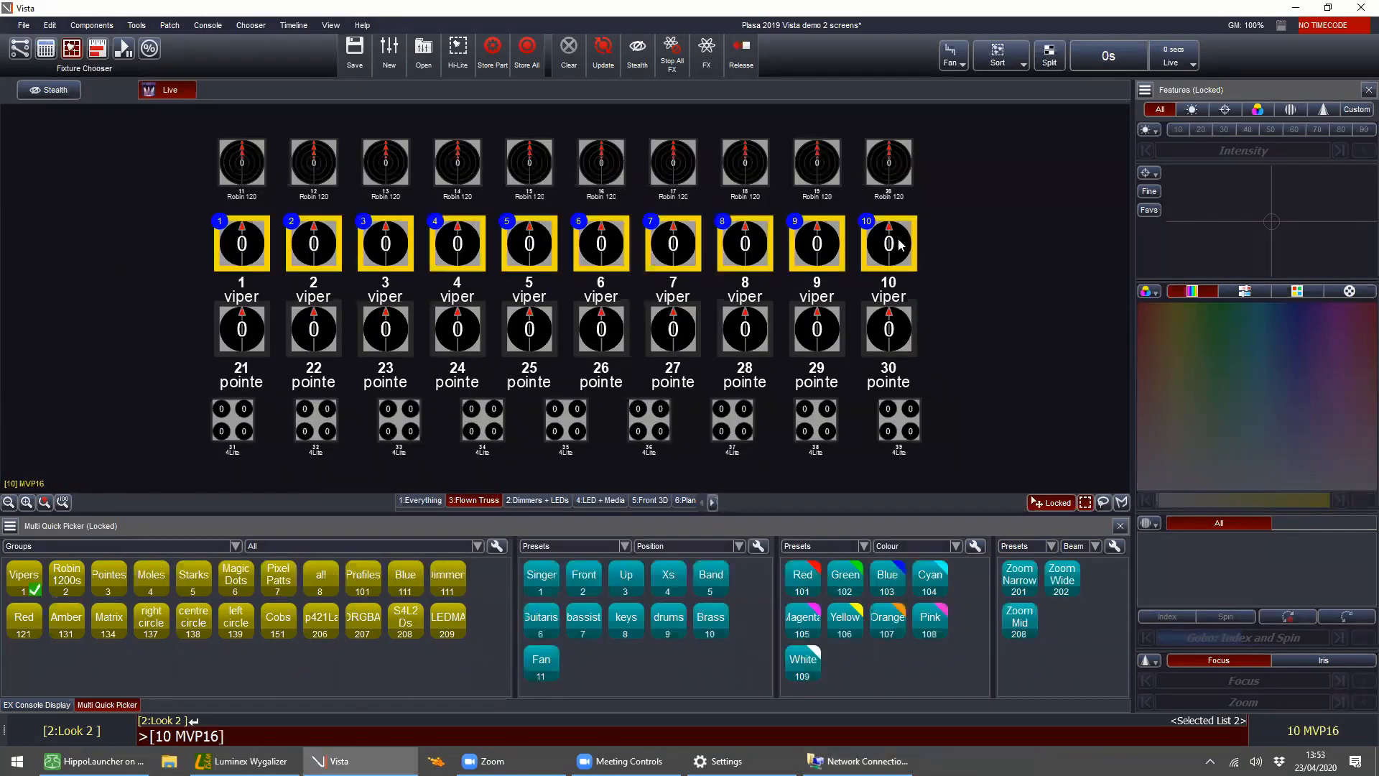
click(25, 26)
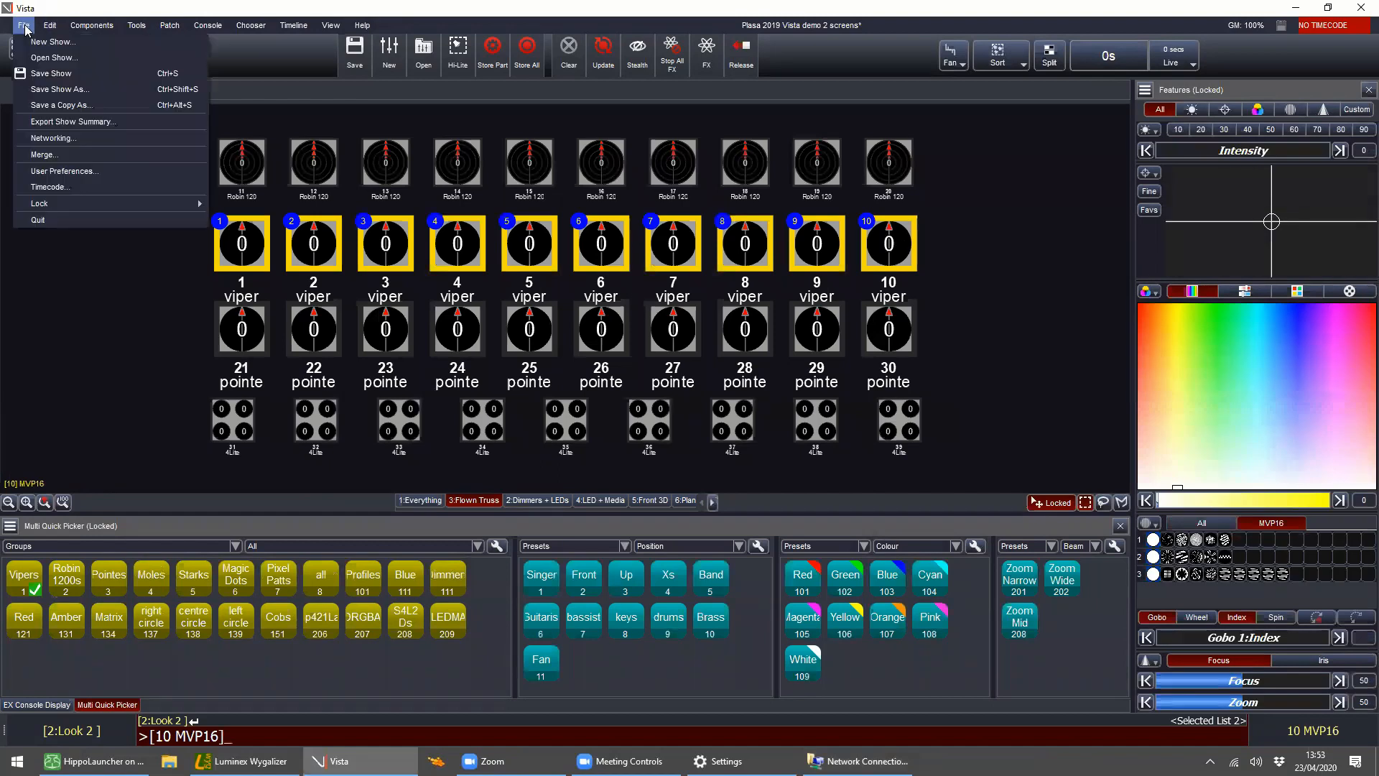
click(24, 26)
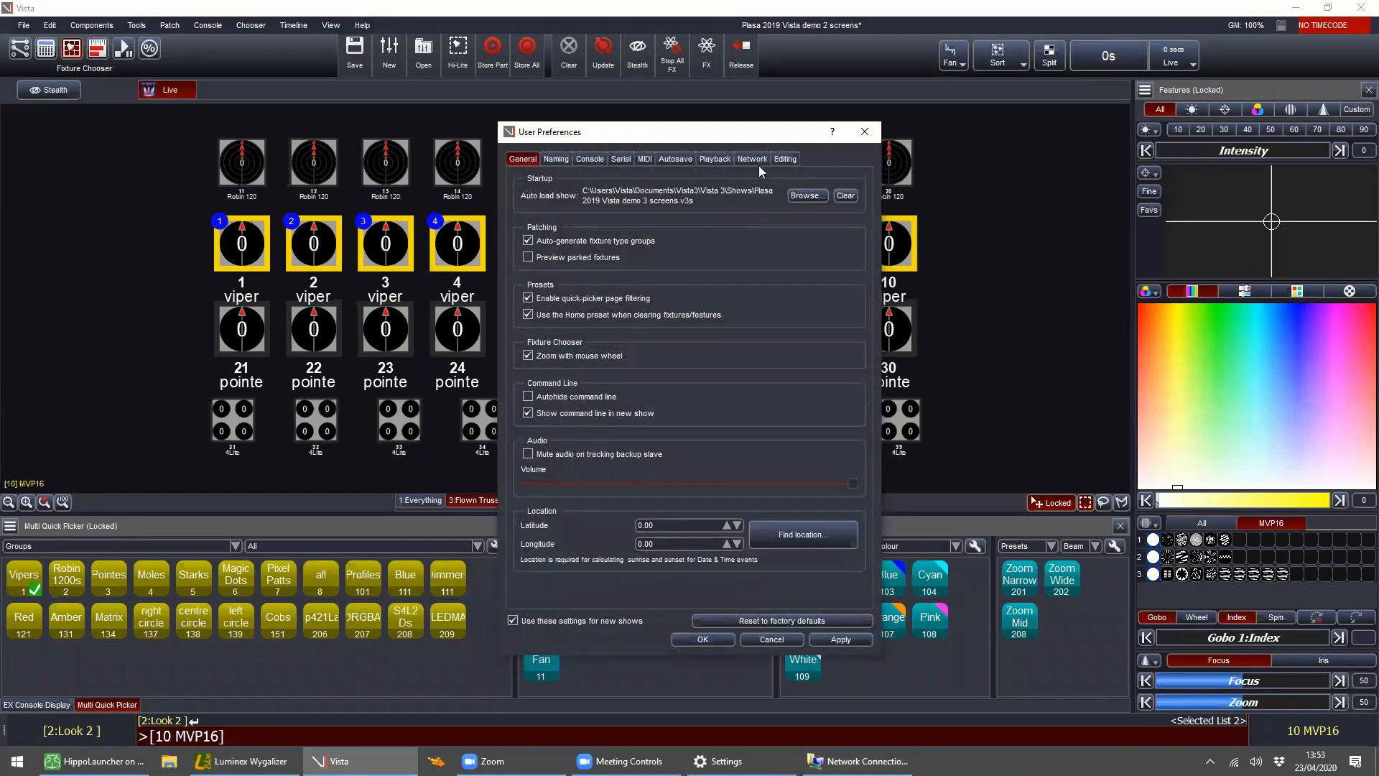
click(753, 158)
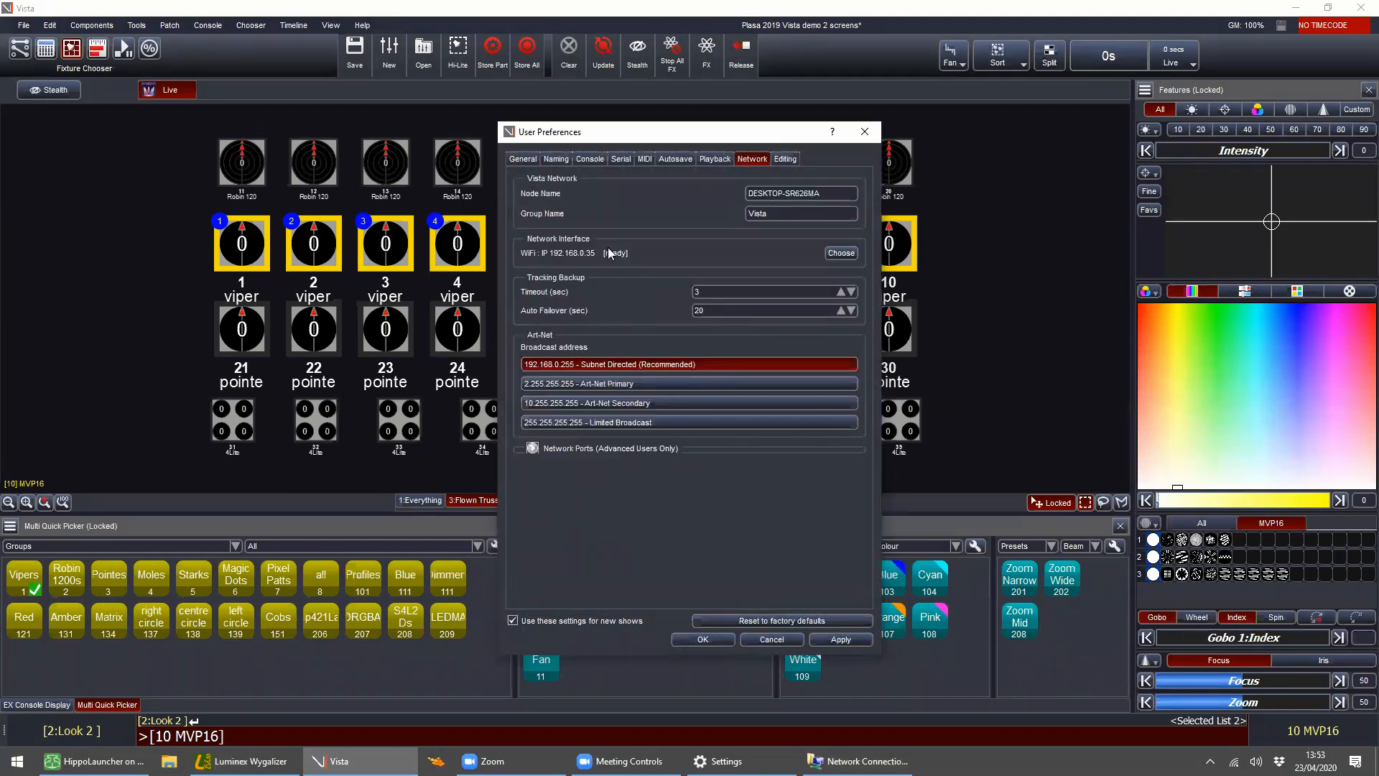
mouse_move(617, 243)
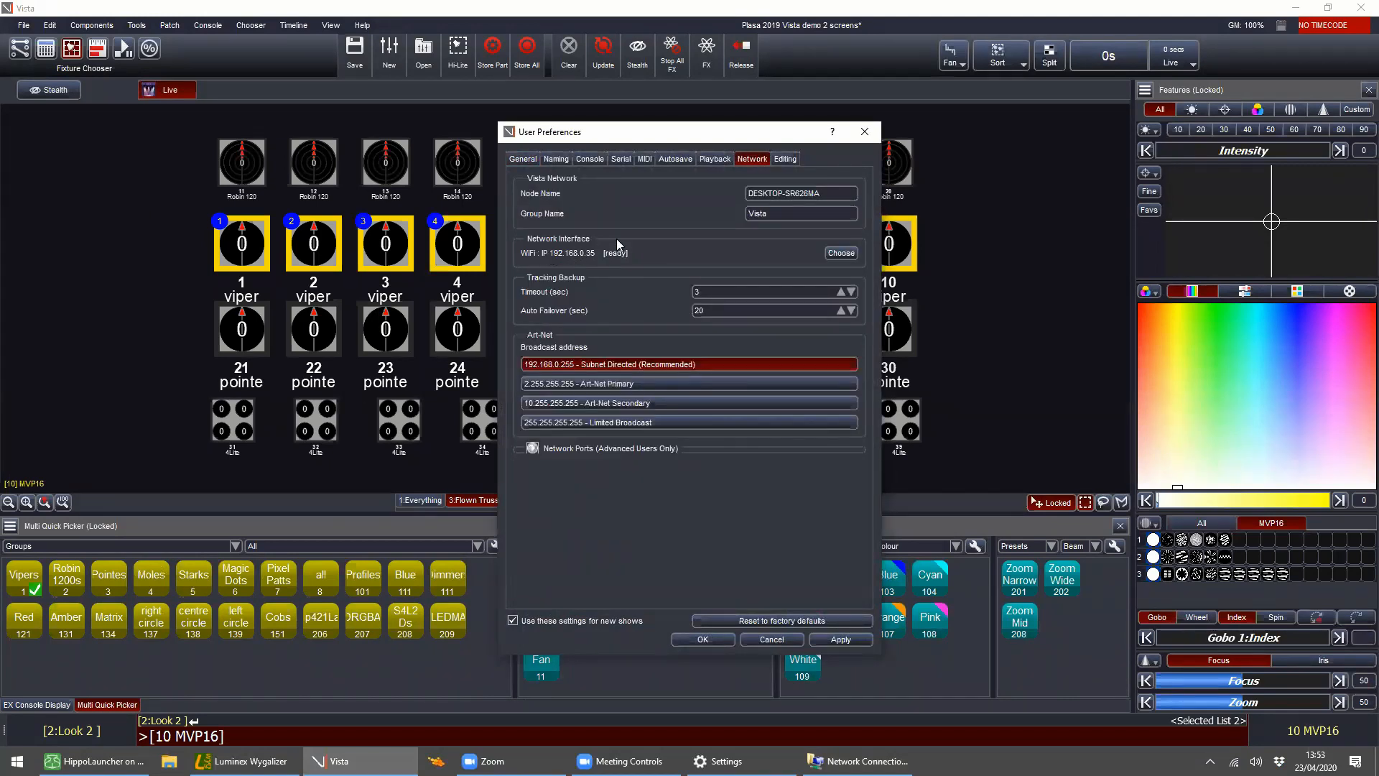
mouse_move(534, 255)
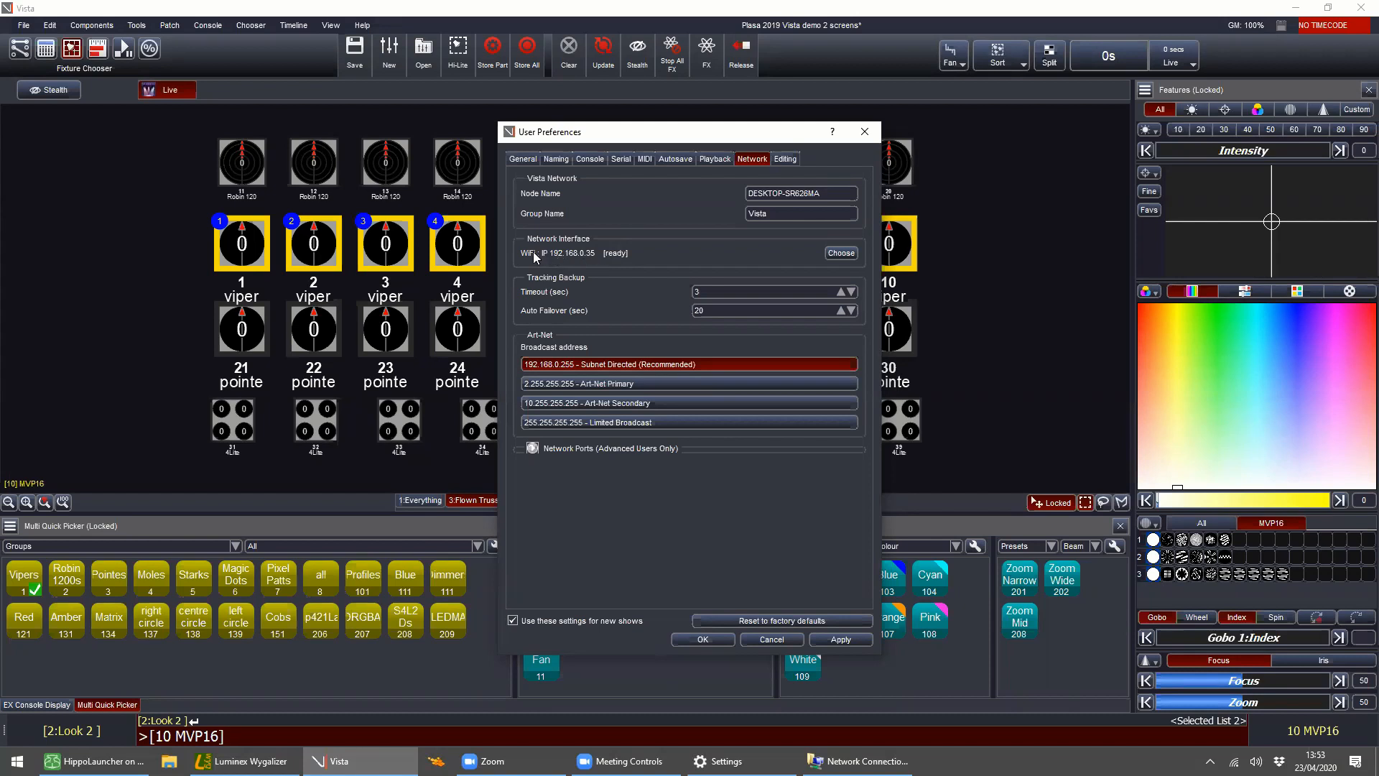
mouse_move(544, 260)
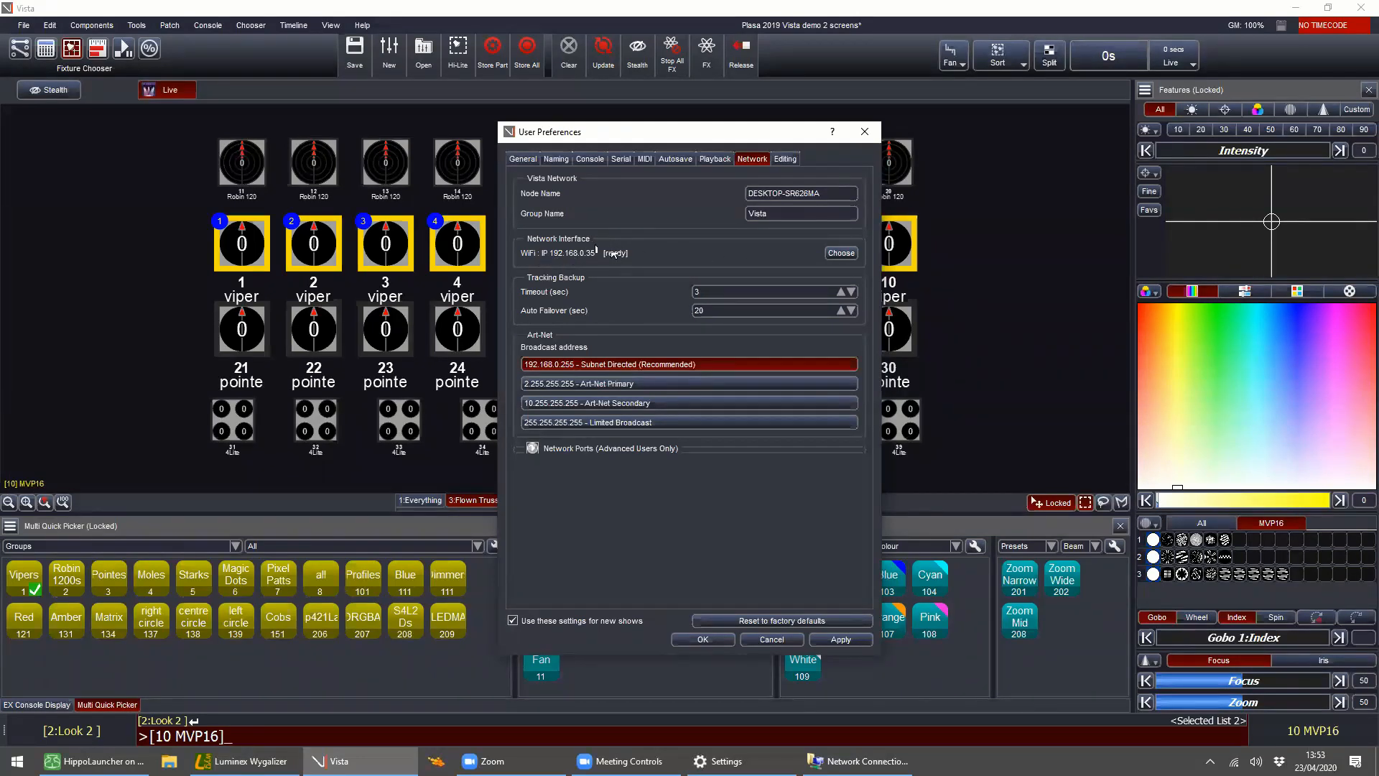
mouse_move(592, 268)
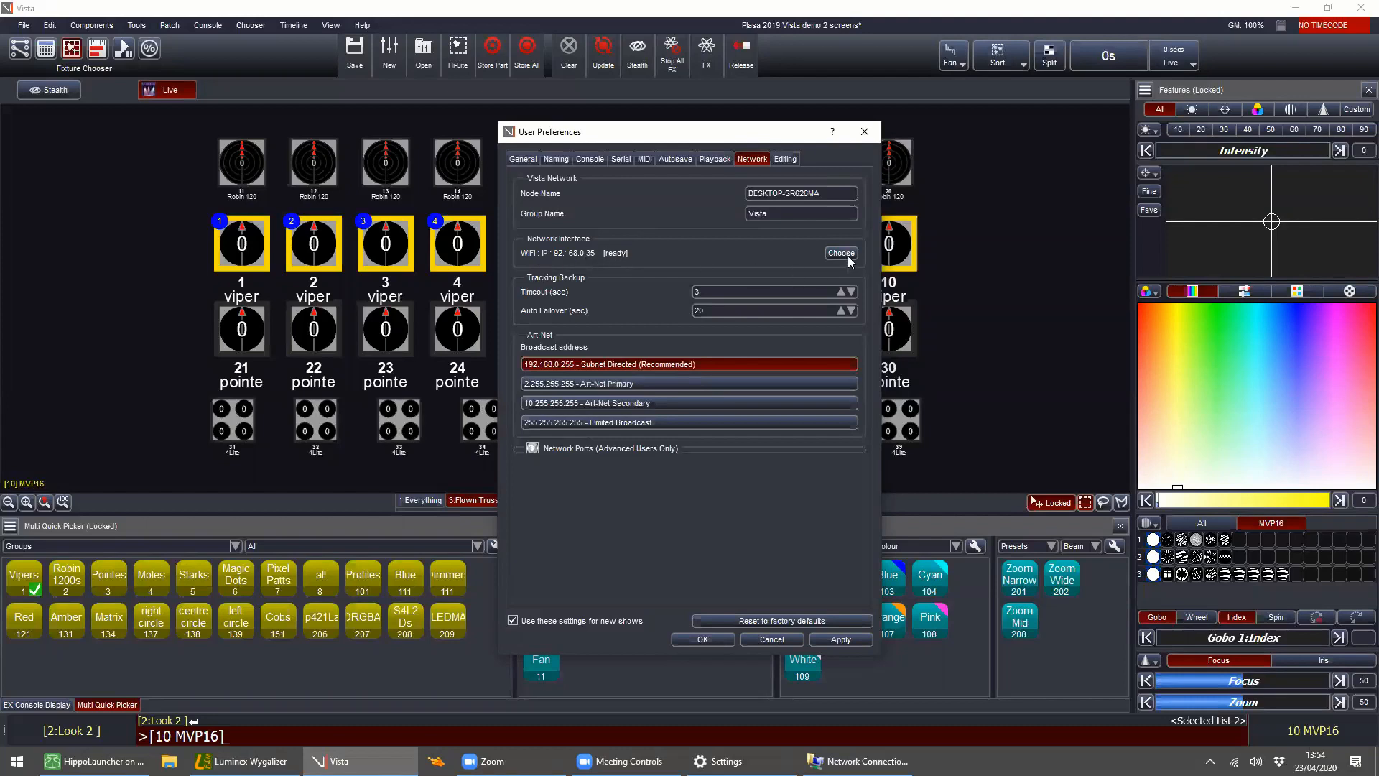
Step: Choose Ethernet 3 (169.254.214.57) as Vista's network interface and apply it
click(842, 253)
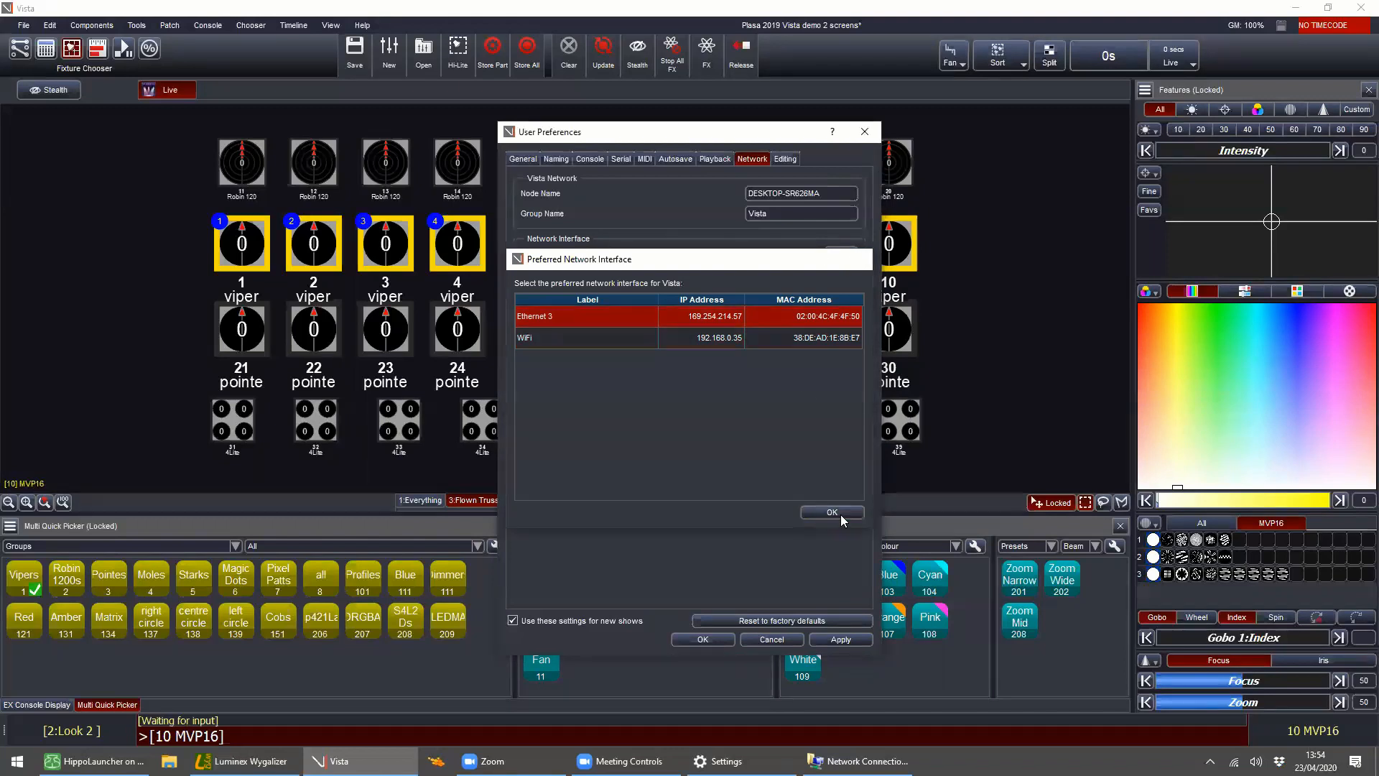
click(831, 511)
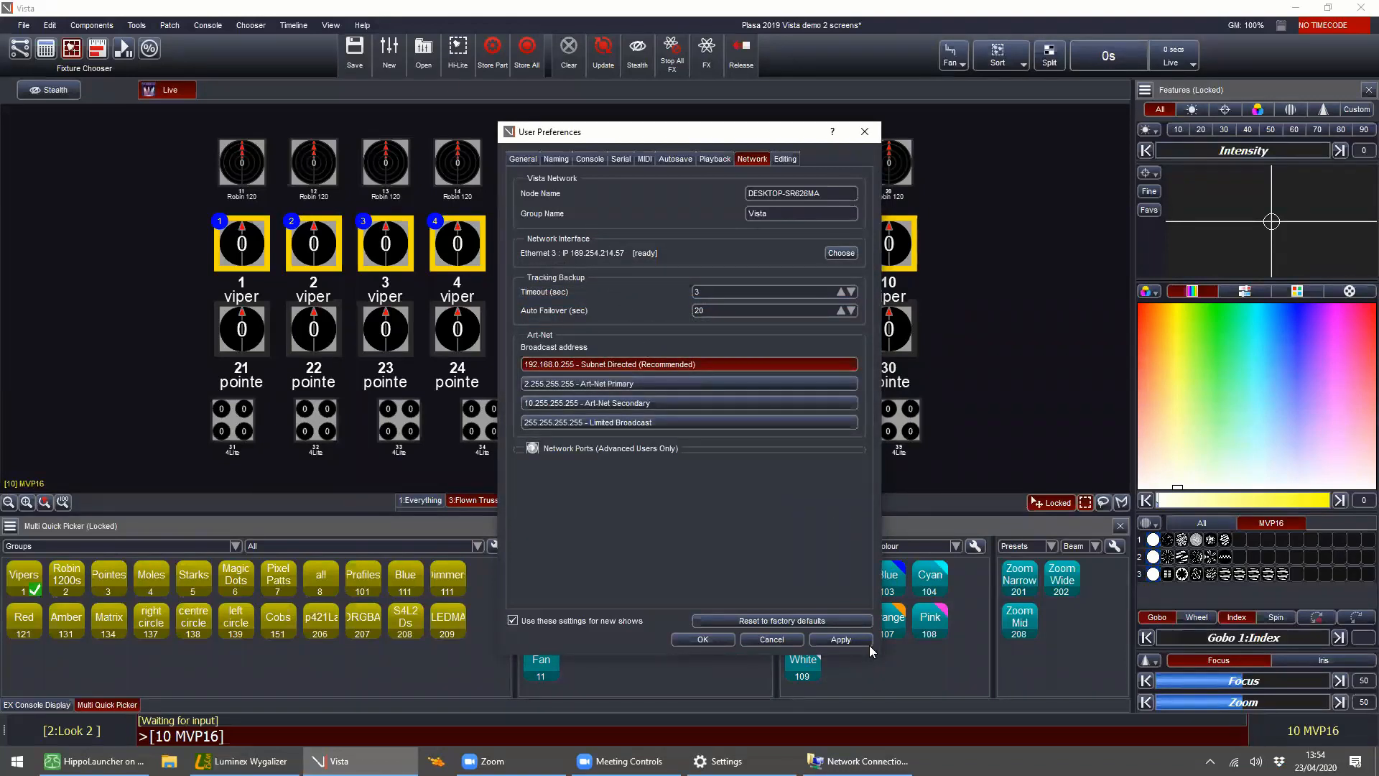
click(840, 637)
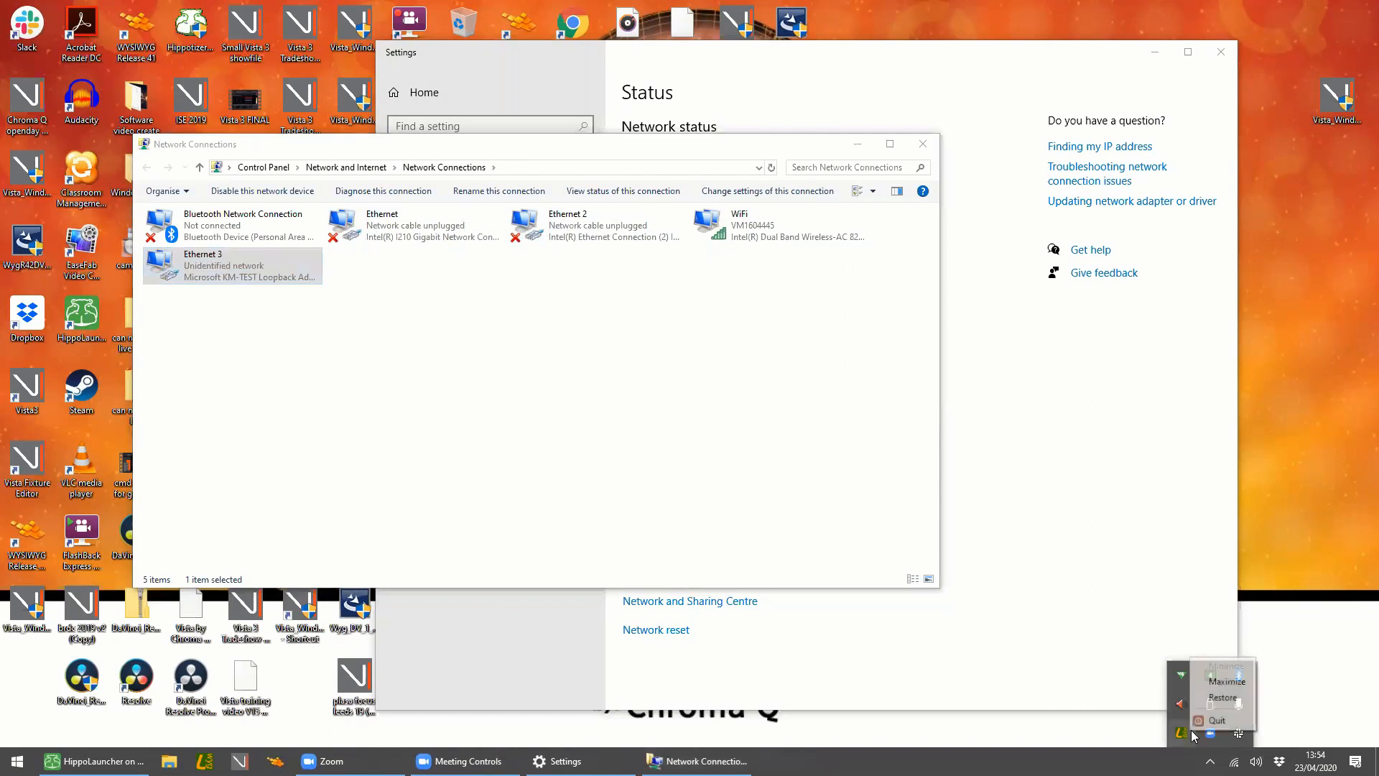
Step: Dismiss the tray app's options and bring up the Start menu with the pinned app tiles
click(595, 354)
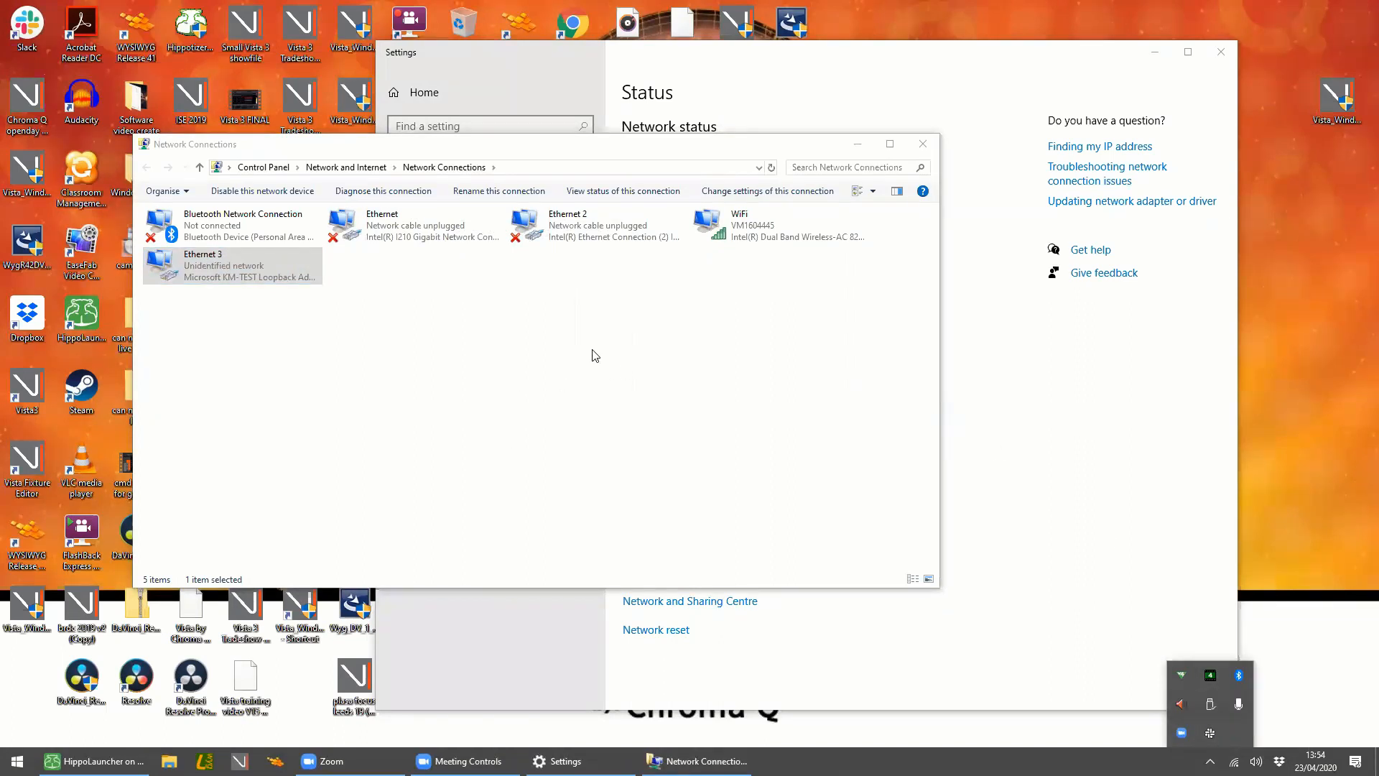
mouse_move(644, 348)
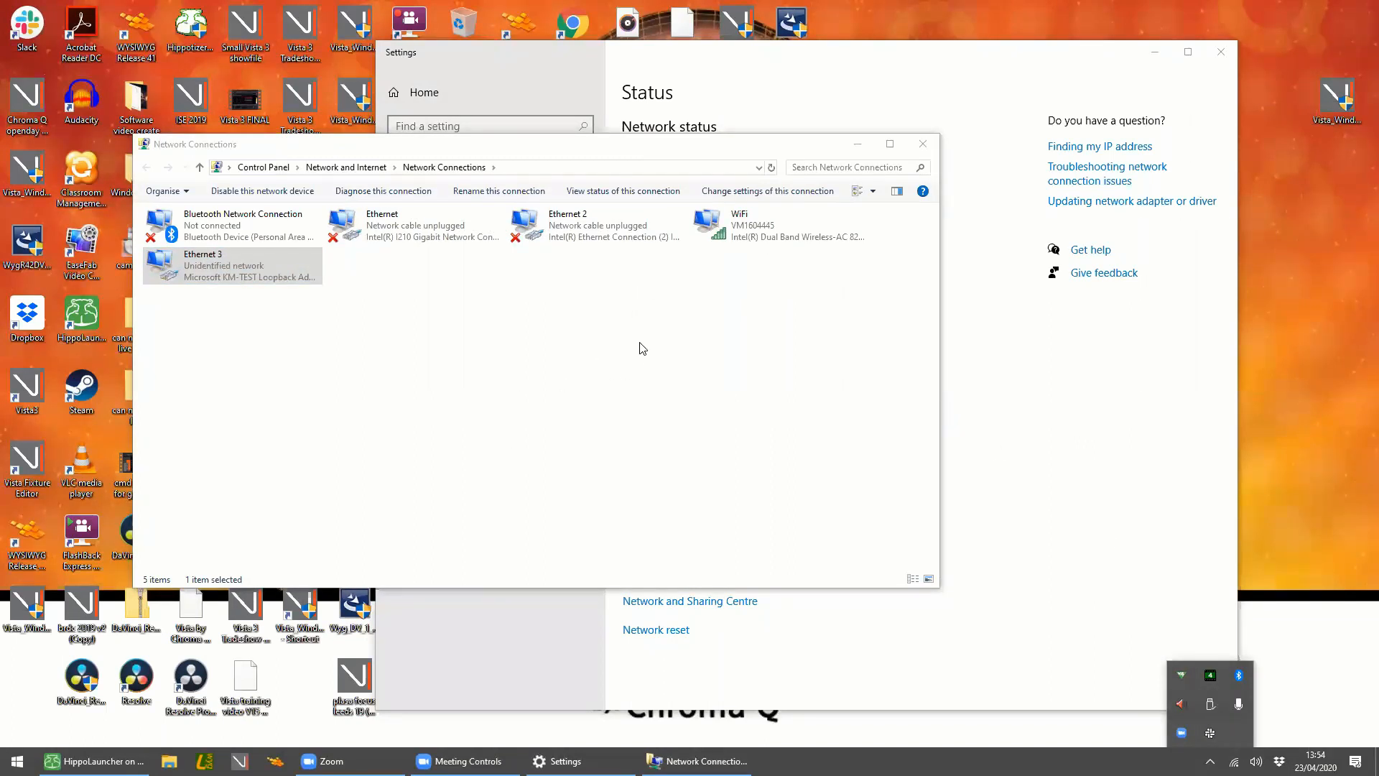
mouse_move(13, 757)
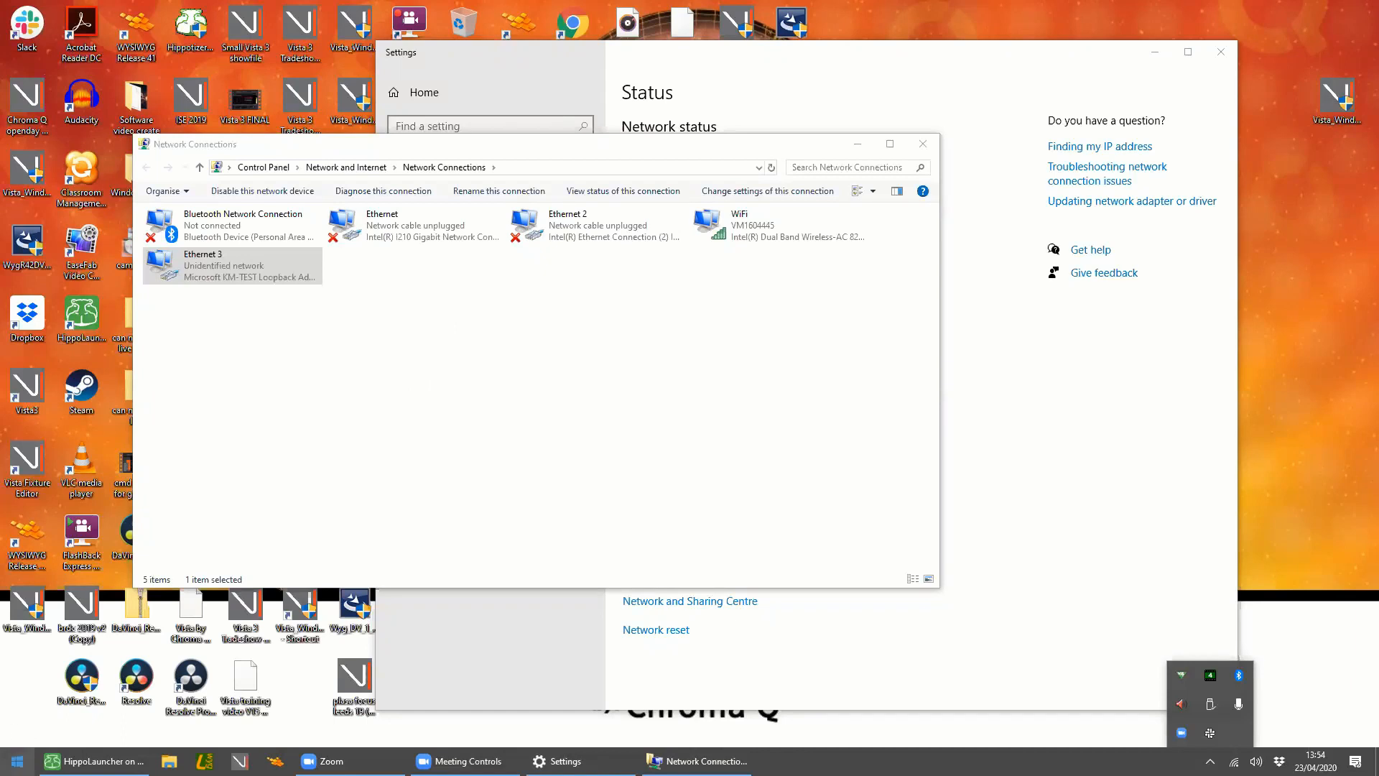
click(13, 762)
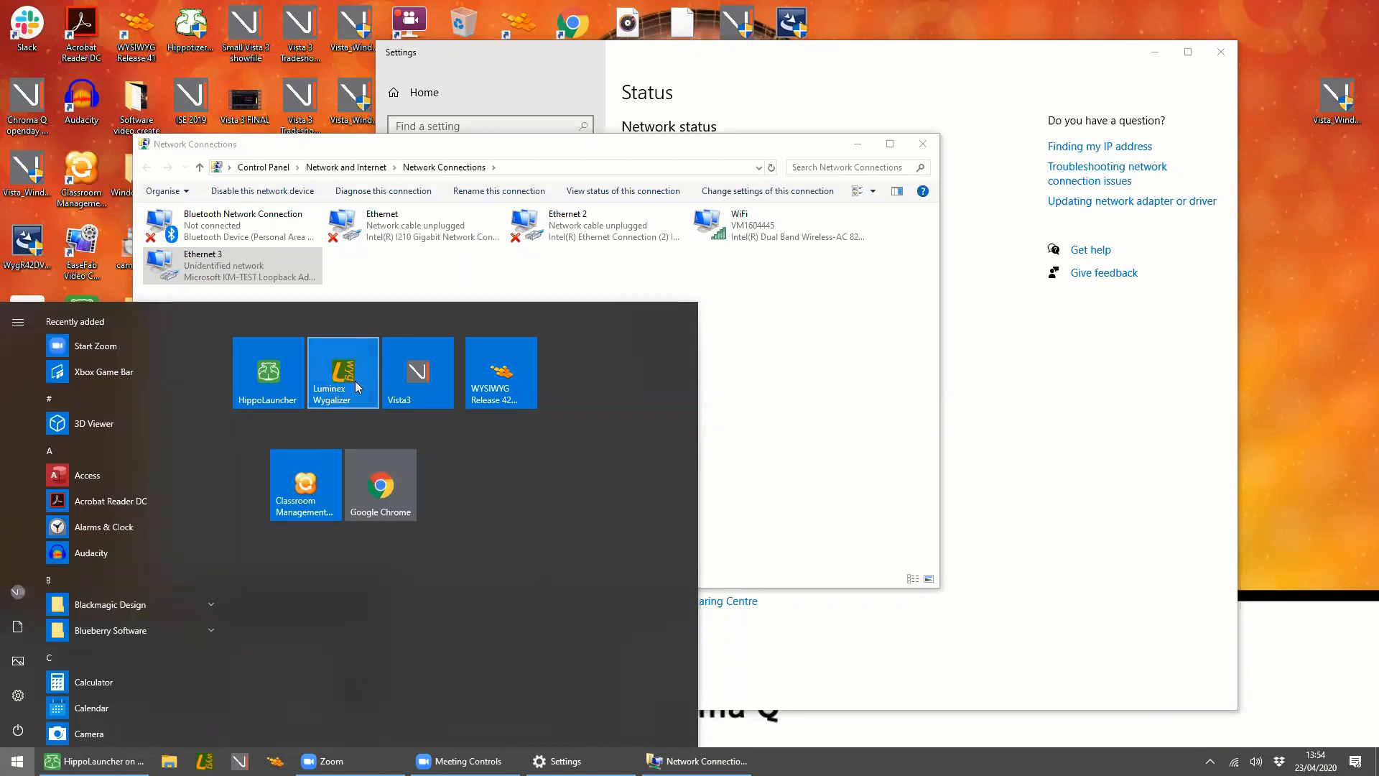
mouse_move(336, 404)
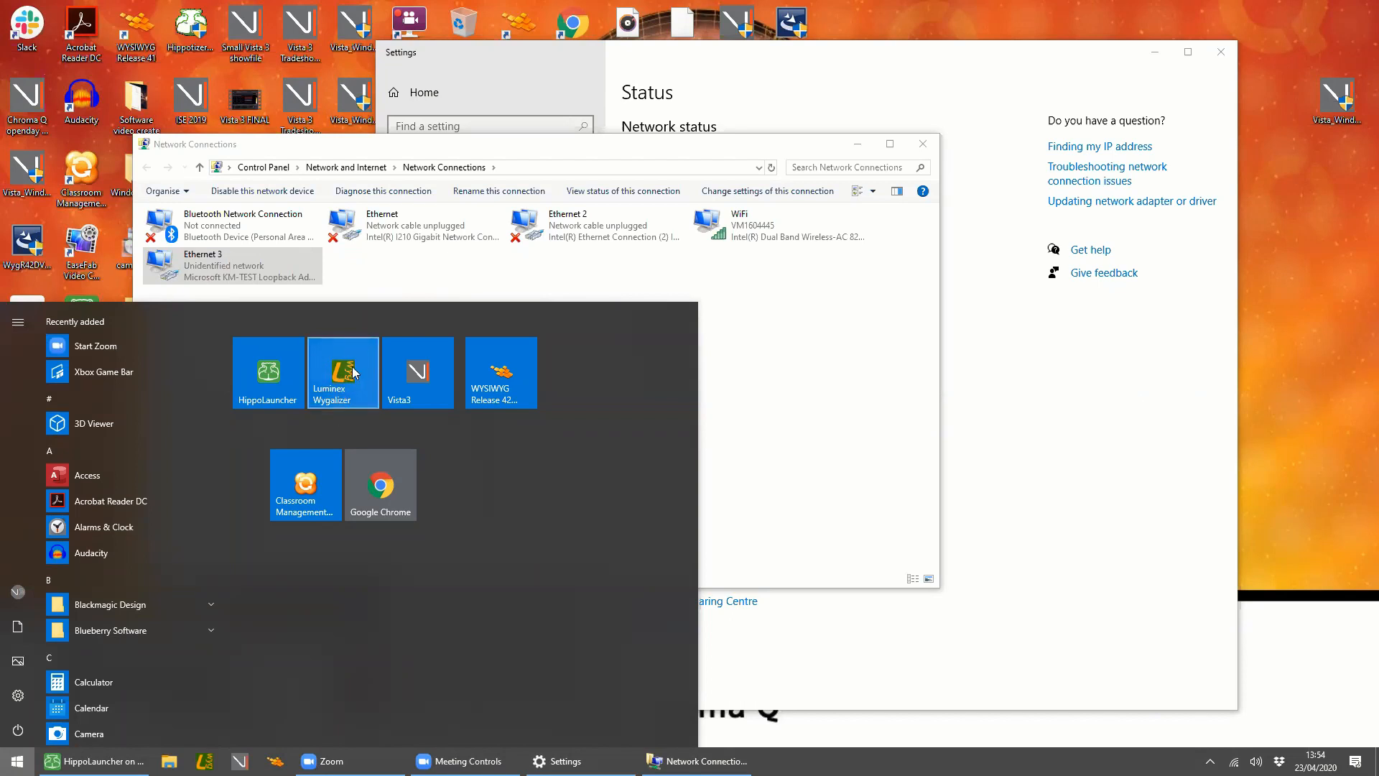
mouse_move(336, 444)
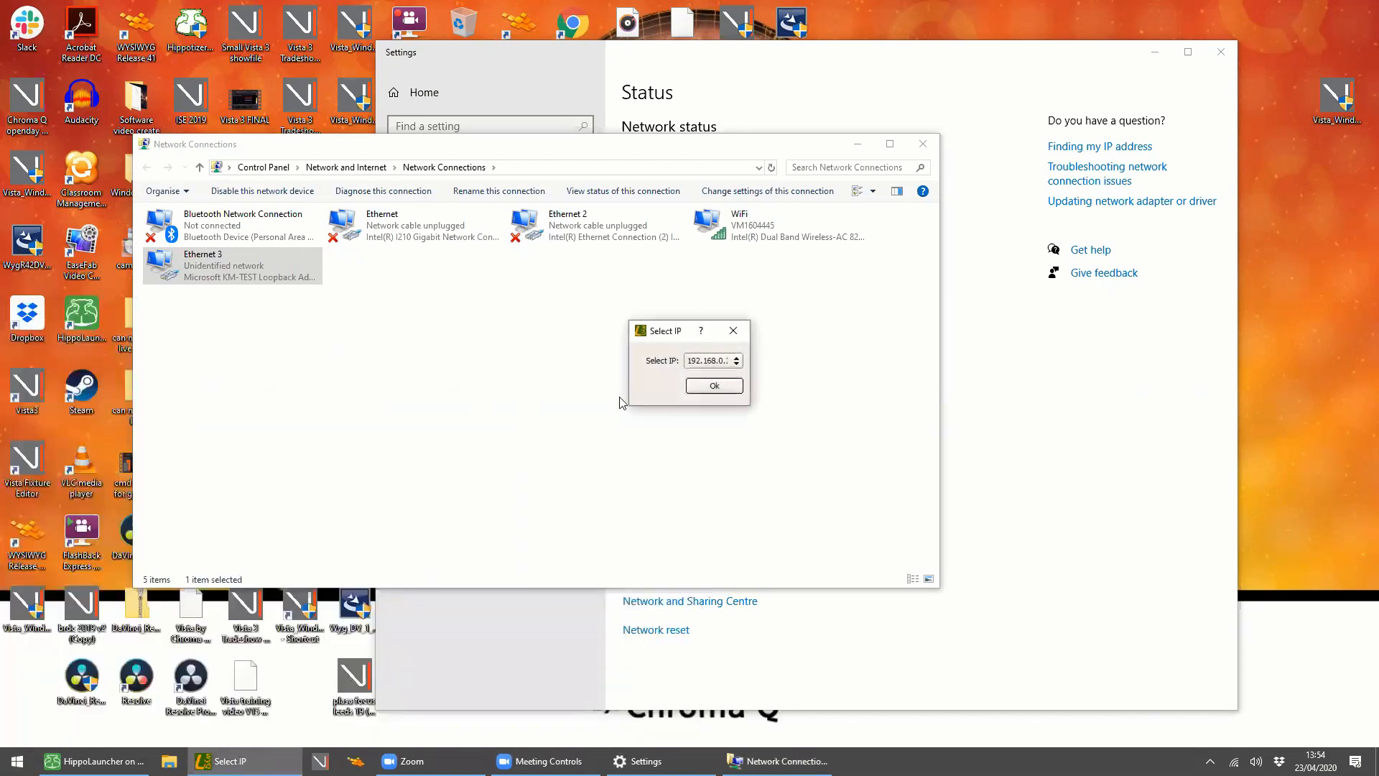
Step: Run Wygalizer's Art-Net engine on 169.254.214.57 and send its window to the tray
click(736, 361)
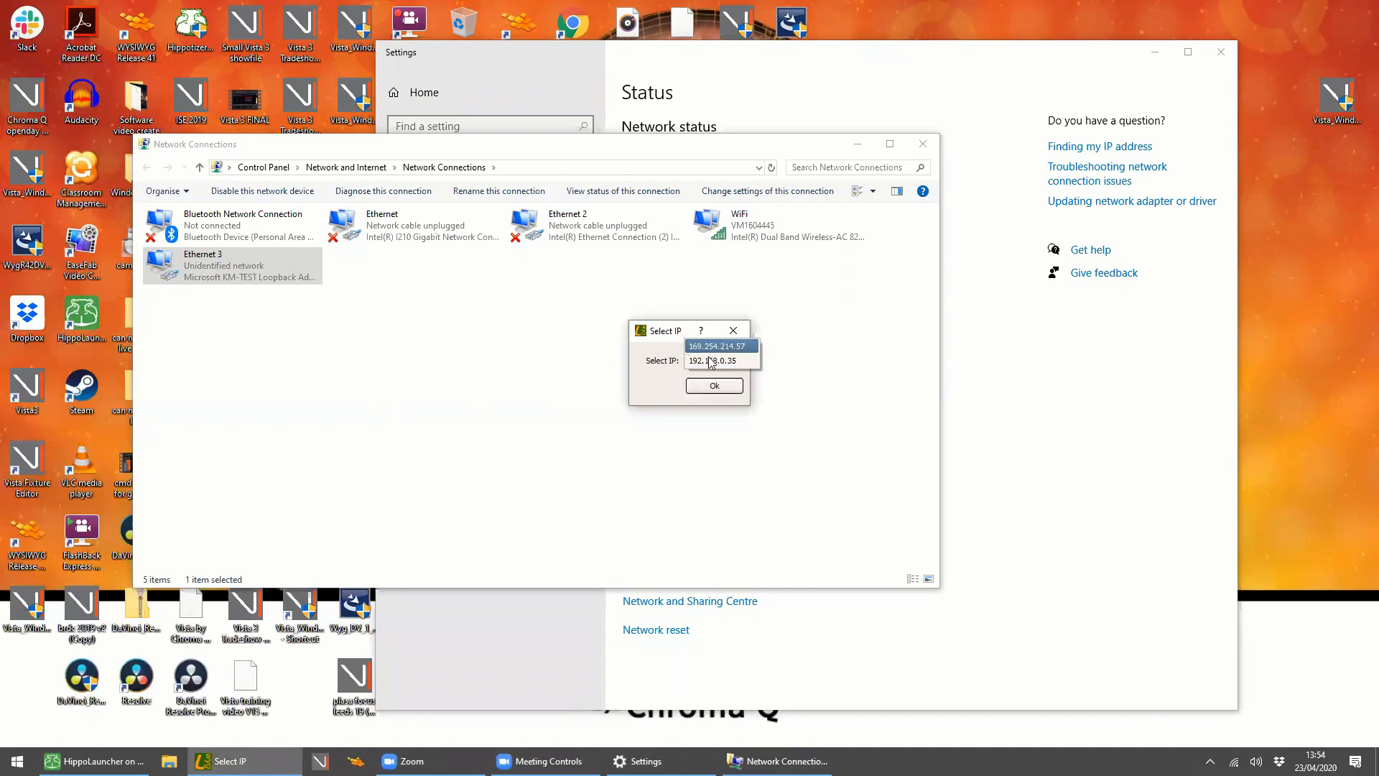
click(715, 361)
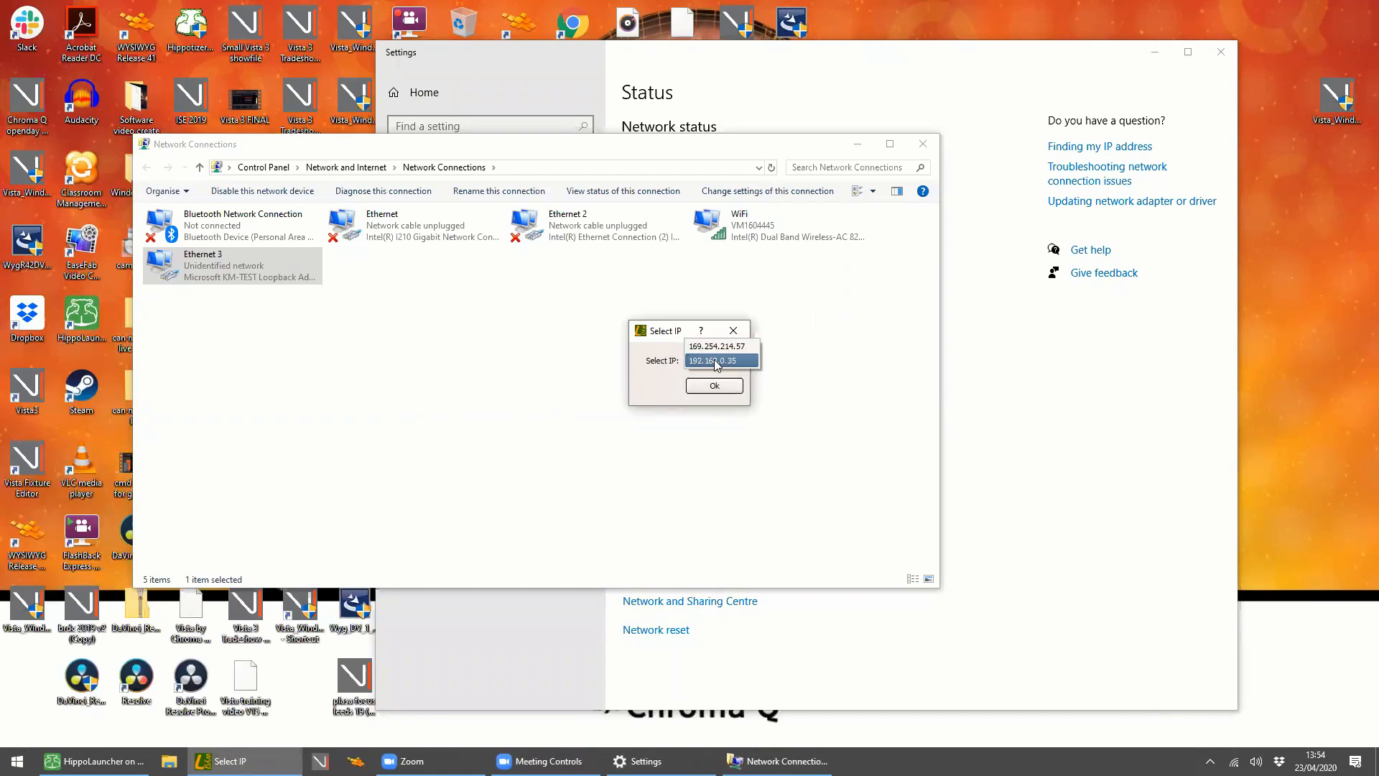
click(718, 345)
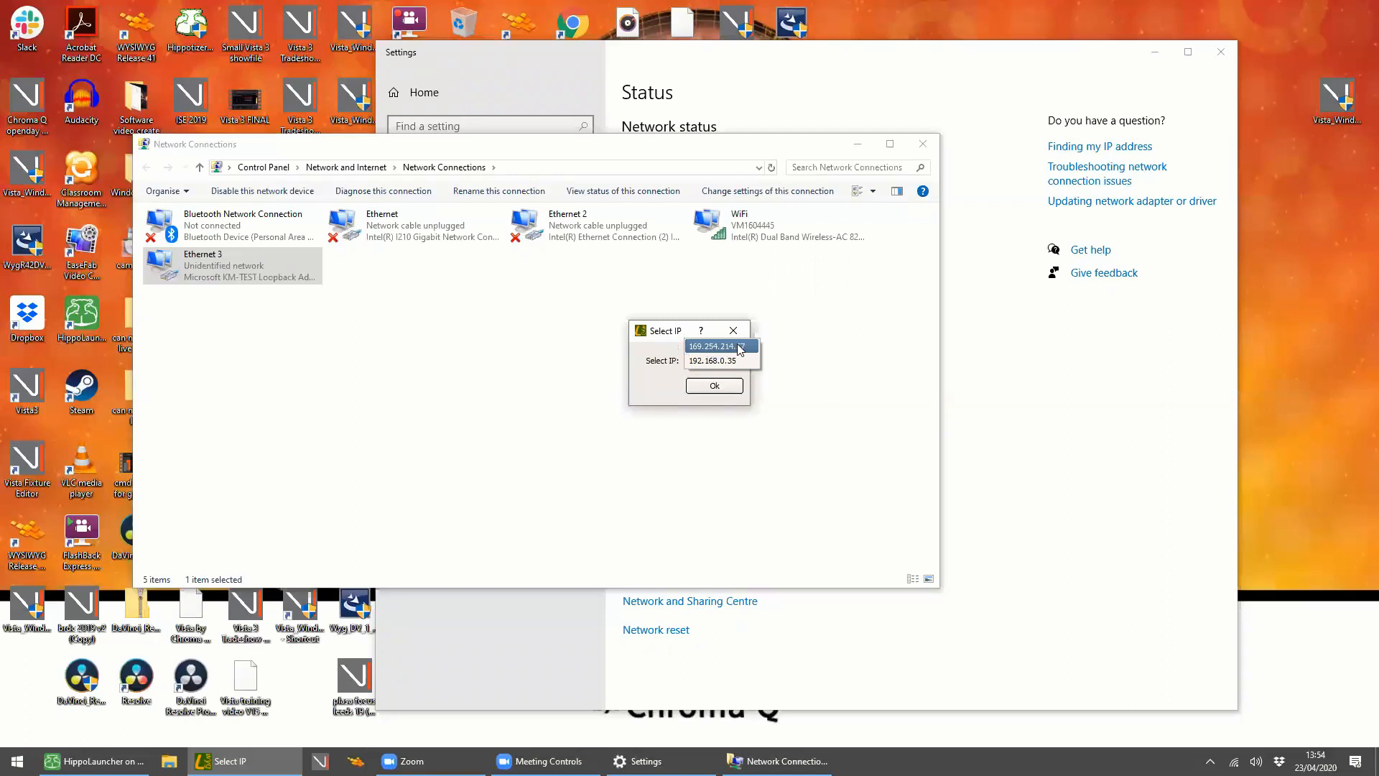
click(714, 385)
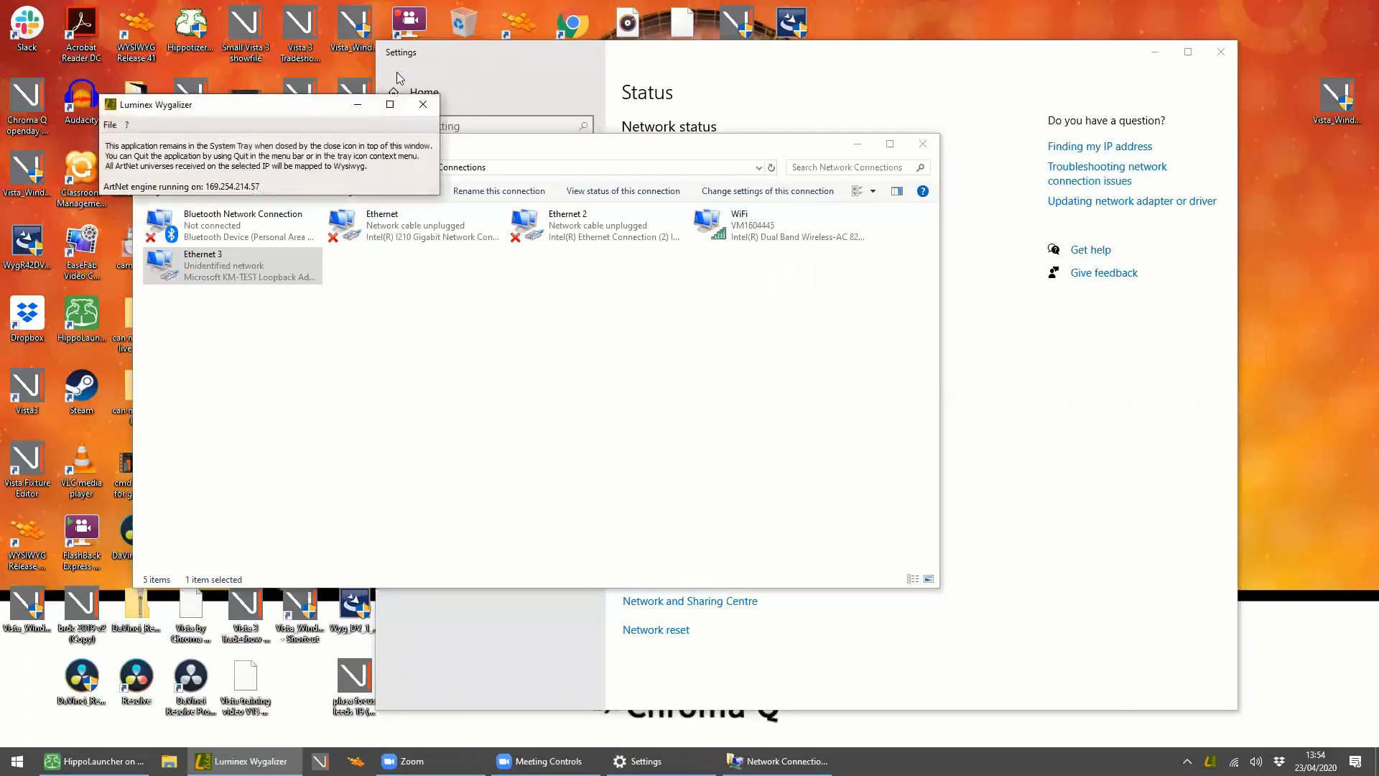
click(422, 103)
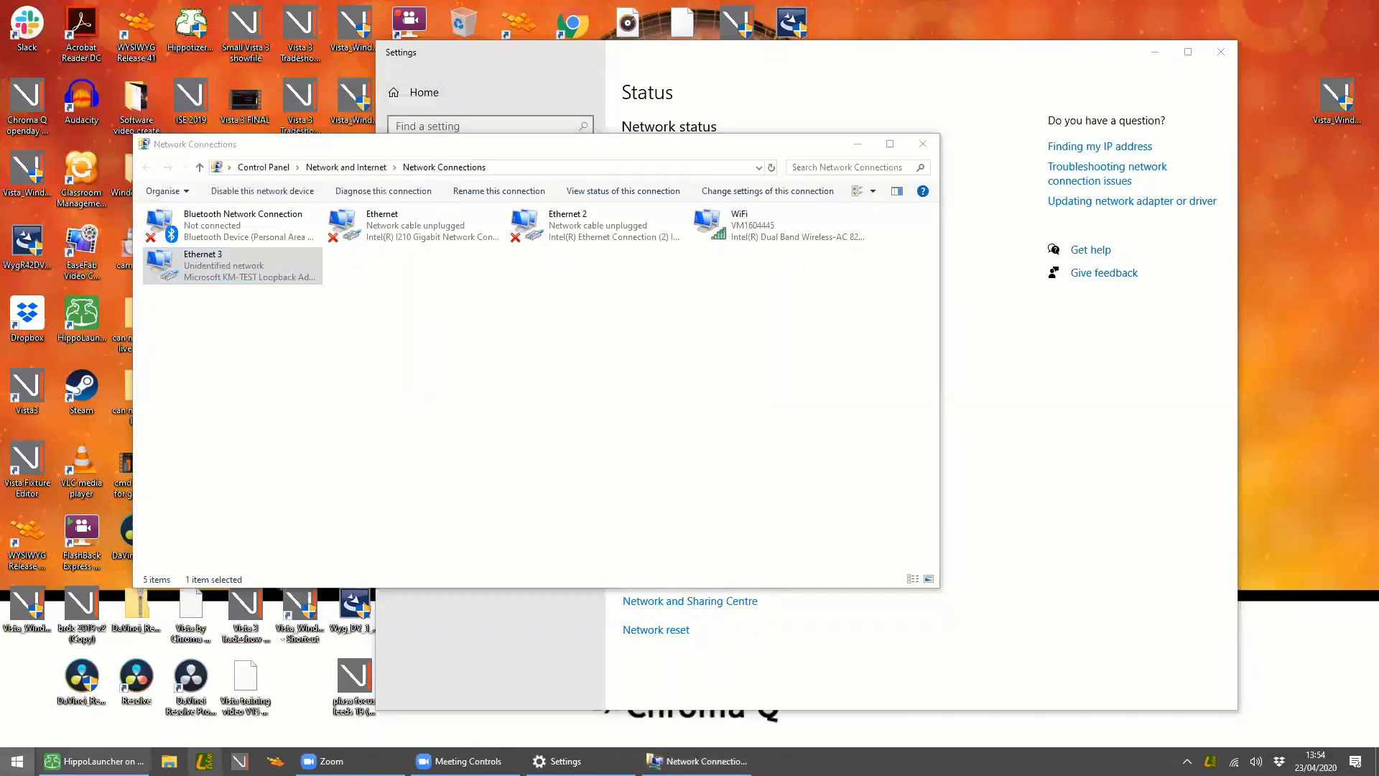
Step: Launch WYSIWYG Release 42 Demo and run it as the WYSIWYG Console Demo
click(11, 758)
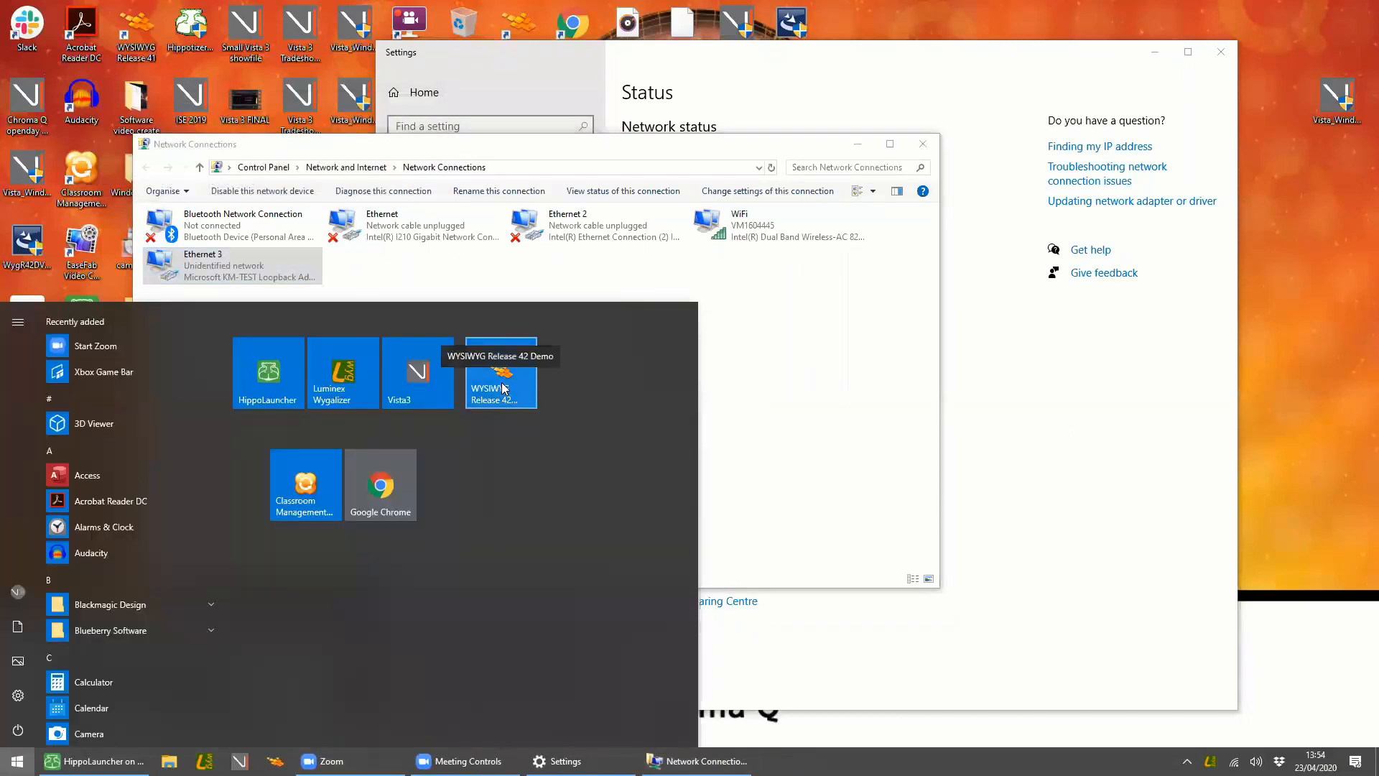
double_click(500, 379)
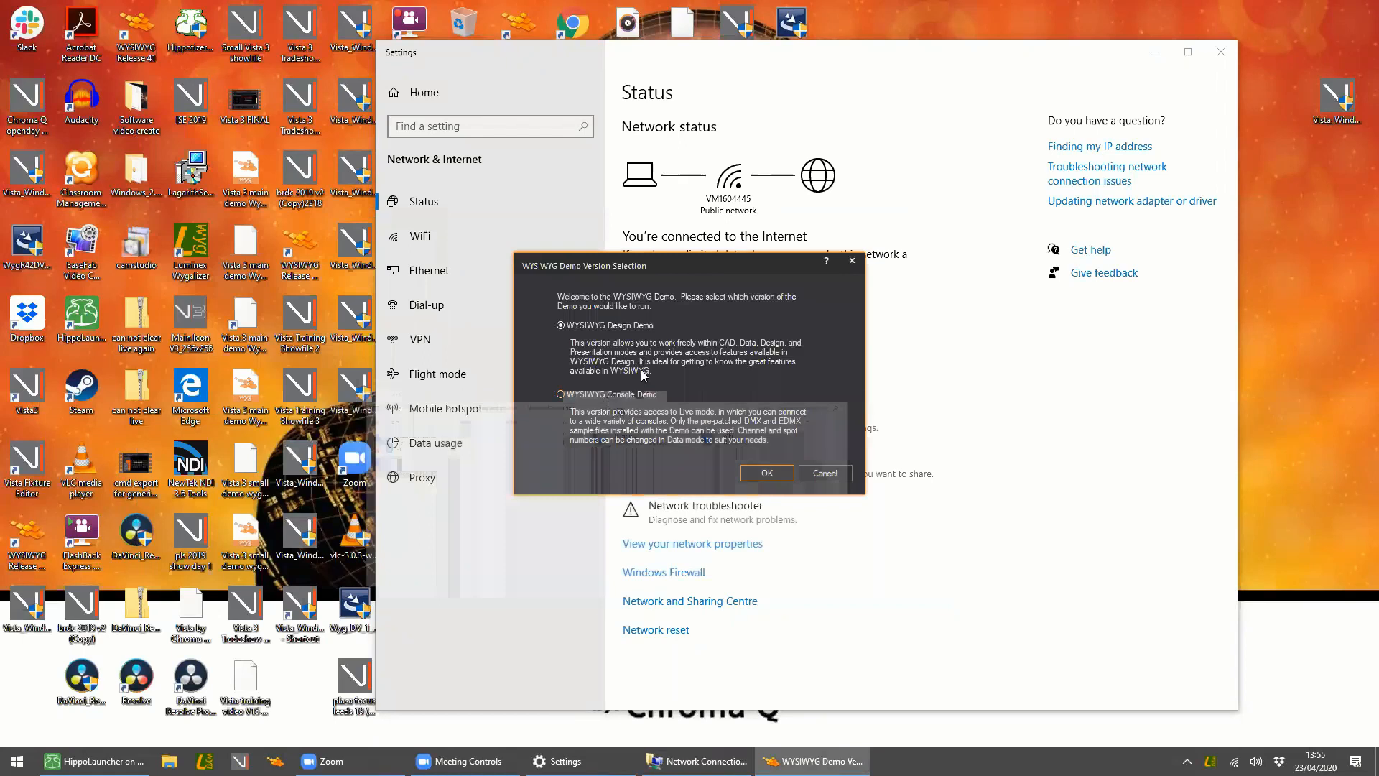
click(560, 393)
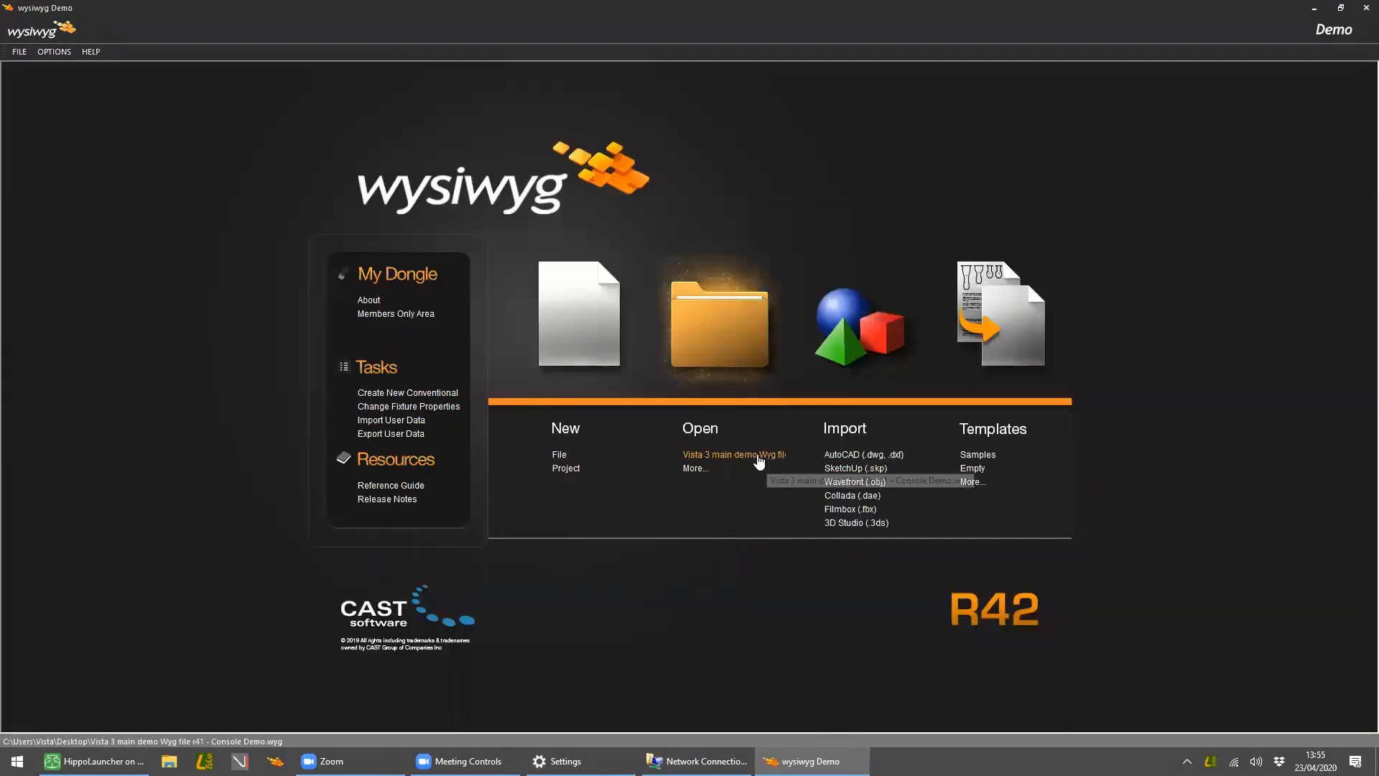
mouse_move(708, 469)
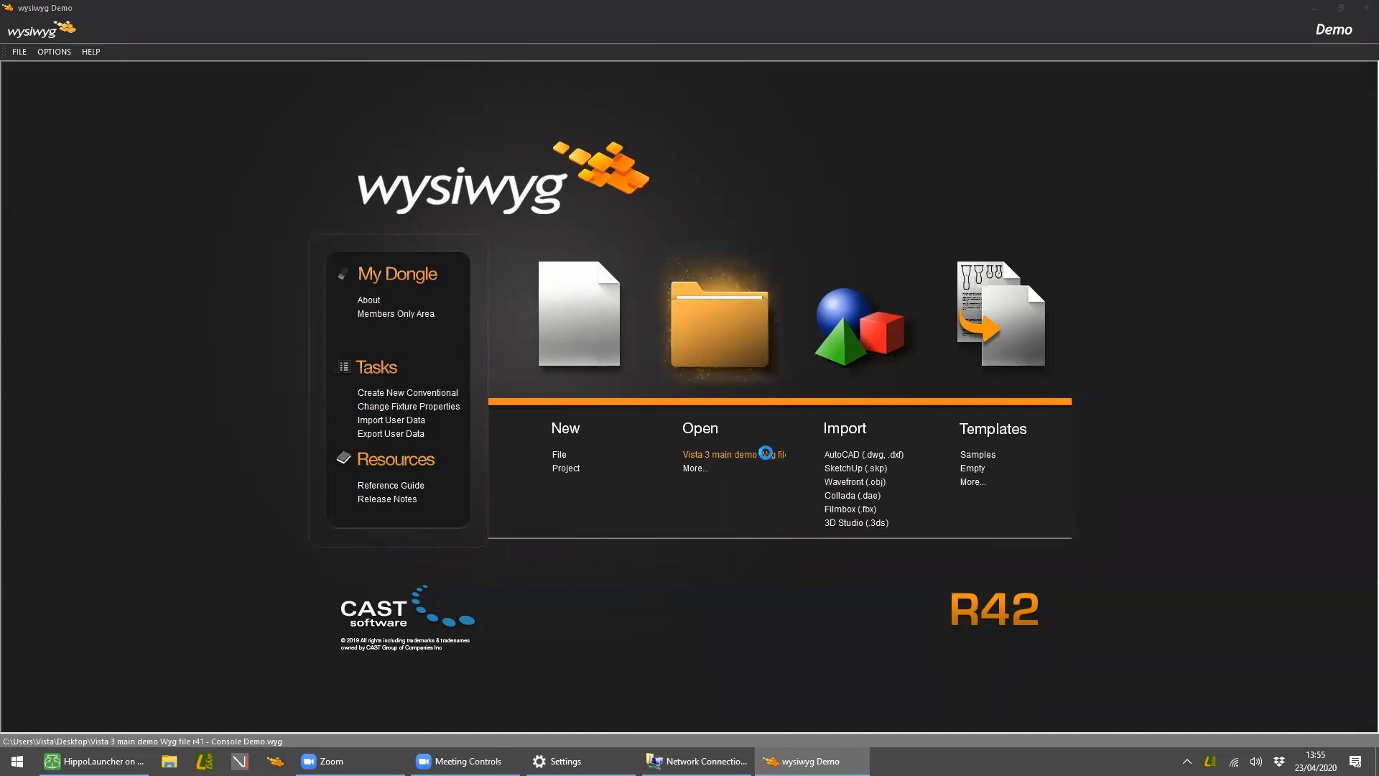
Step: Load the recent Vista 3 main demo Wyg file into the live view
click(728, 454)
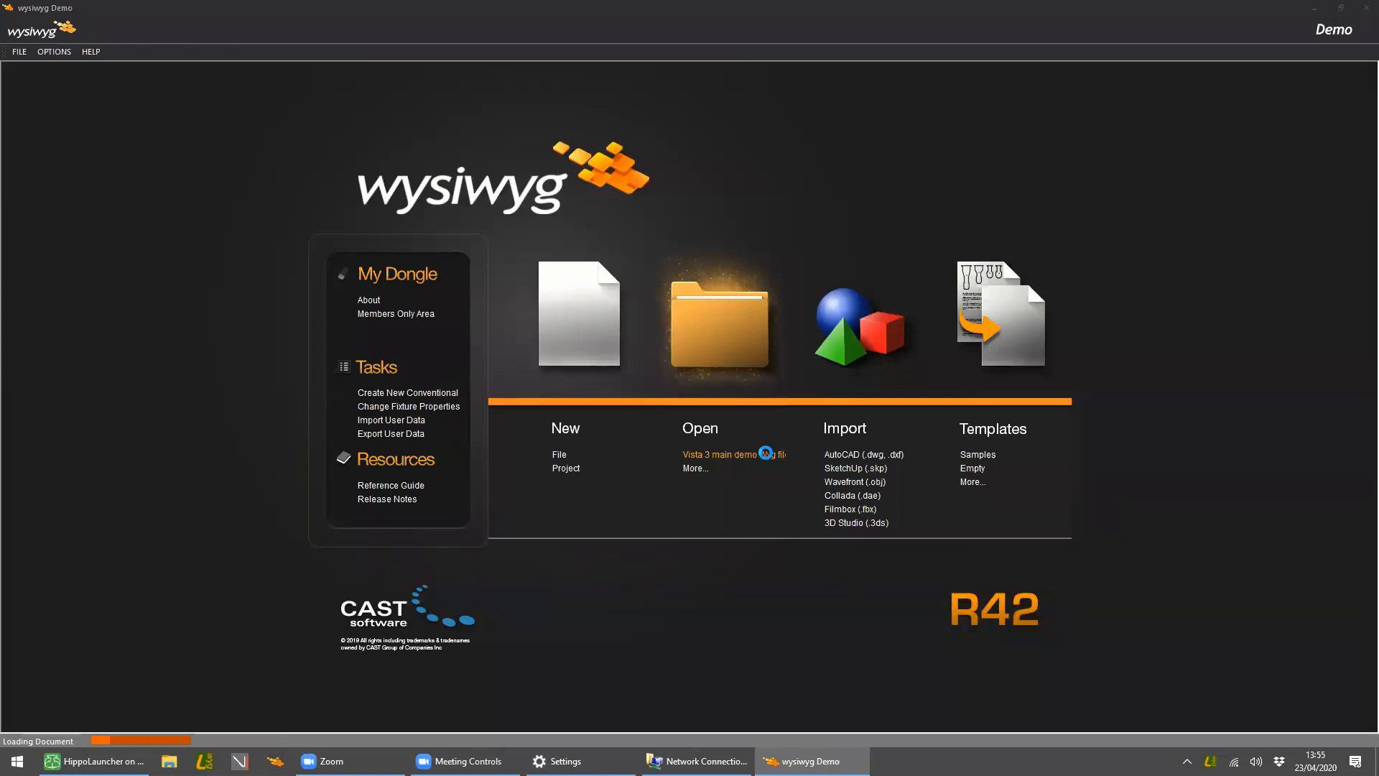
click(728, 454)
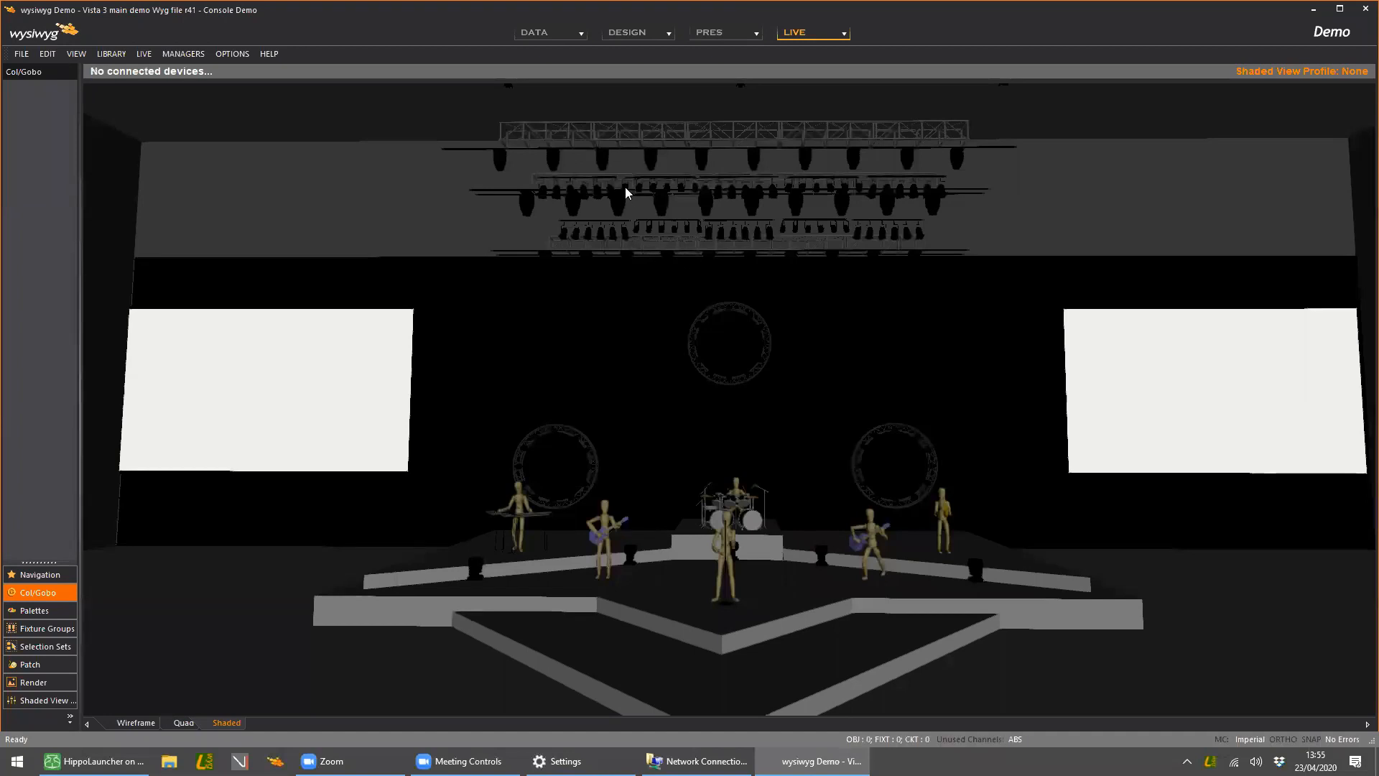
Step: Launch Vista3 with the Plasa 2019 demo show and connect its patched universes
click(16, 761)
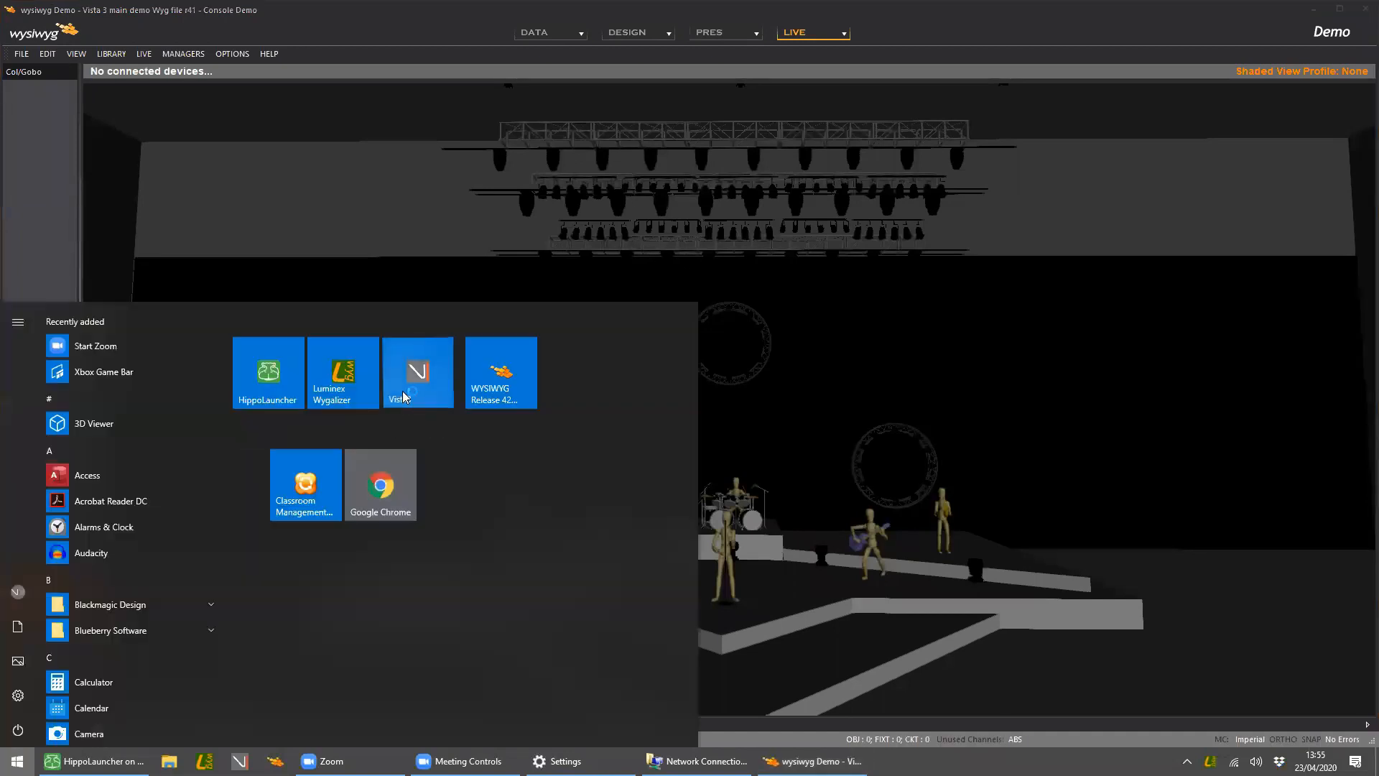
click(417, 372)
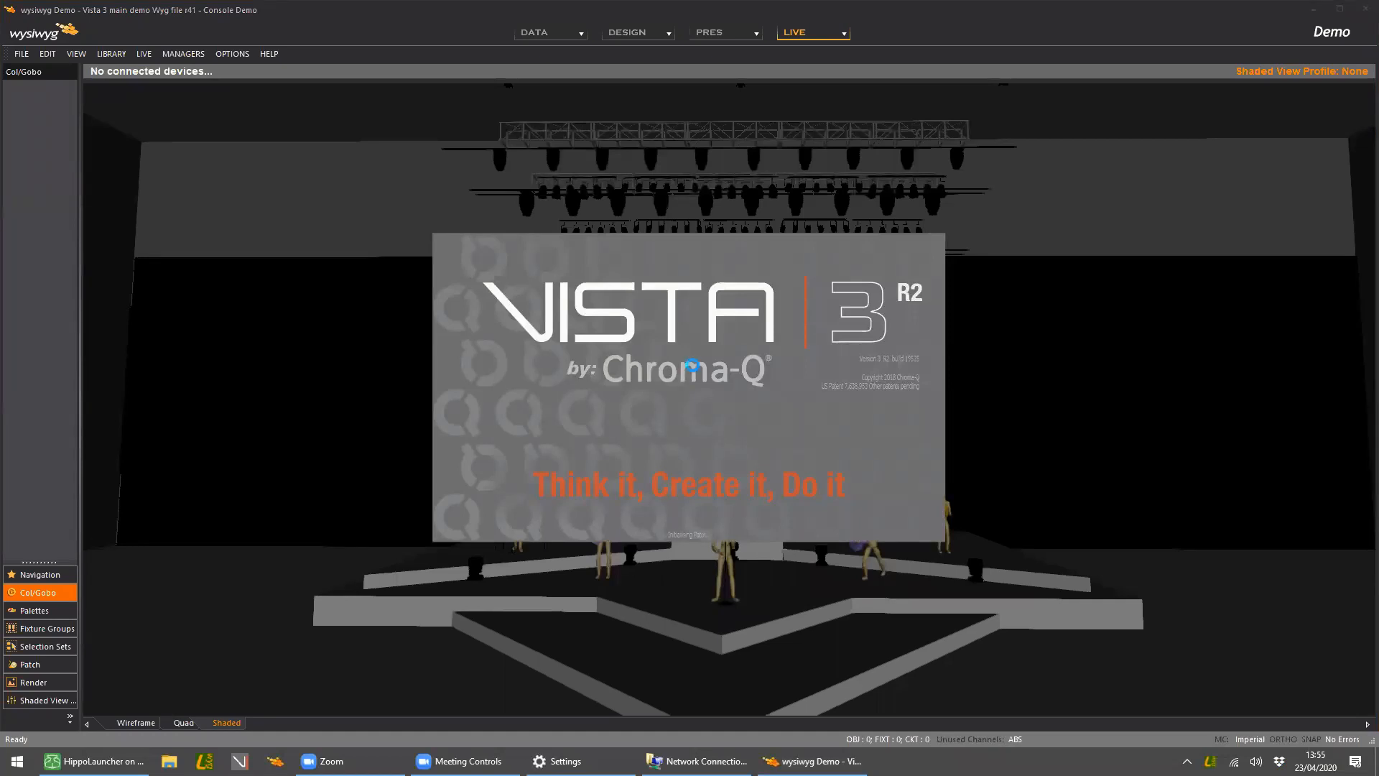
mouse_move(694, 372)
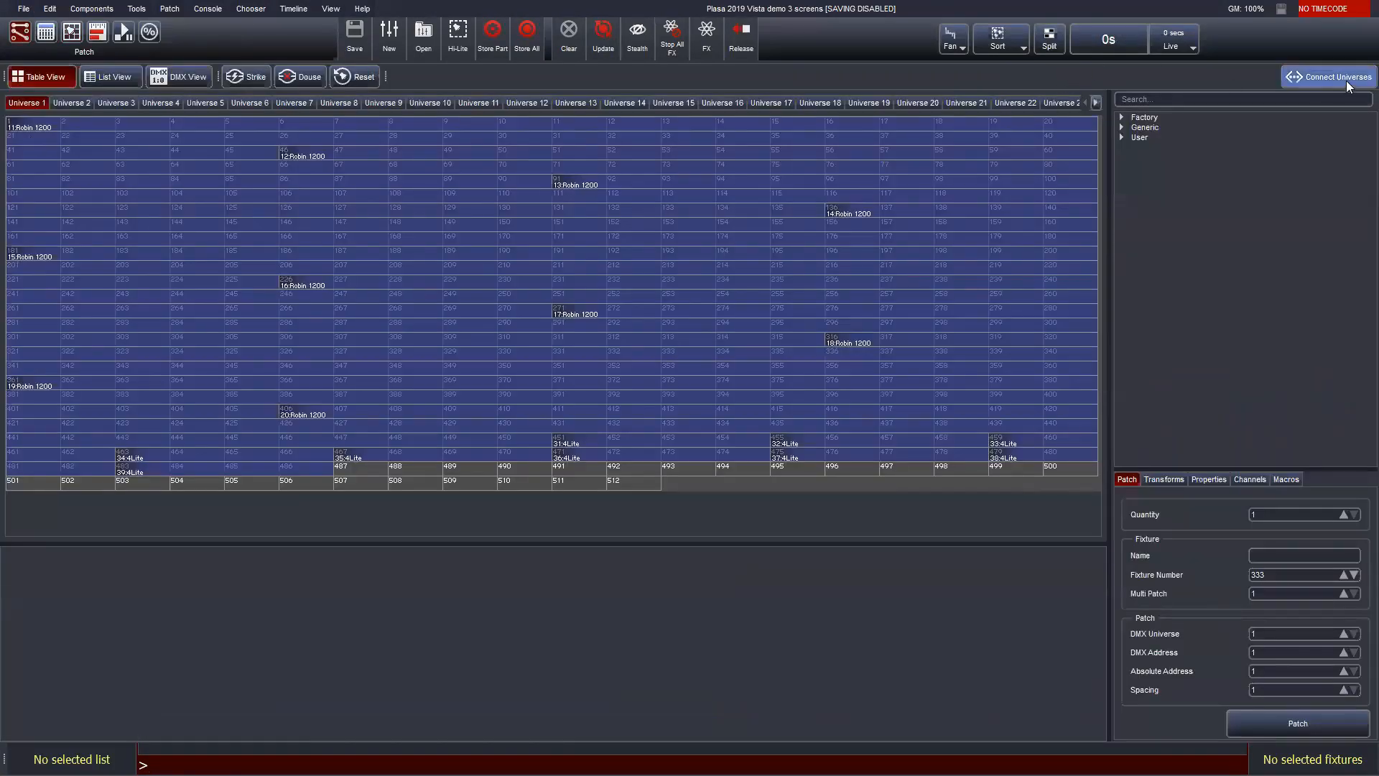
click(1328, 76)
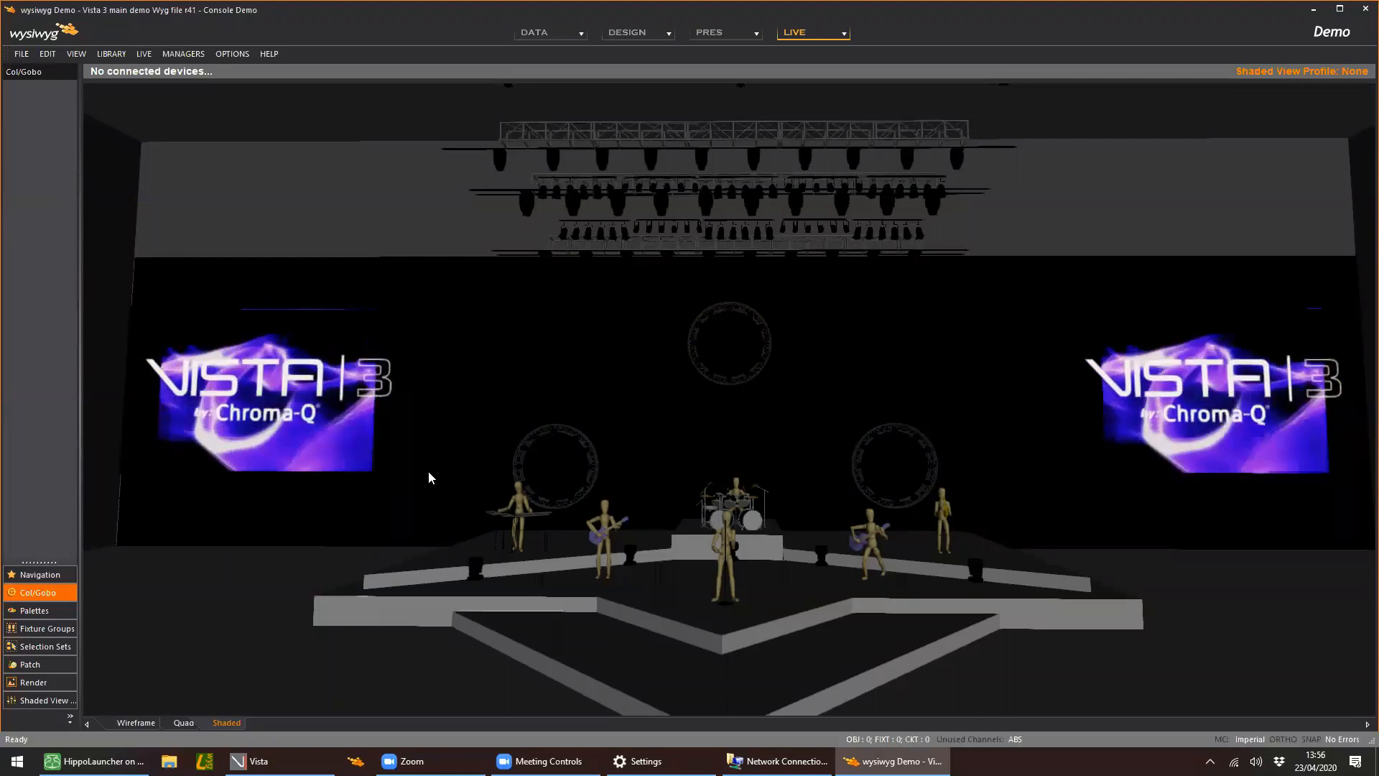
Step: Bring up the Device Manager from the MANAGERS menu, listing the unconnected Eth-DMX device
click(184, 53)
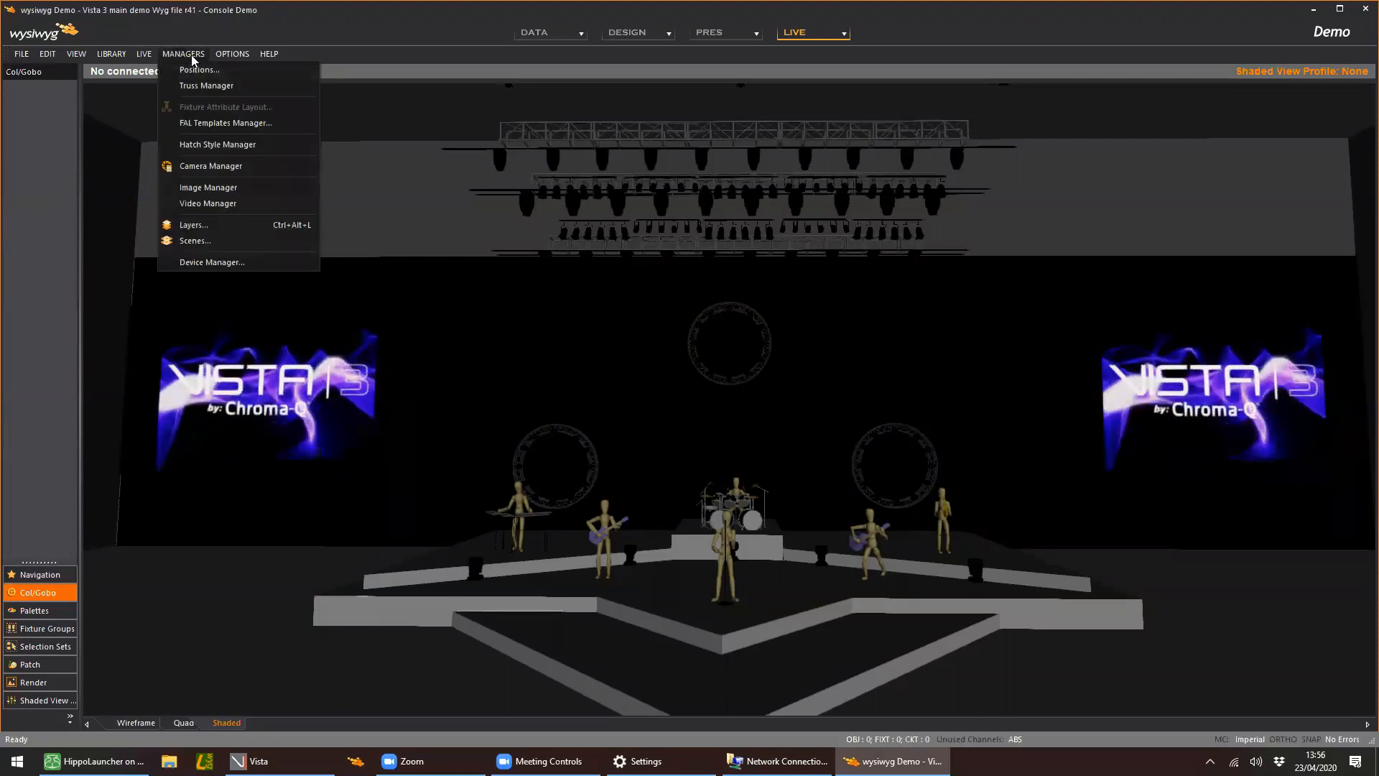
mouse_move(211, 264)
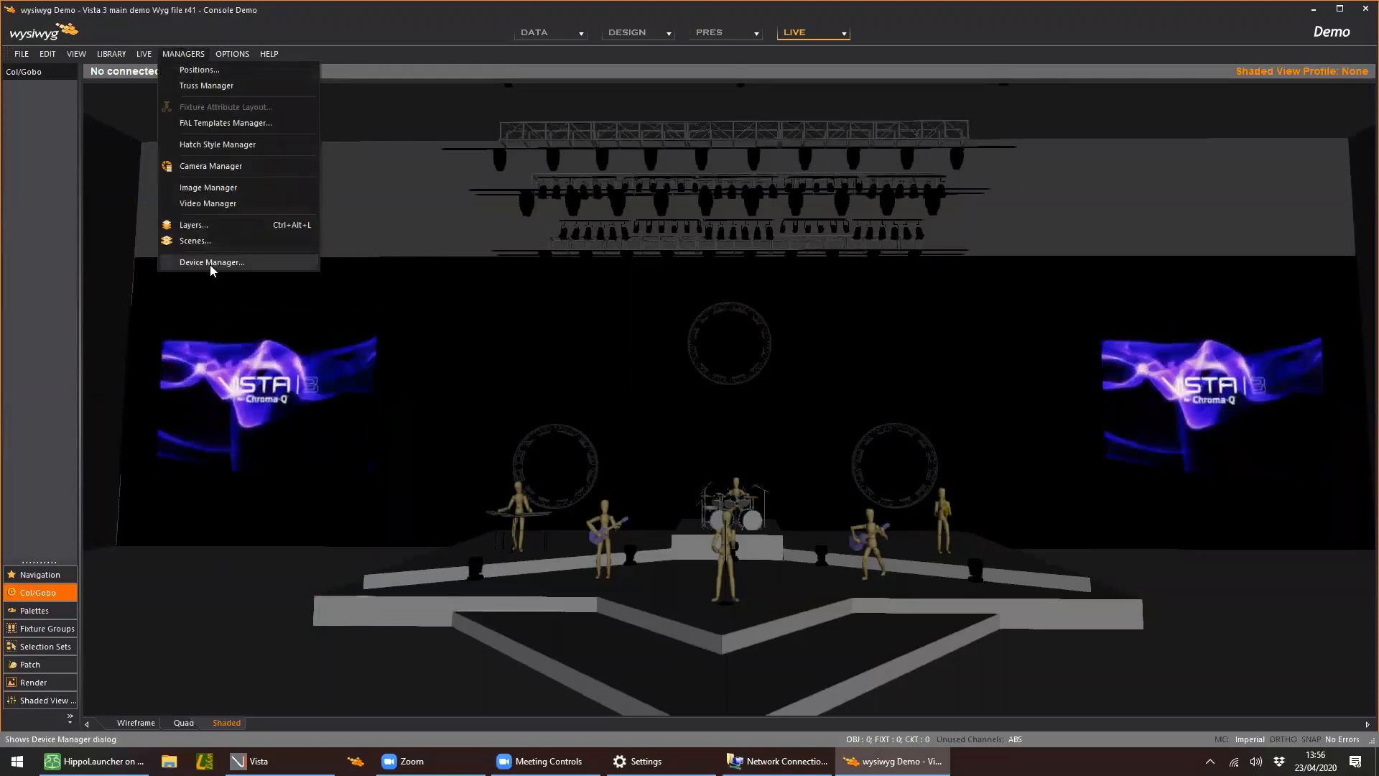
click(212, 262)
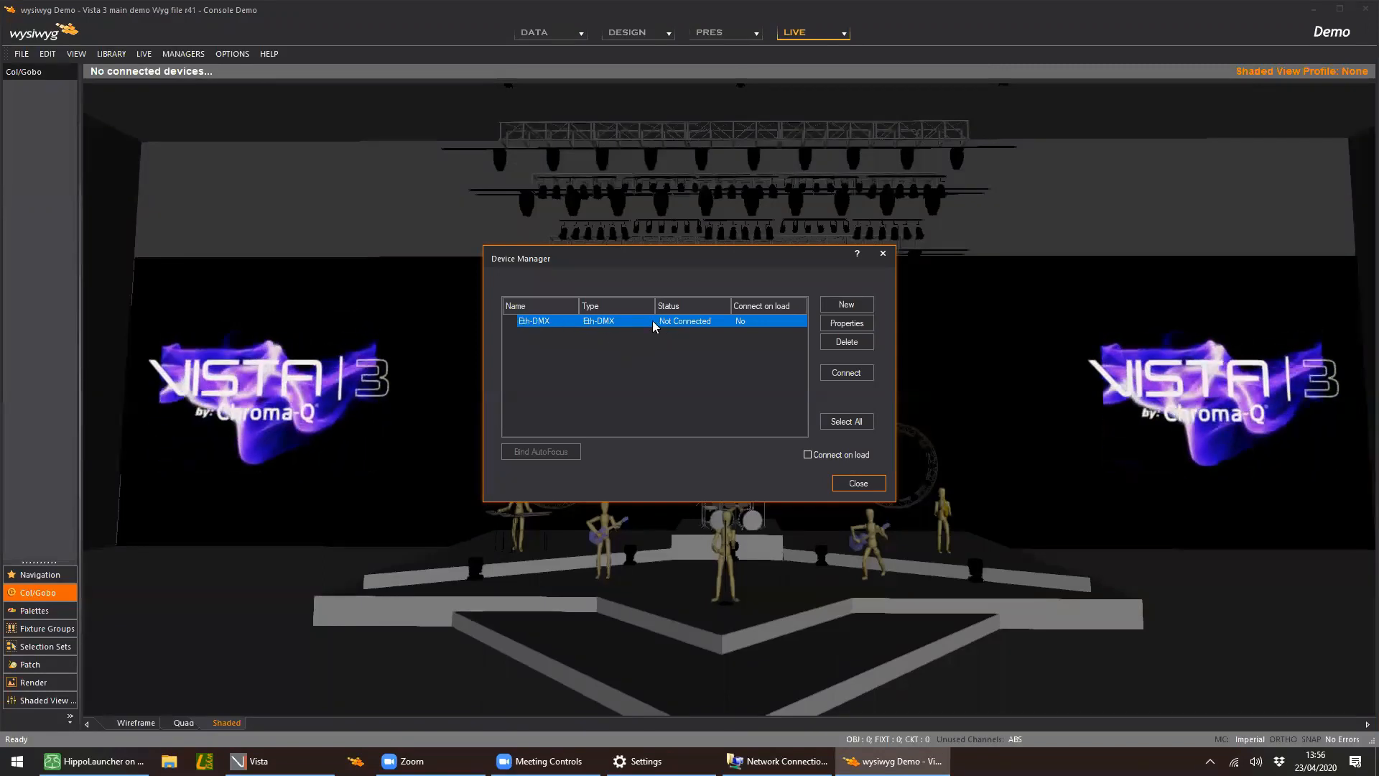
mouse_move(673, 330)
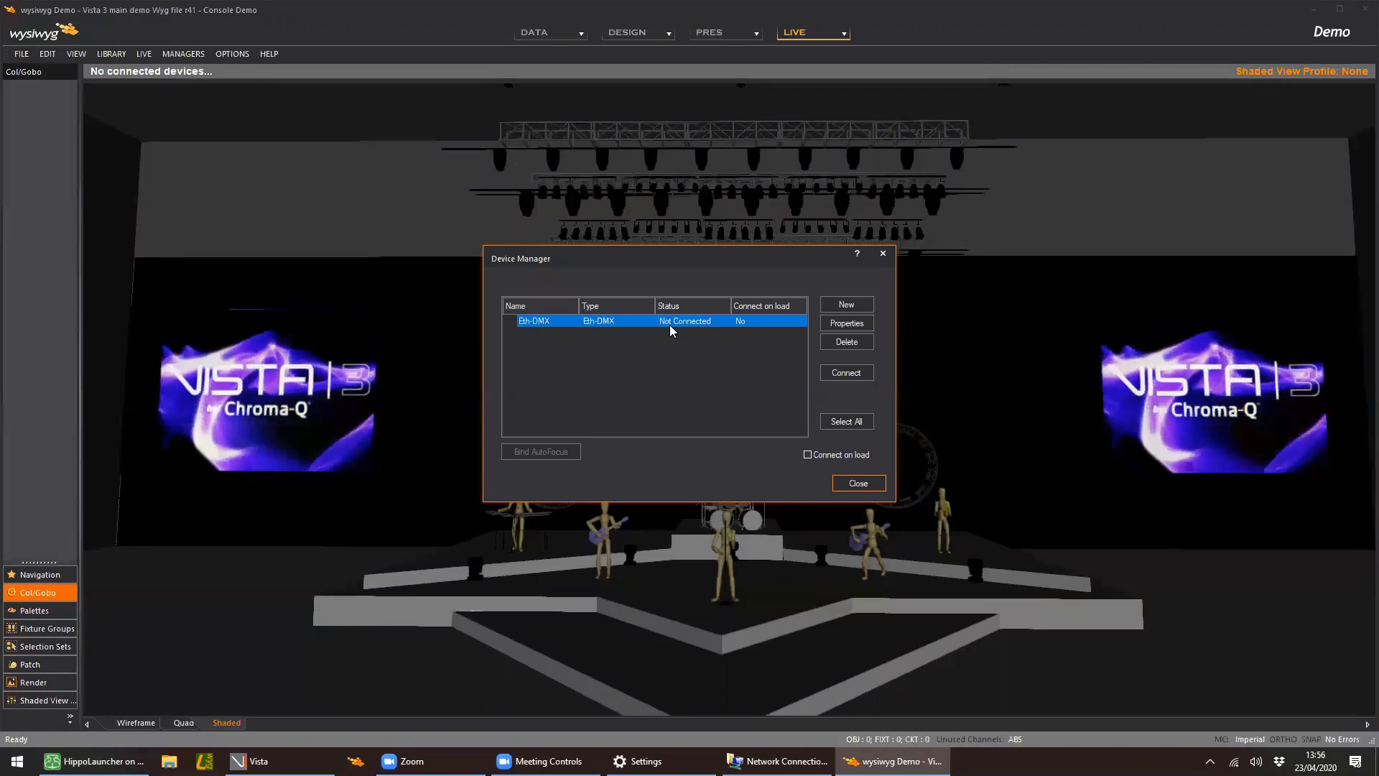
Step: Connect the Eth-DMX device so the rig lights up, then close the Device Manager
click(846, 372)
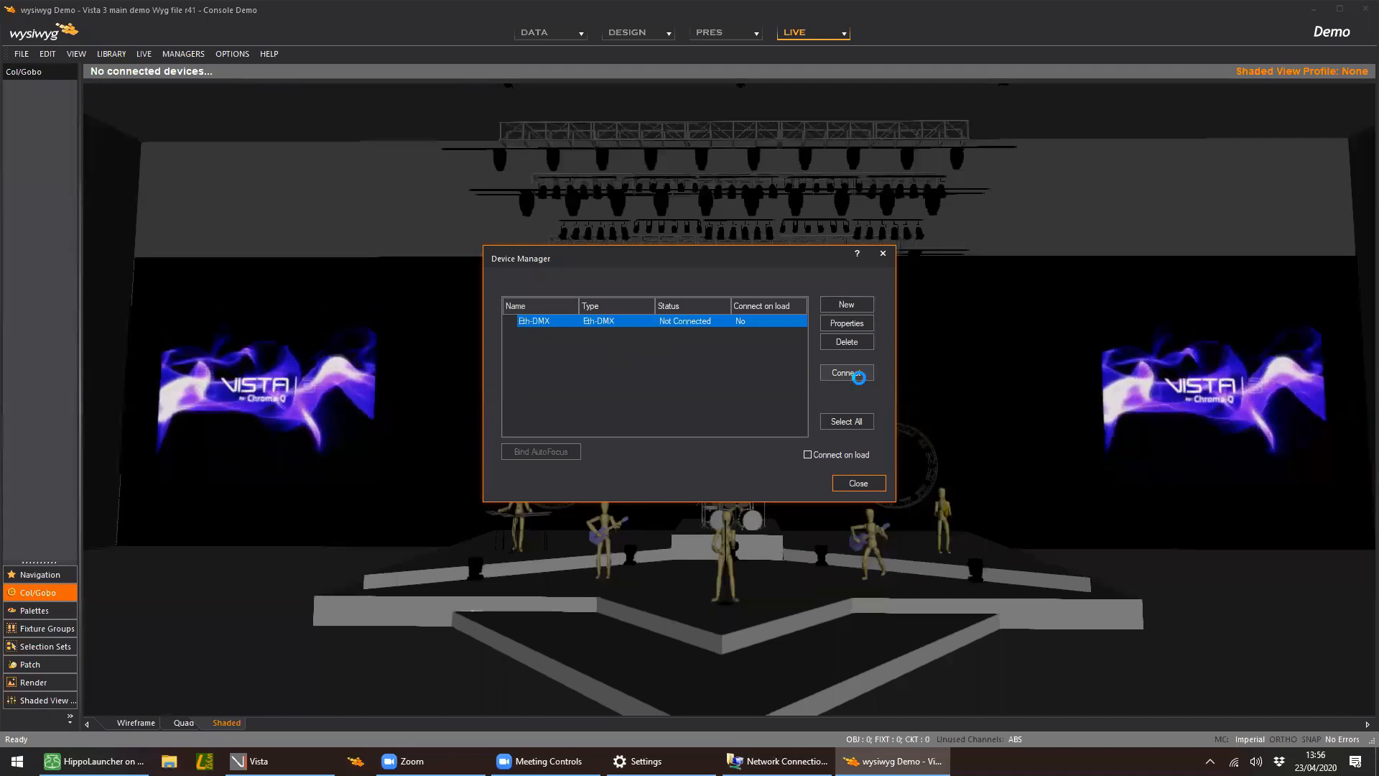
click(846, 372)
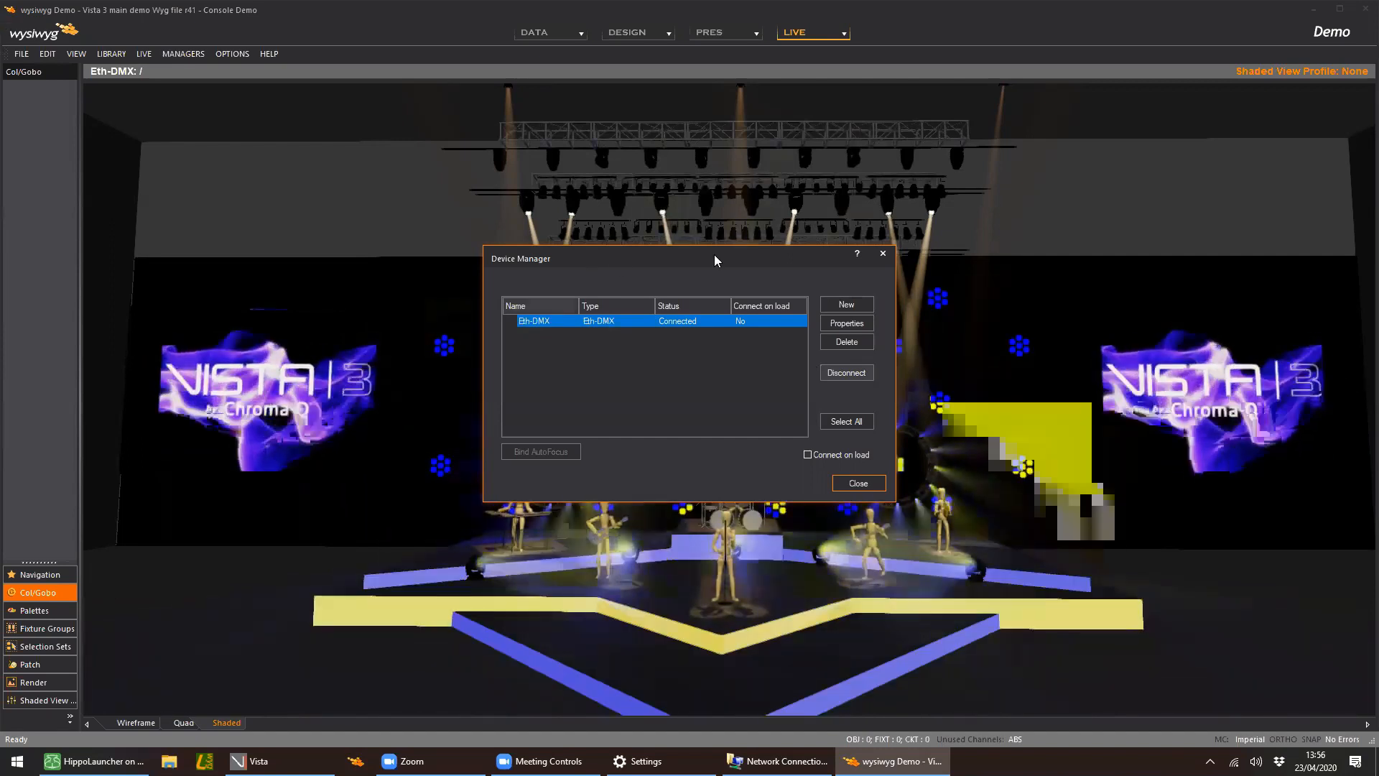
click(858, 482)
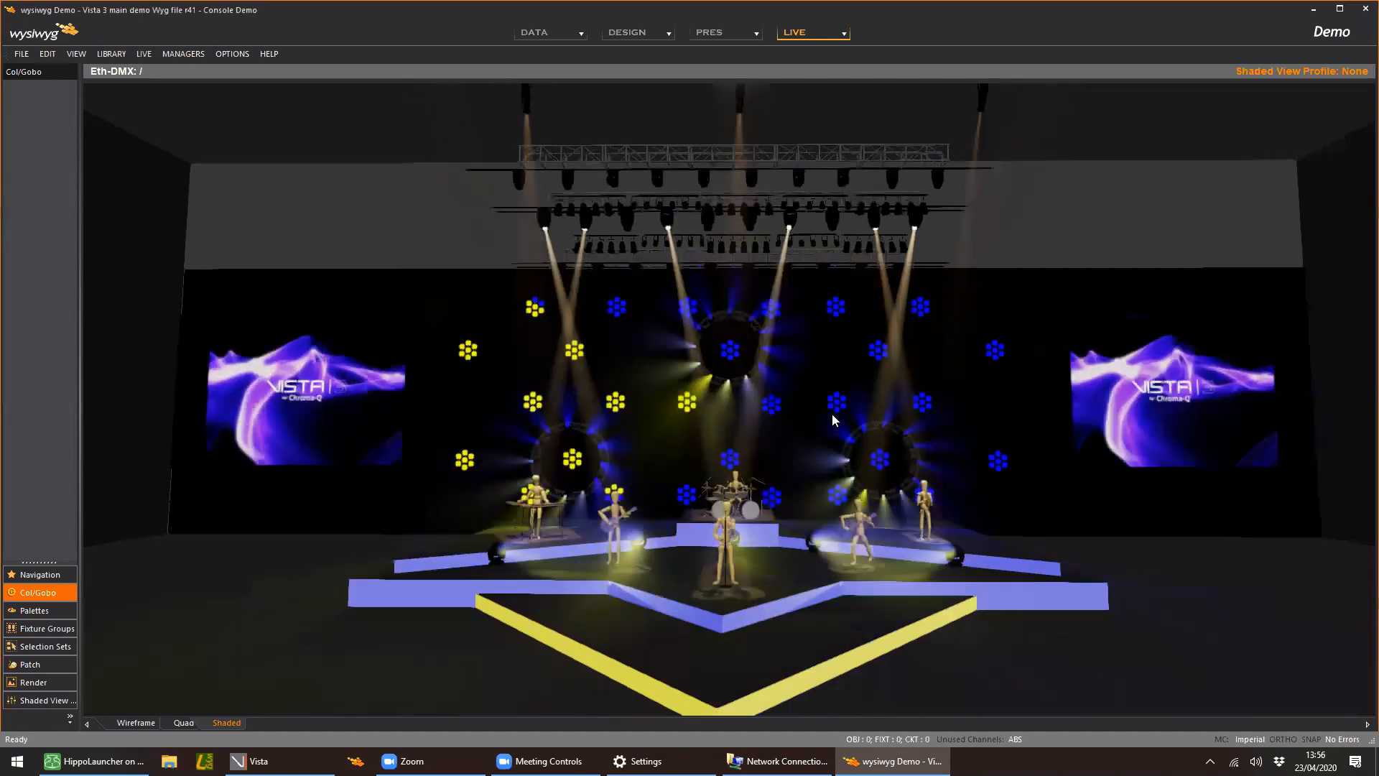